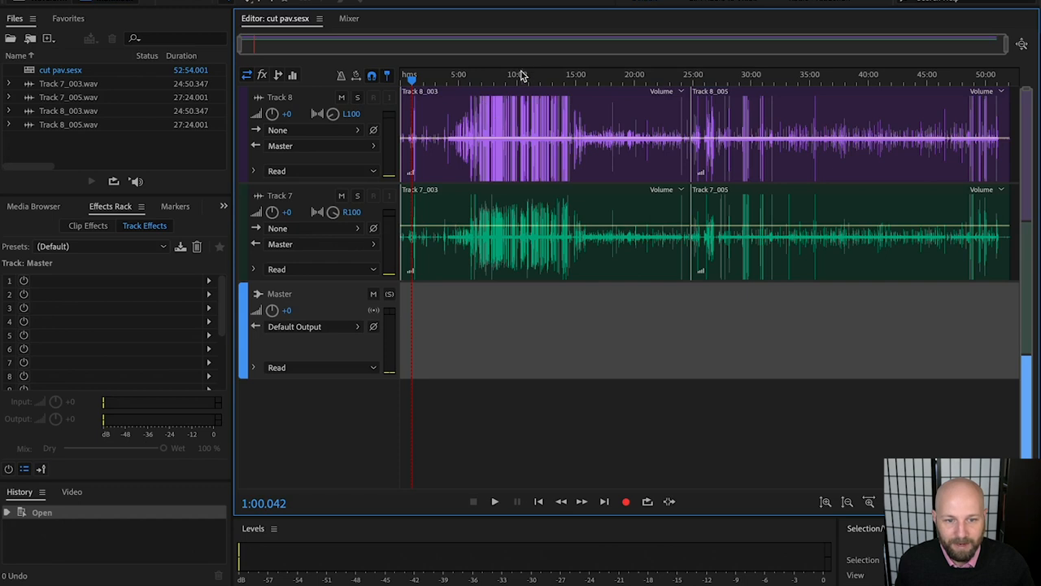
mouse_move(557, 126)
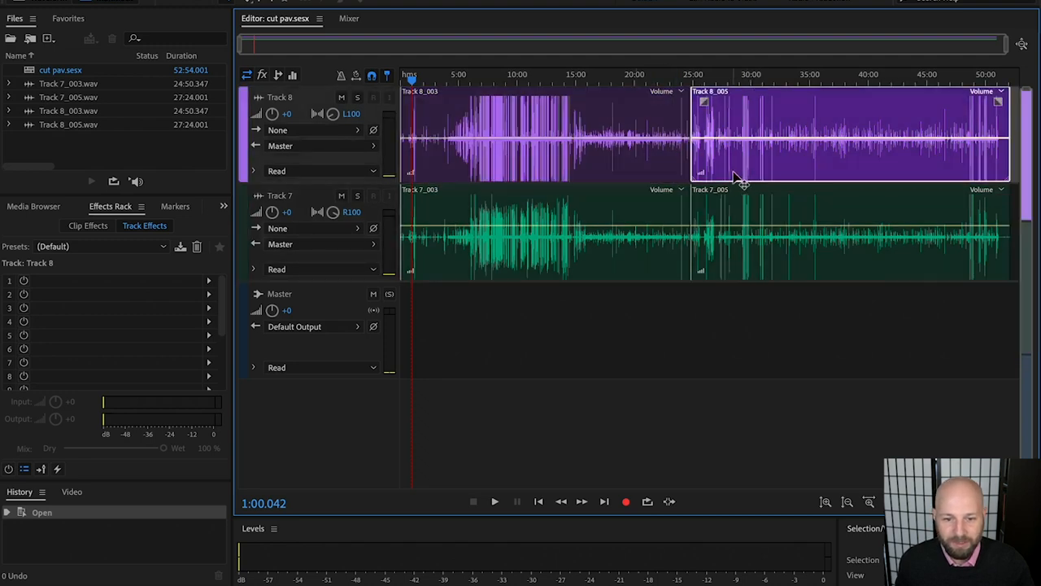
mouse_move(874, 199)
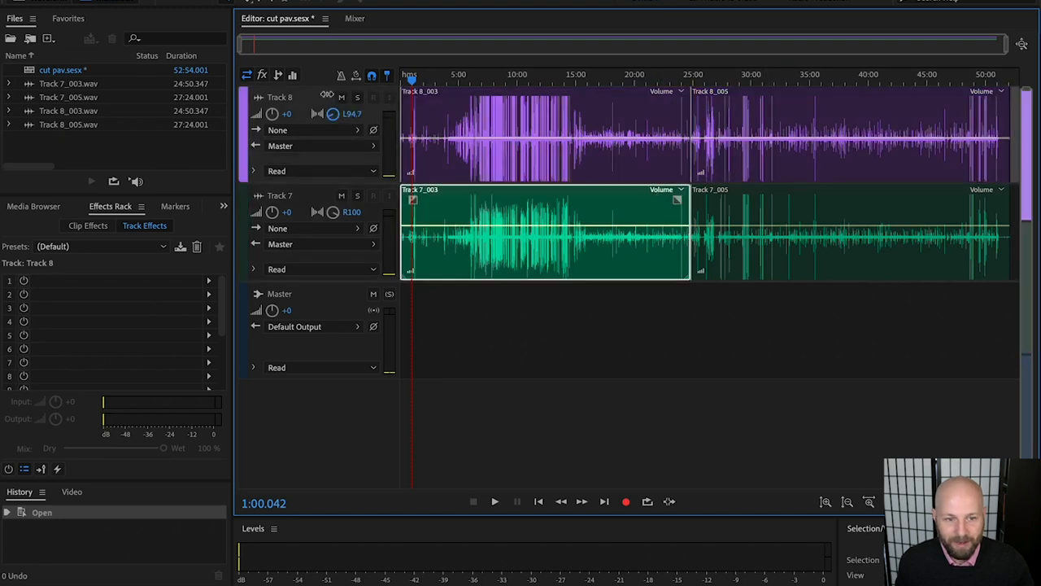
- Reset Track 8's pan fully left and skip playback ahead, previewing from around six minutes
left_click(280, 195)
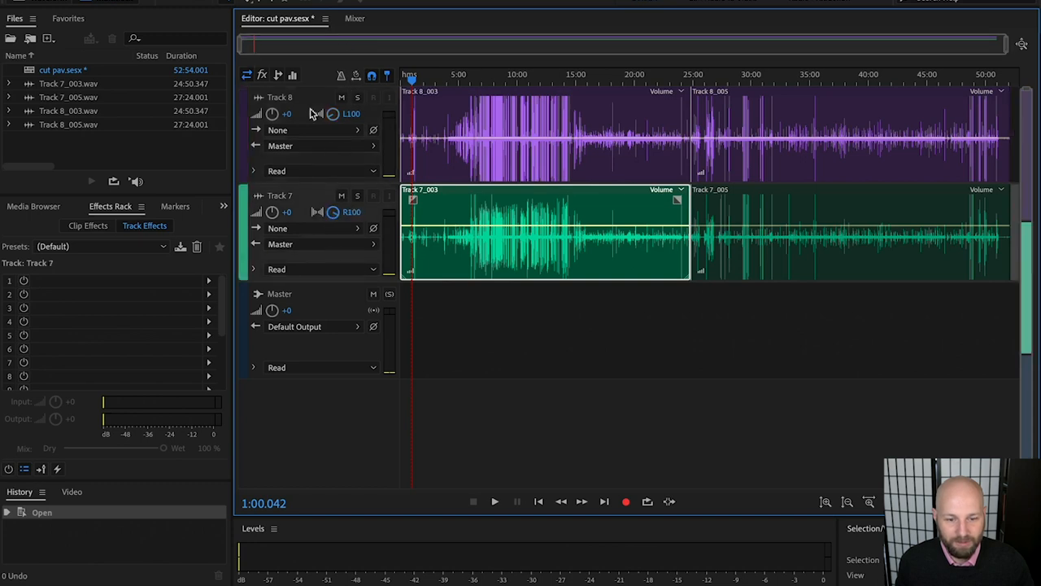
mouse_move(524, 151)
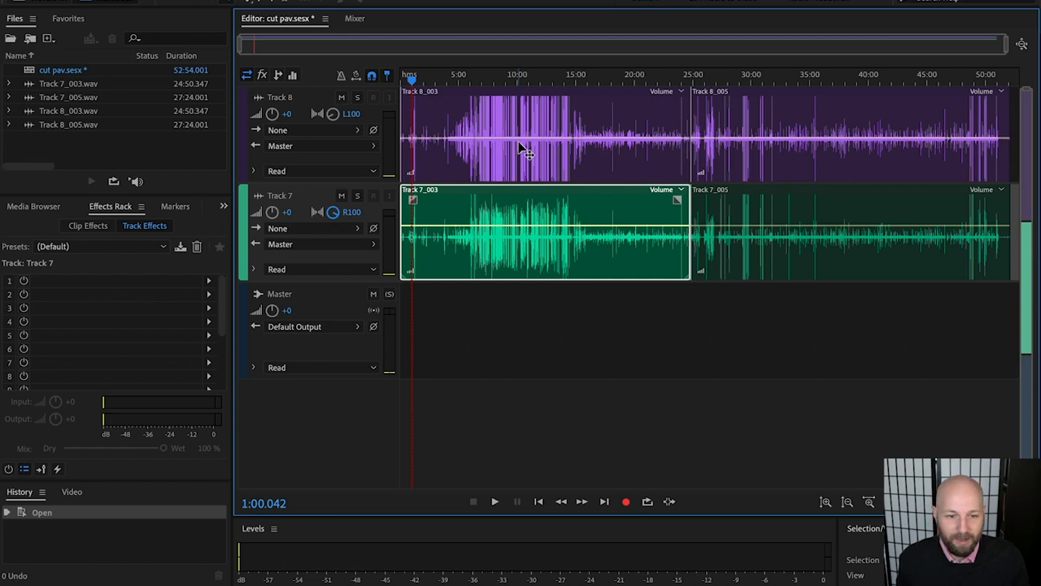
mouse_move(513, 138)
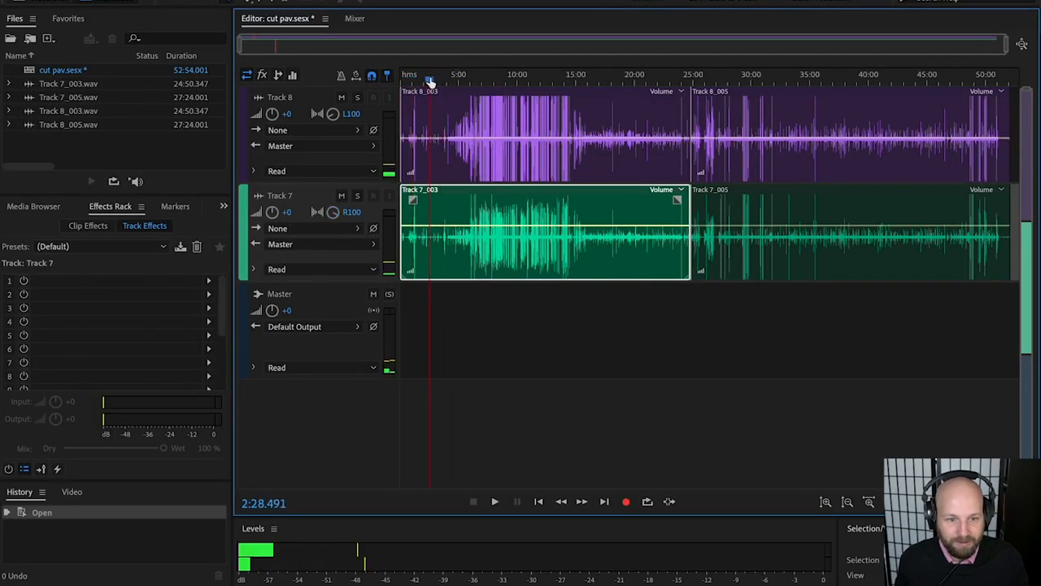
left_click(446, 81)
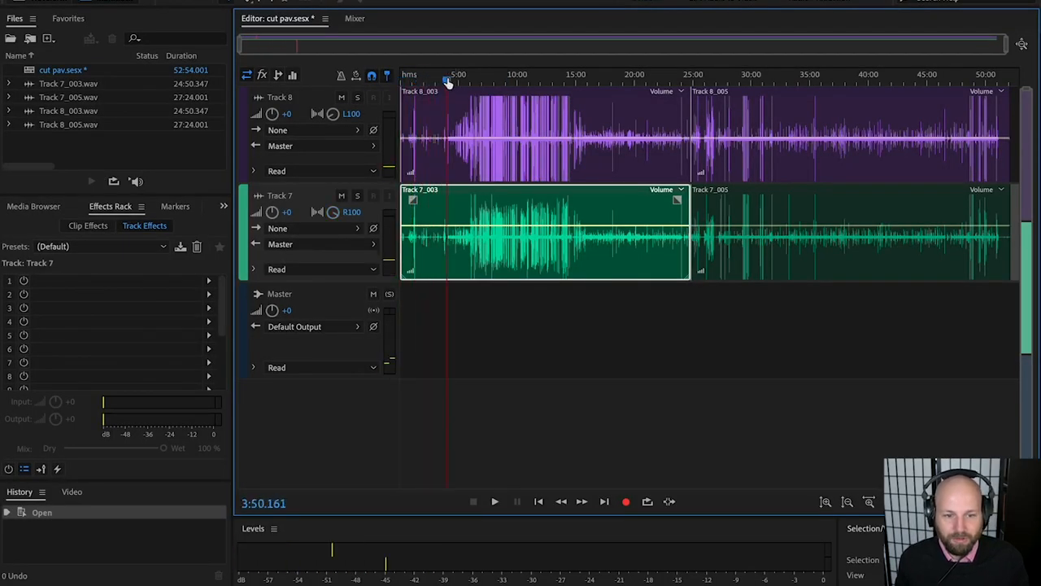
left_click(496, 74)
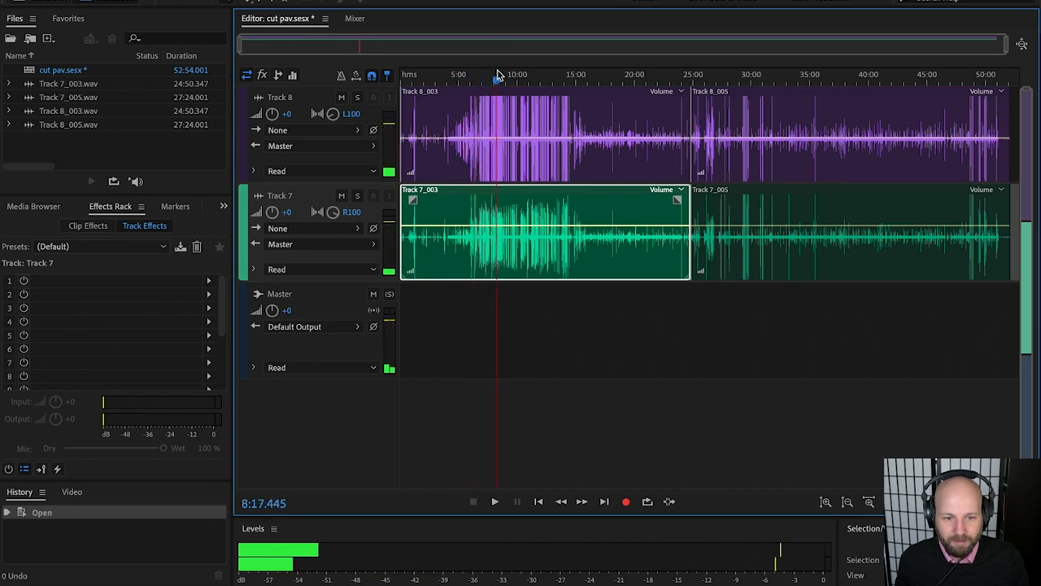
left_click(557, 74)
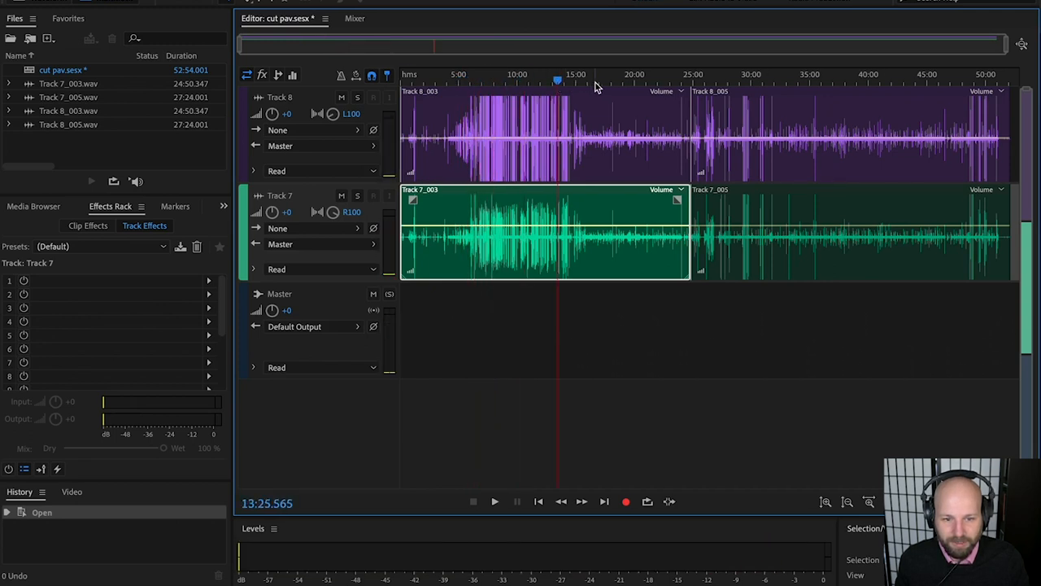
left_click(547, 79)
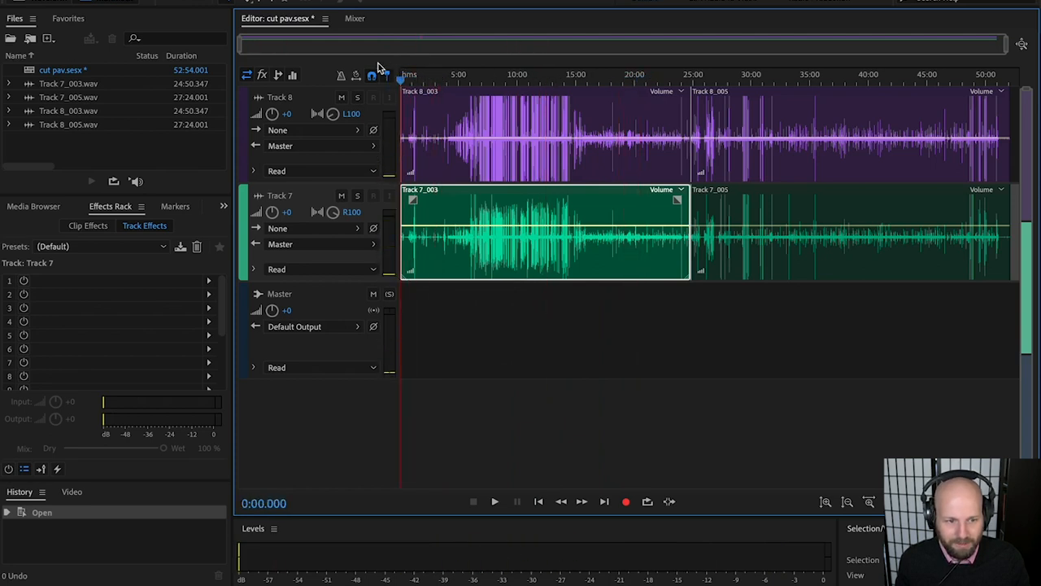
mouse_move(217, 257)
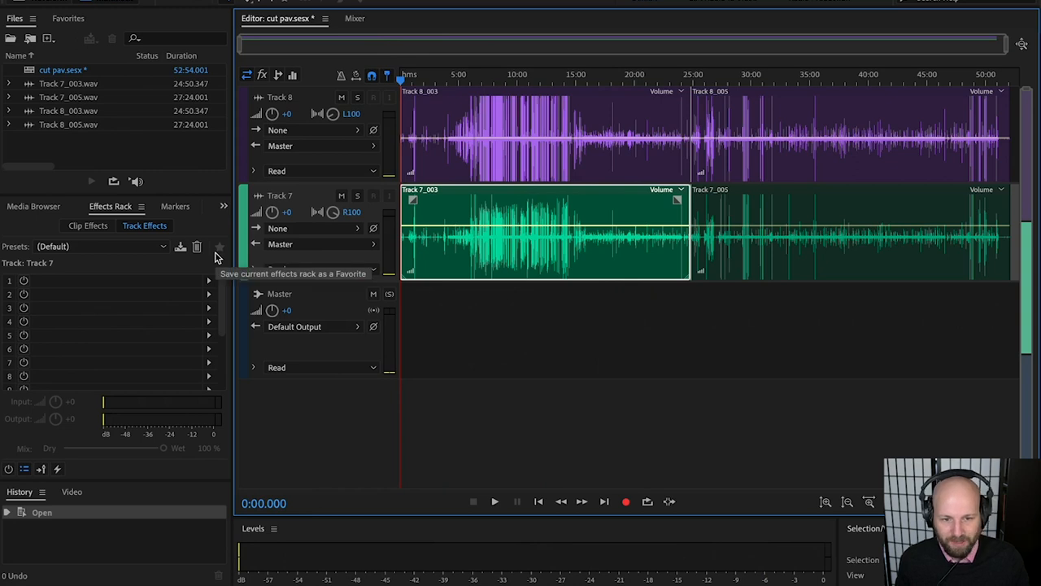
mouse_move(377, 142)
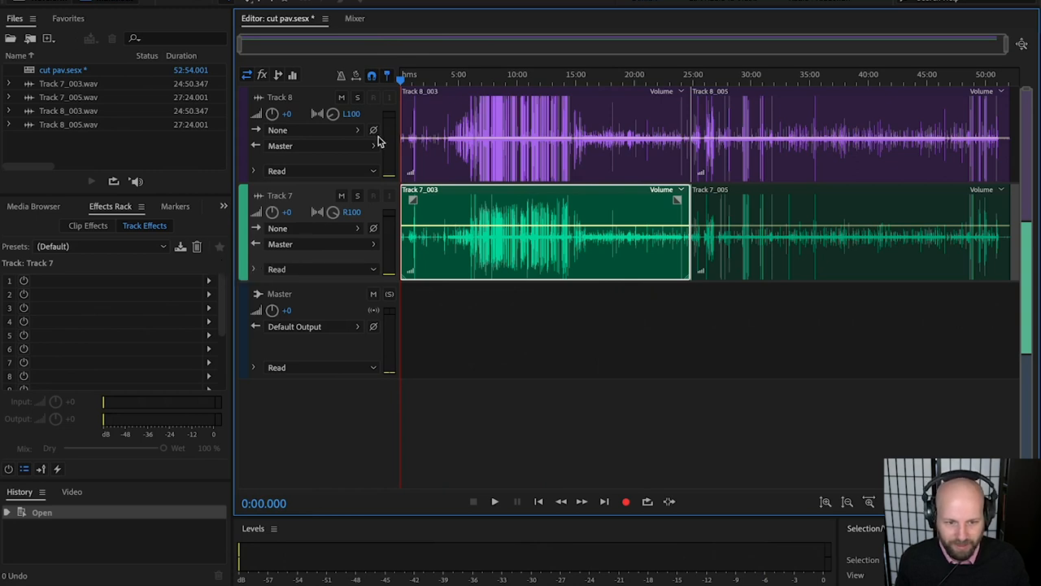
mouse_move(480, 136)
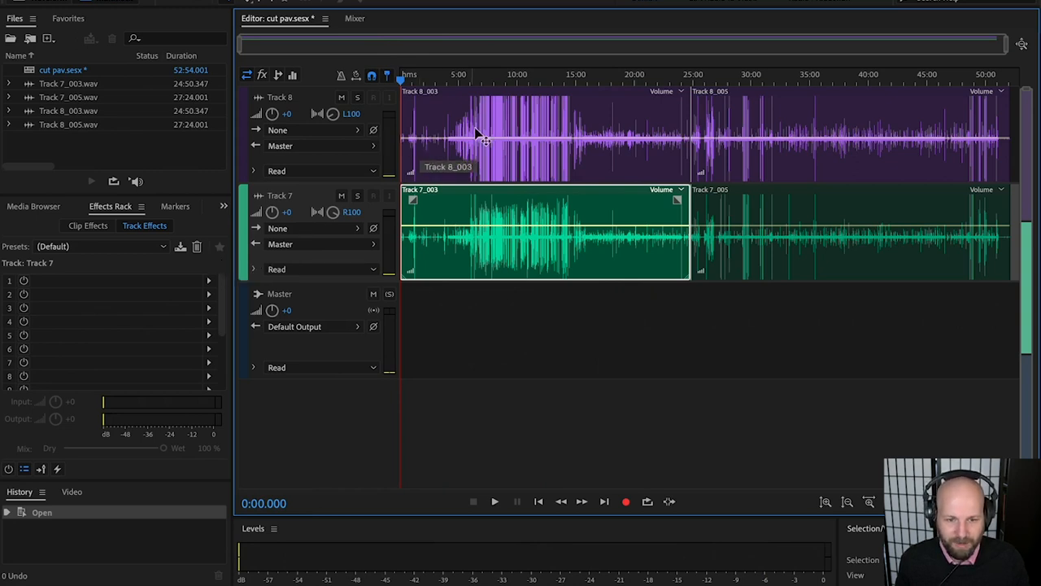
mouse_move(458, 80)
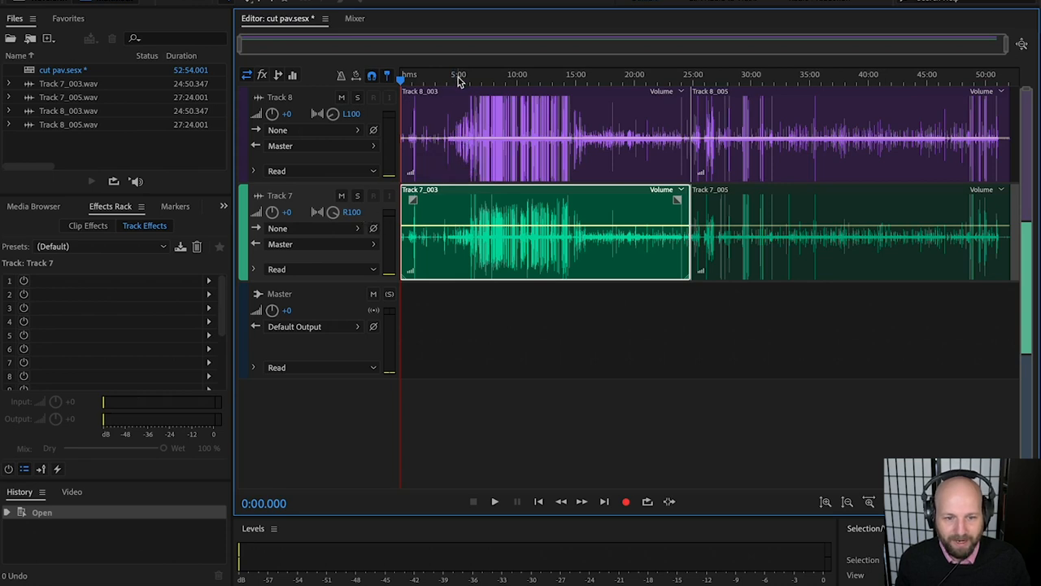
left_click(476, 81)
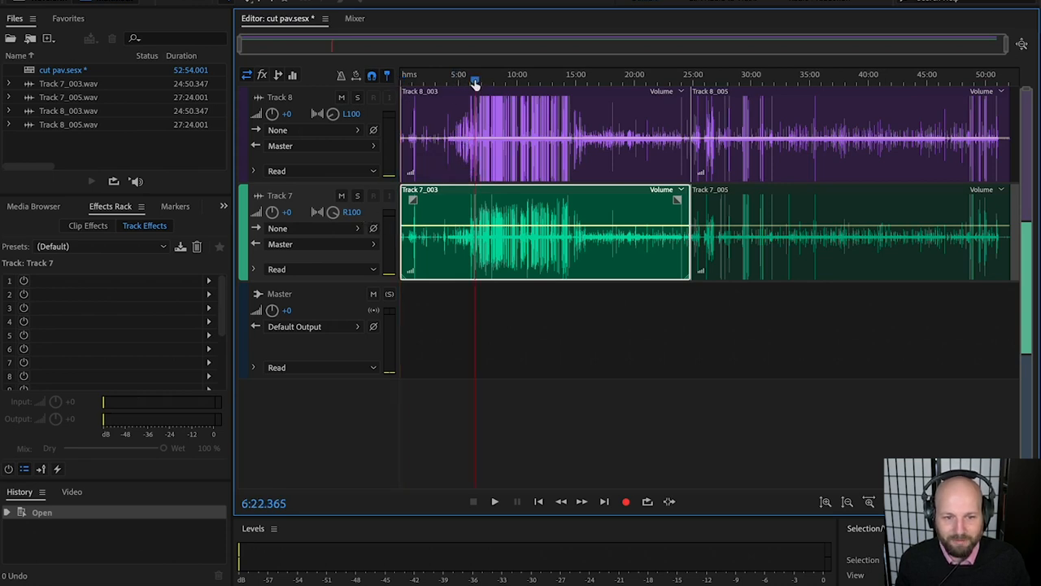
left_click(516, 74)
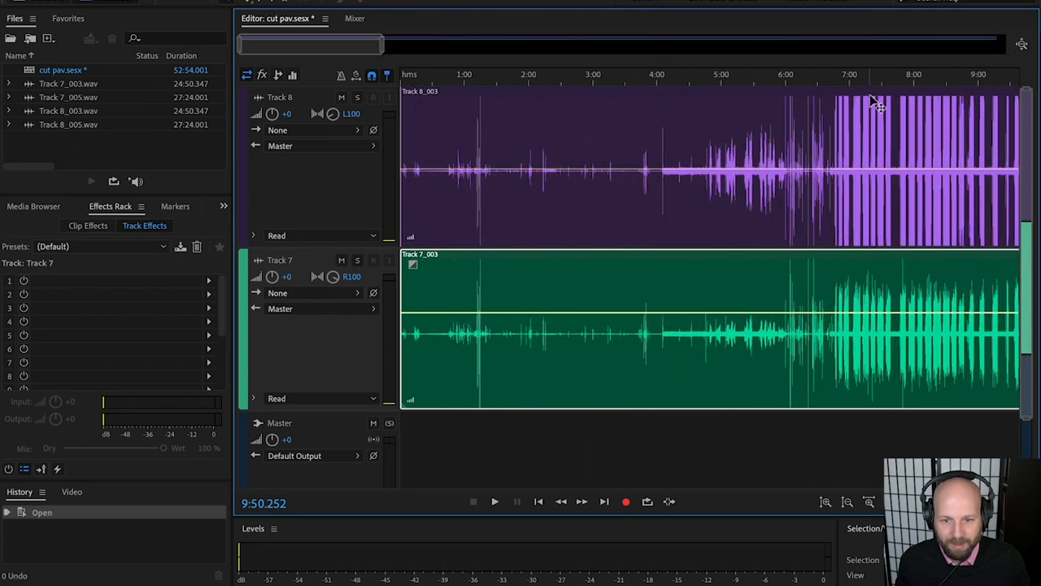
mouse_move(918, 97)
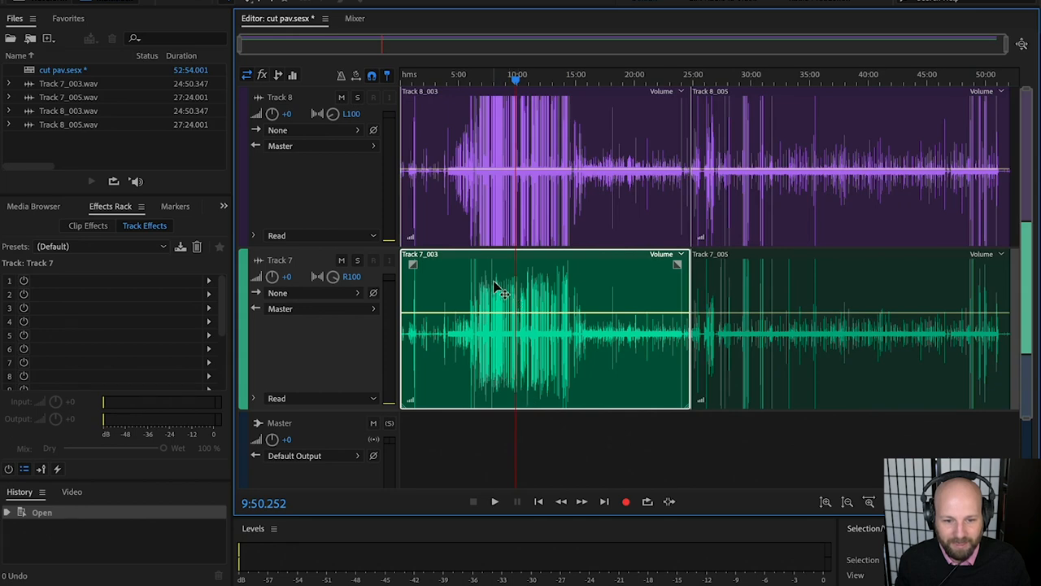
mouse_move(529, 101)
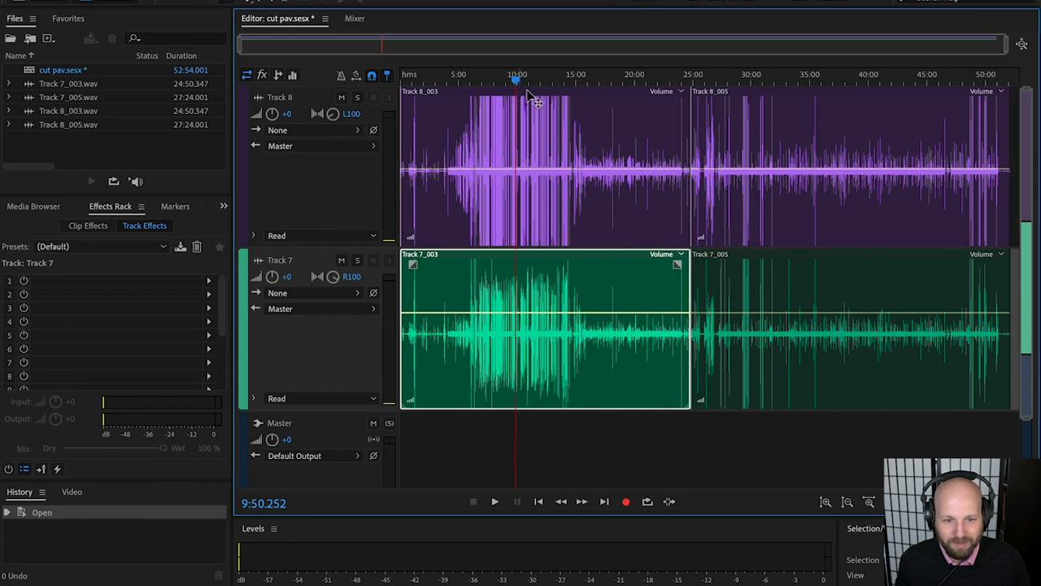
mouse_move(630, 113)
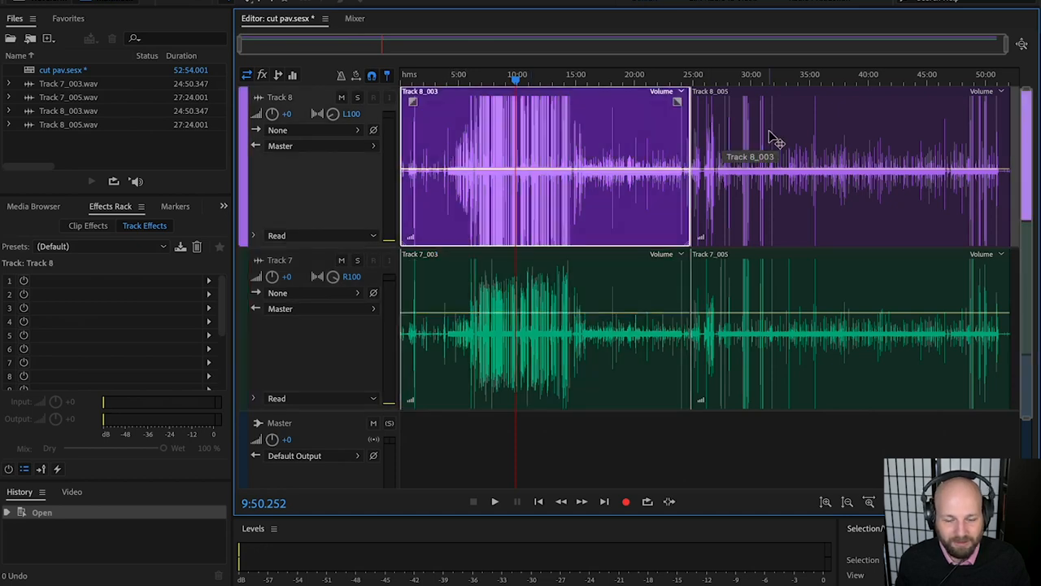
mouse_move(549, 308)
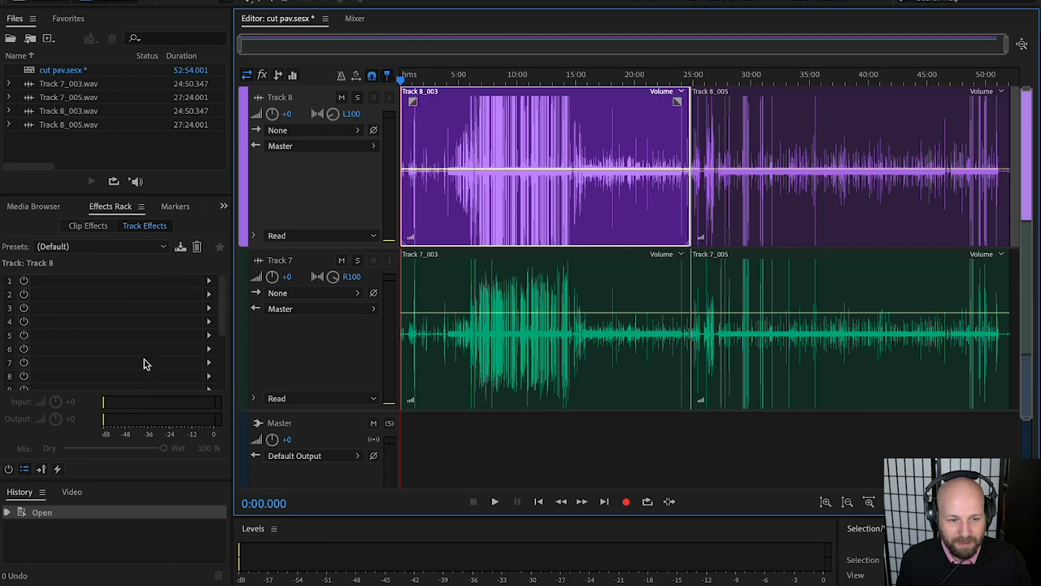
mouse_move(208, 282)
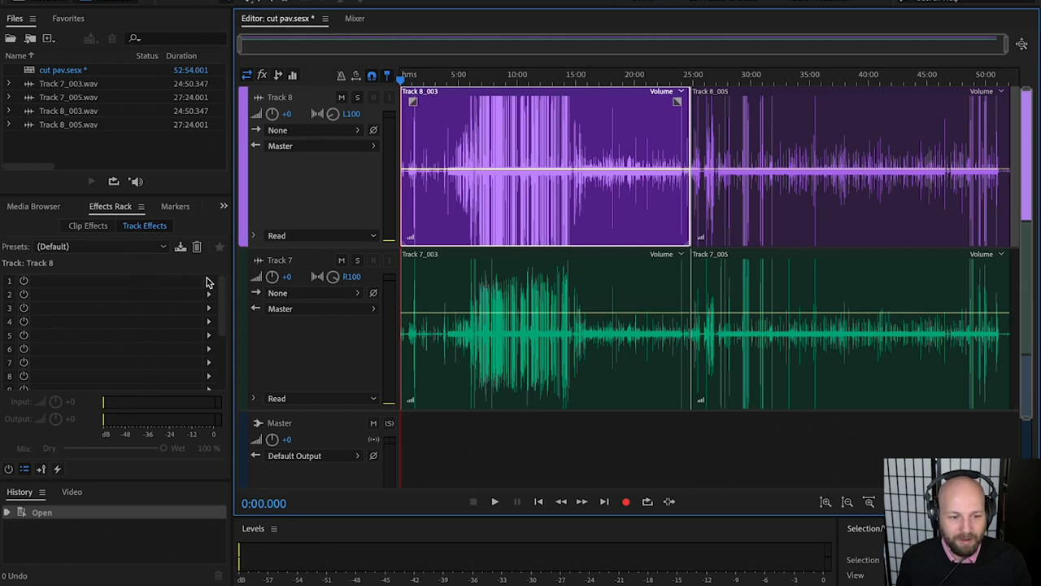
mouse_move(210, 283)
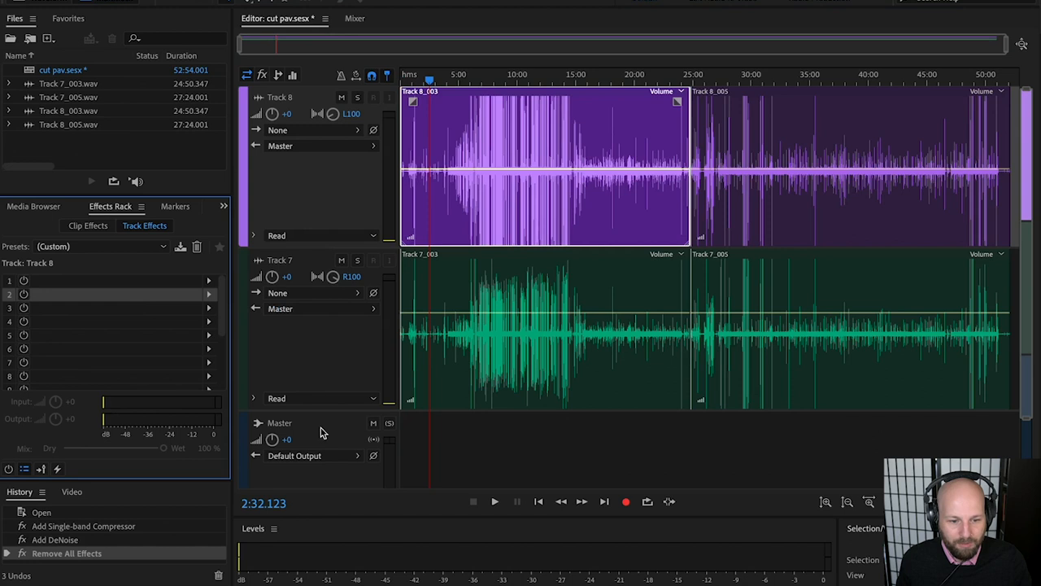
- Select the Master track, add a Single-band Compressor and browse its presets
left_click(279, 422)
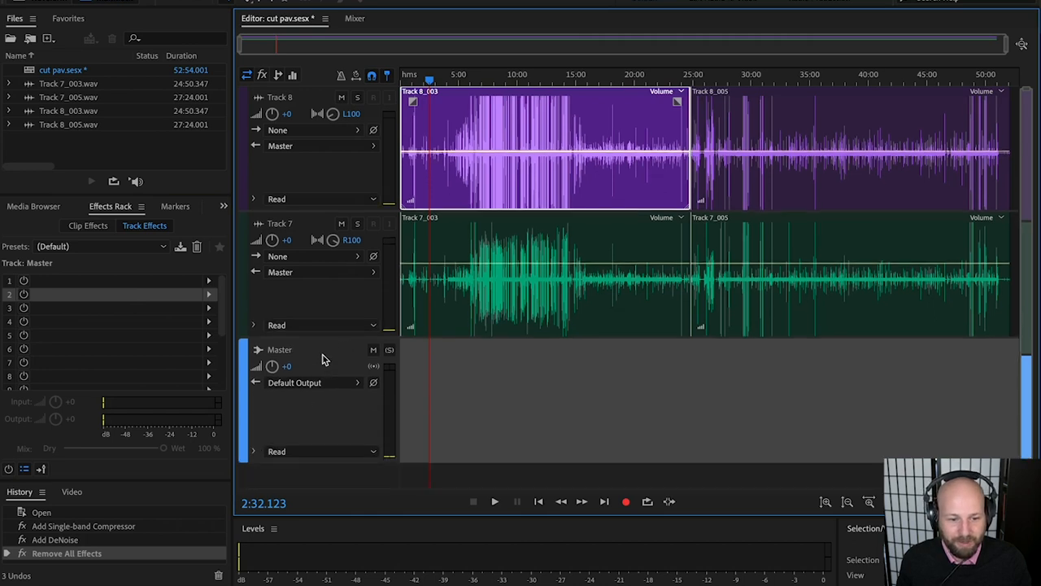
mouse_move(297, 201)
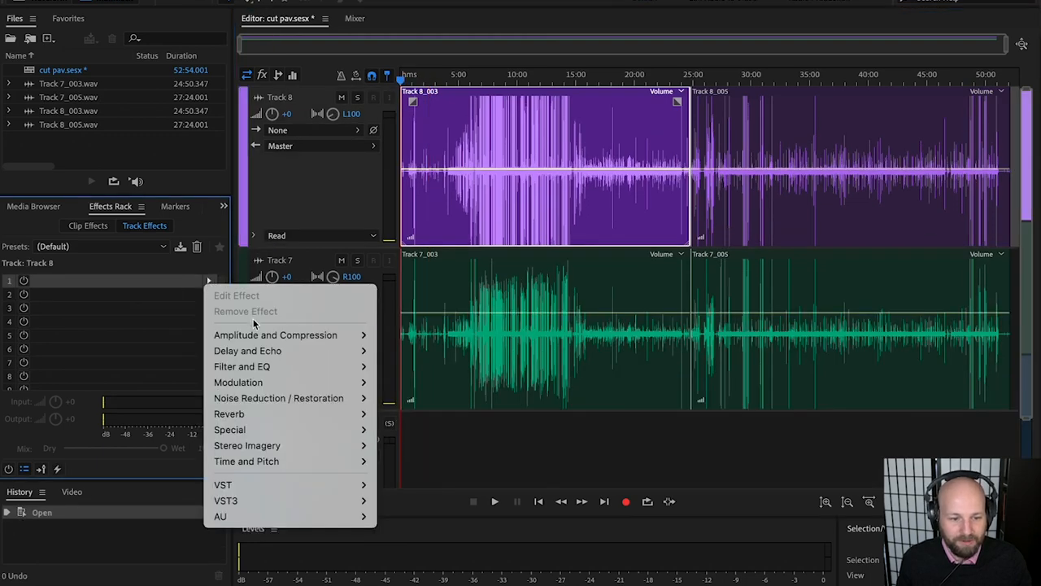
mouse_move(275, 334)
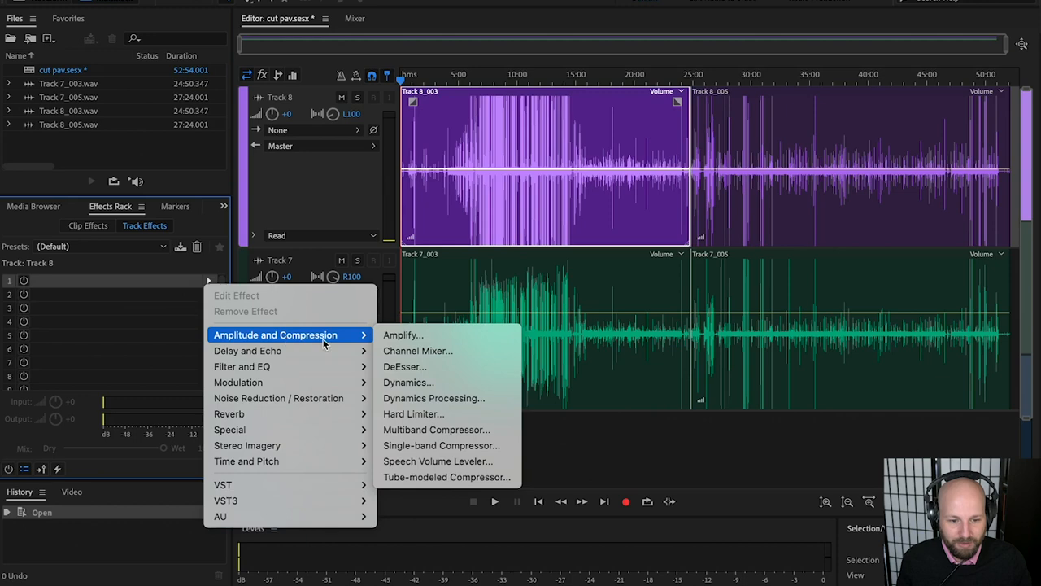
mouse_move(441, 445)
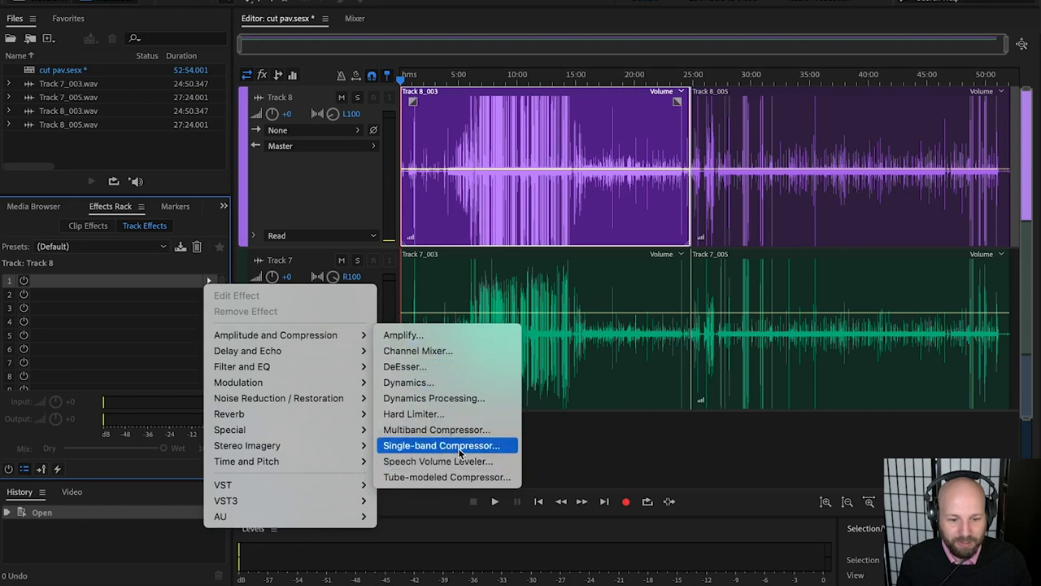
left_click(441, 445)
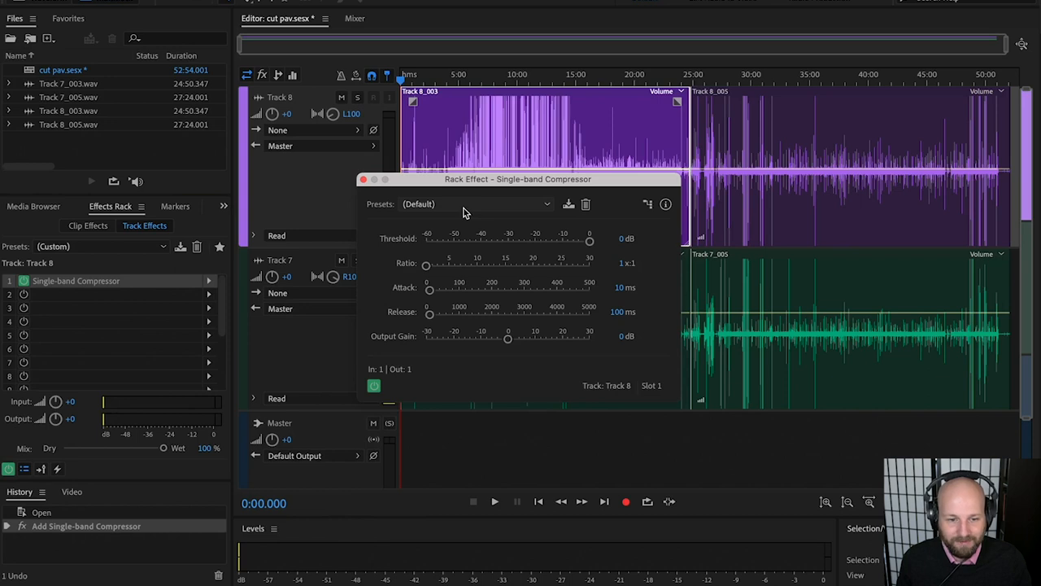
left_click(476, 203)
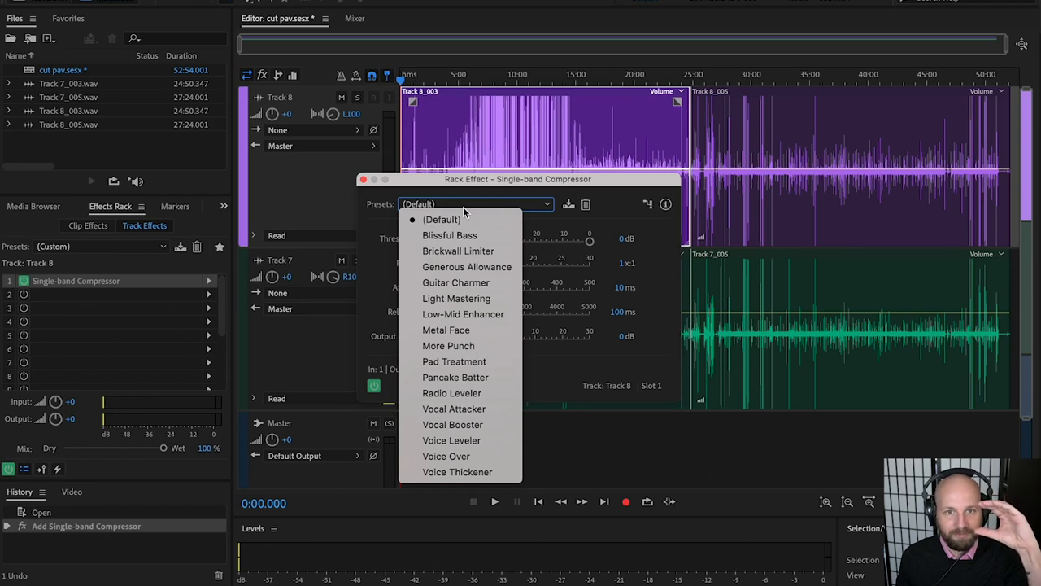
mouse_move(463, 314)
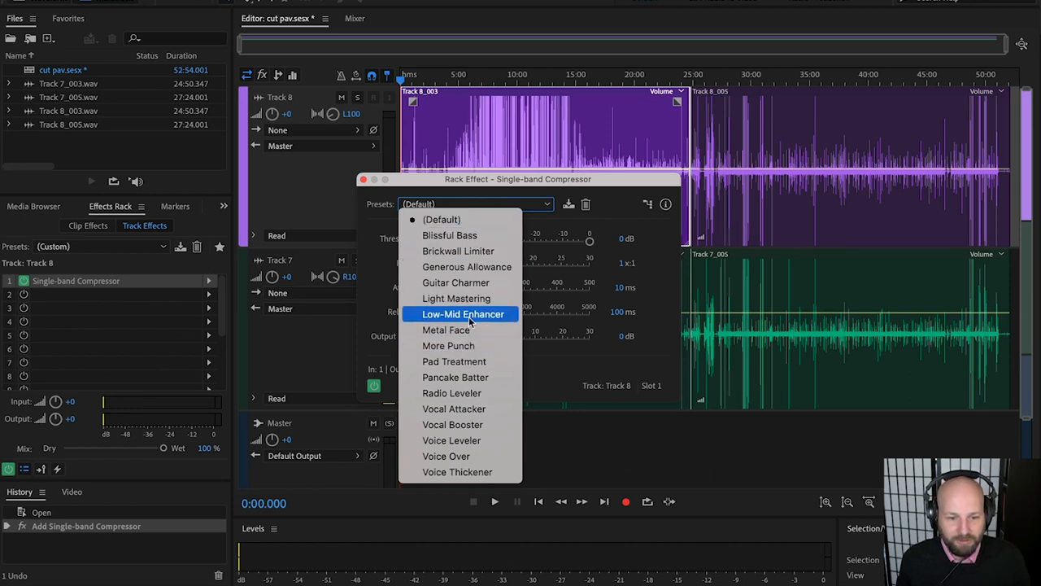
mouse_move(456, 298)
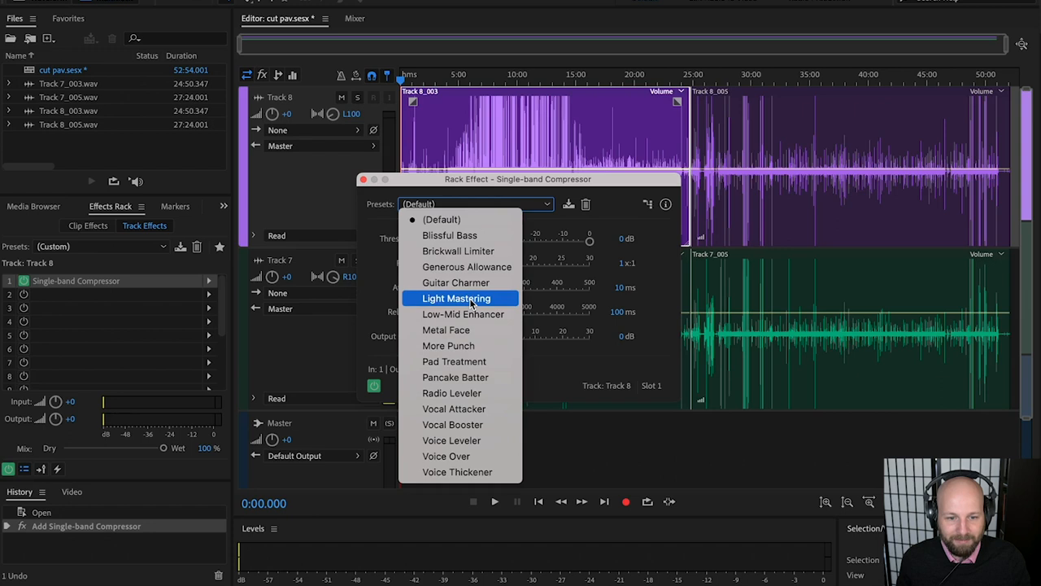
left_click(456, 297)
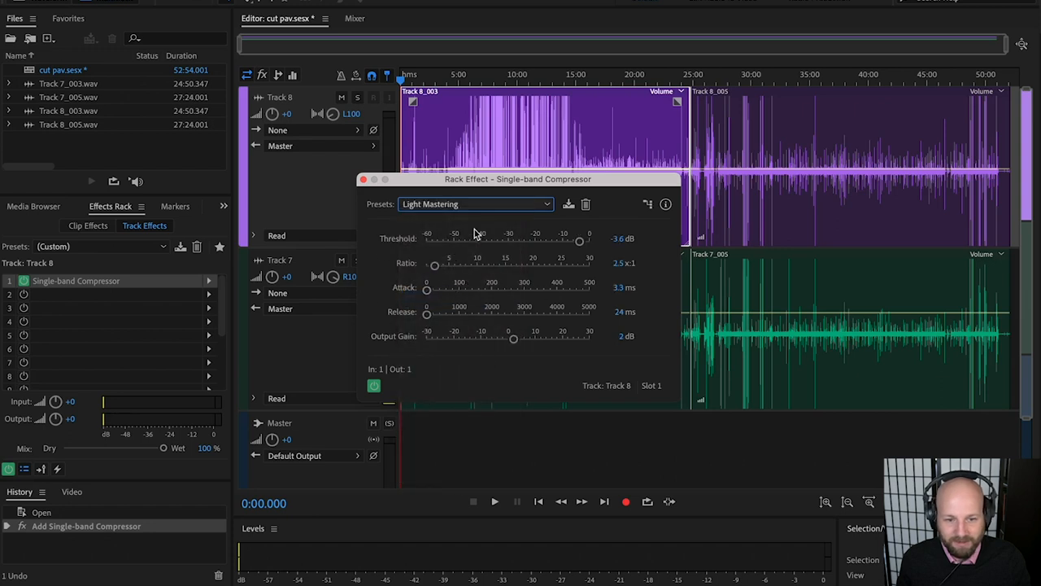
mouse_move(379, 195)
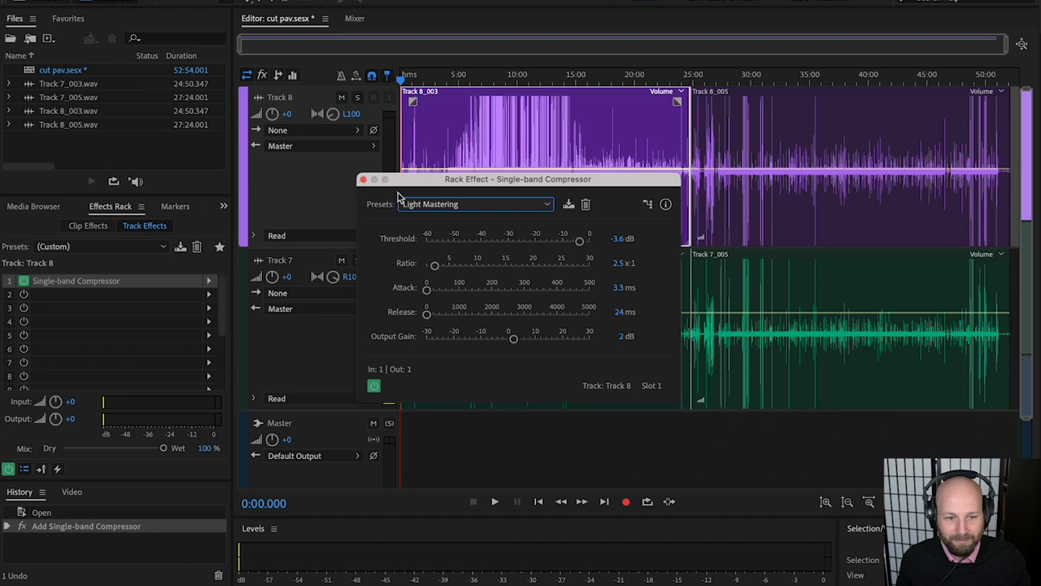
mouse_move(461, 210)
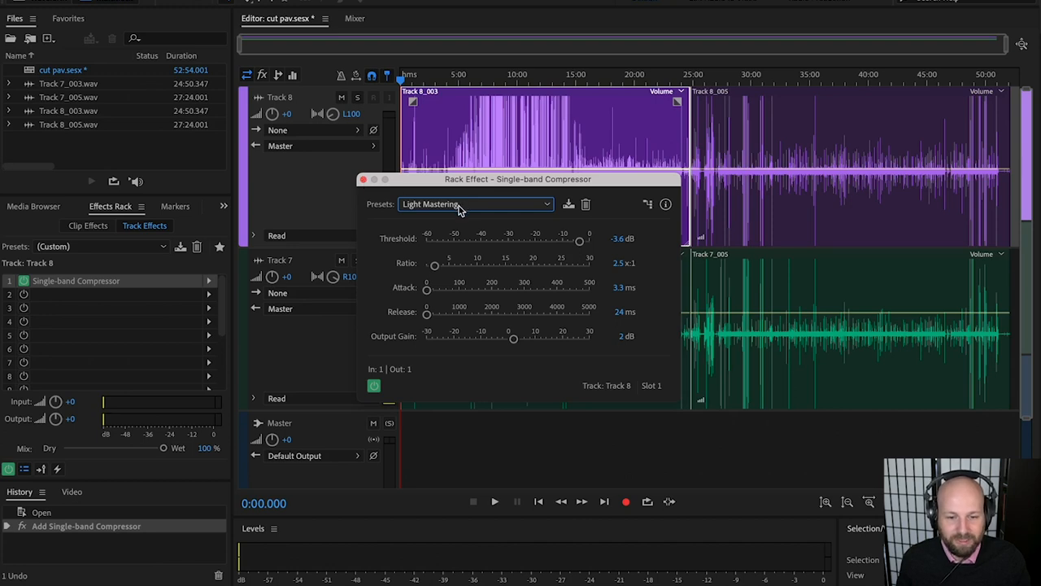
- Keep the compressor on the Light Mastering preset and close its settings
left_click(476, 204)
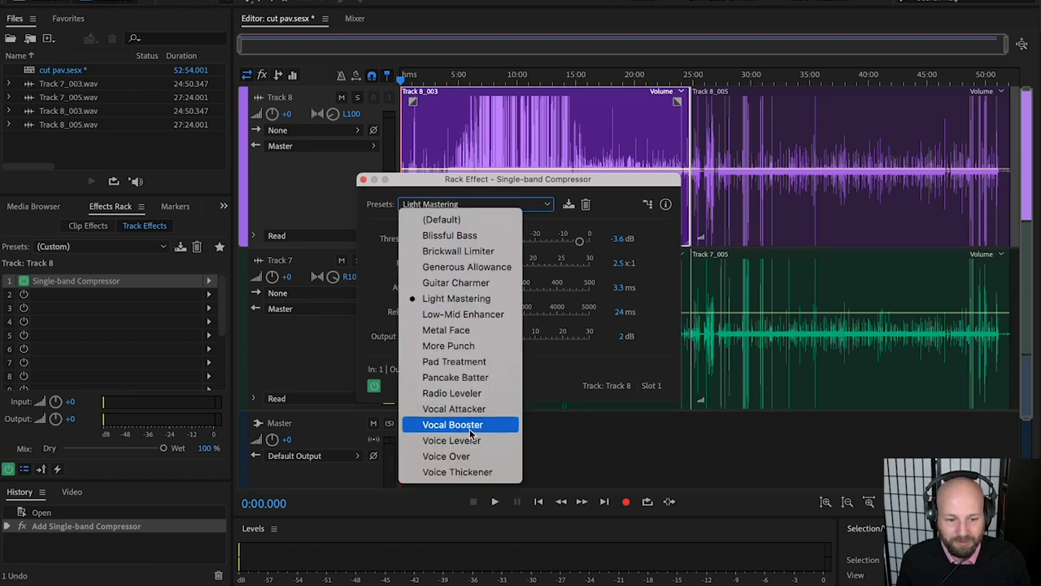
mouse_move(454, 361)
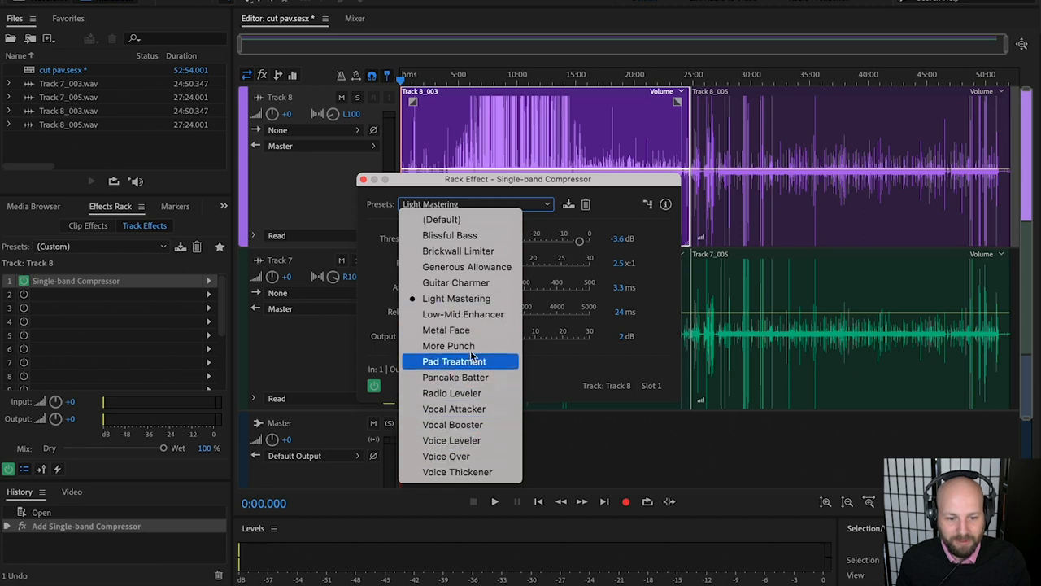
mouse_move(496, 361)
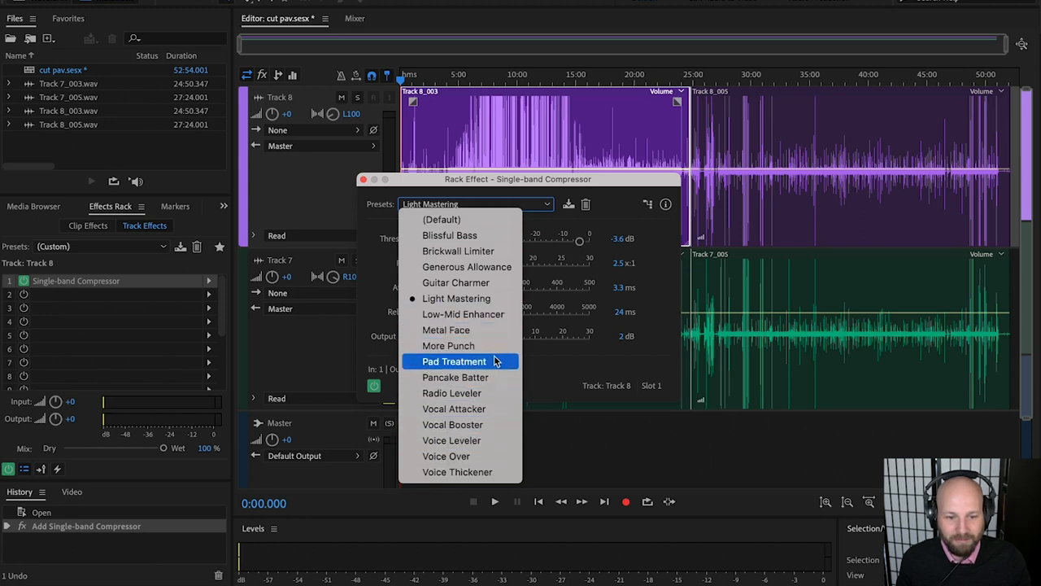
left_click(475, 204)
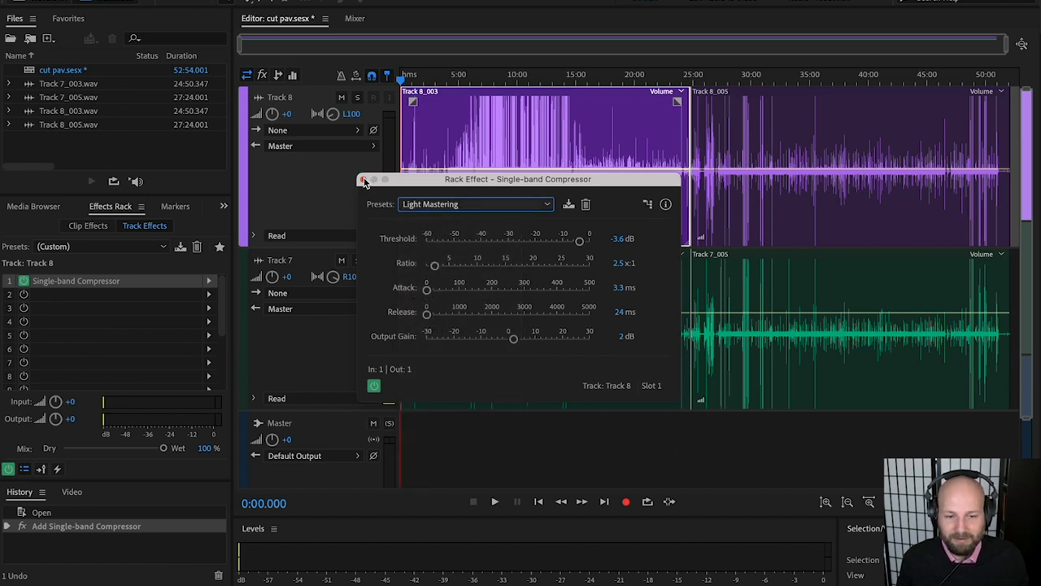
left_click(364, 179)
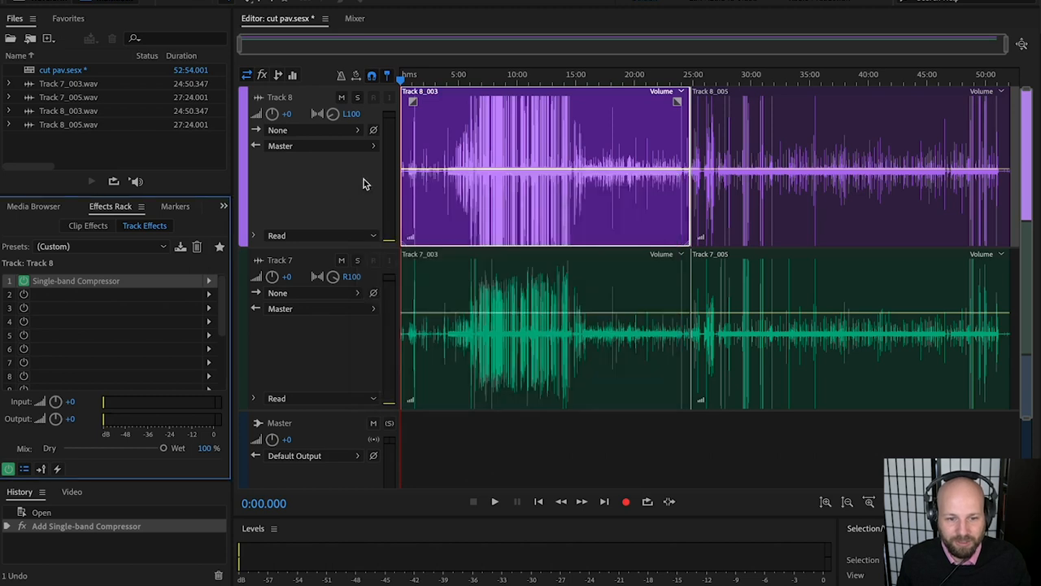
left_click(495, 501)
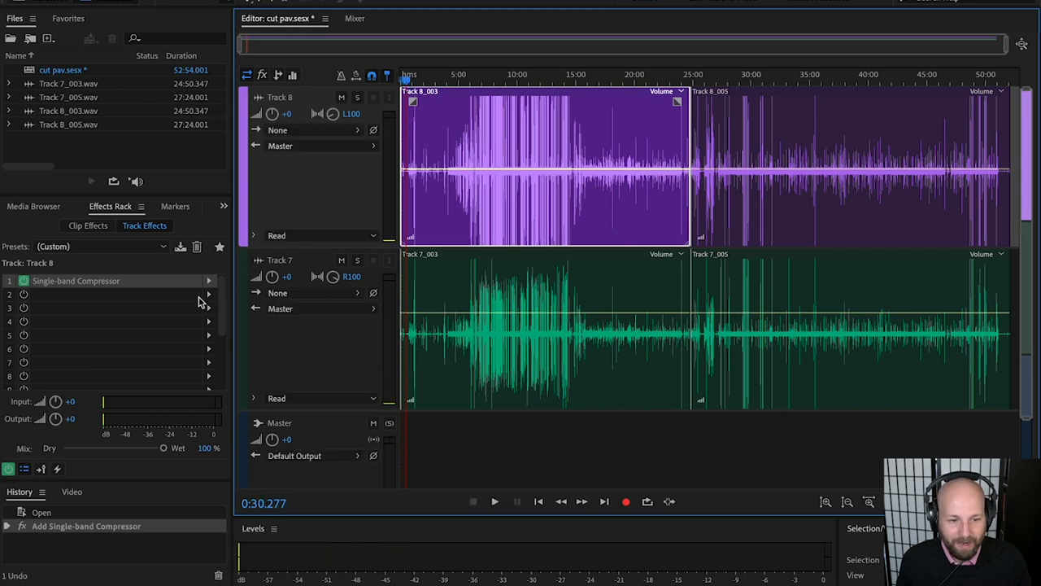
- Add DeNoise to the second effect slot and push its amount up to 98%
left_click(207, 293)
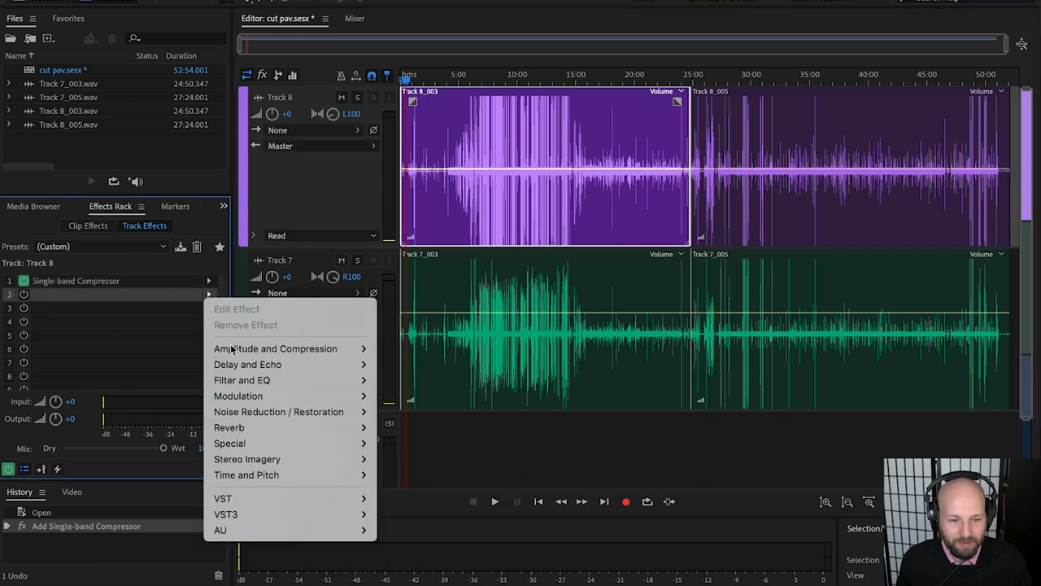
mouse_move(278, 412)
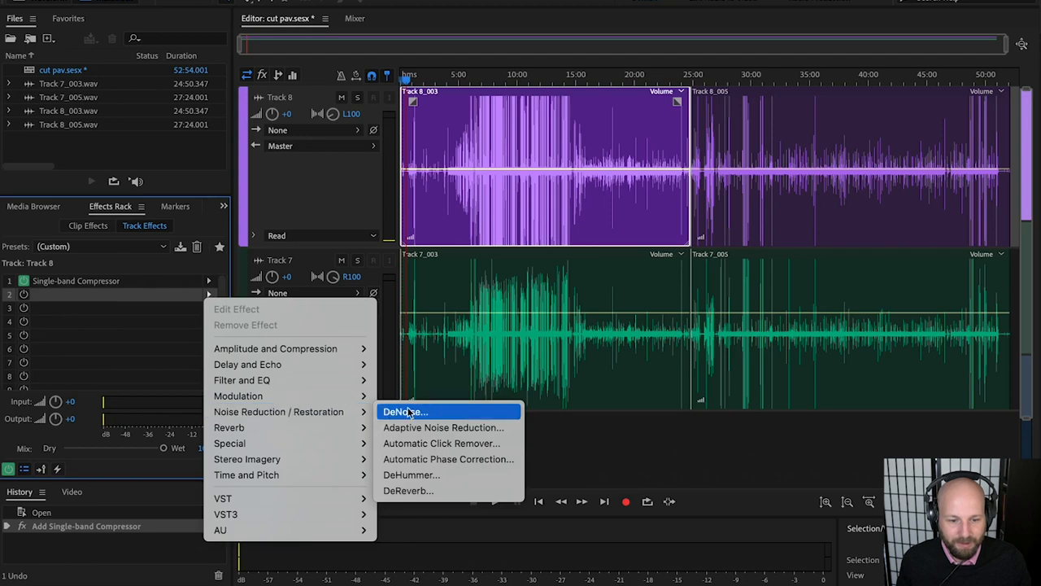
left_click(404, 412)
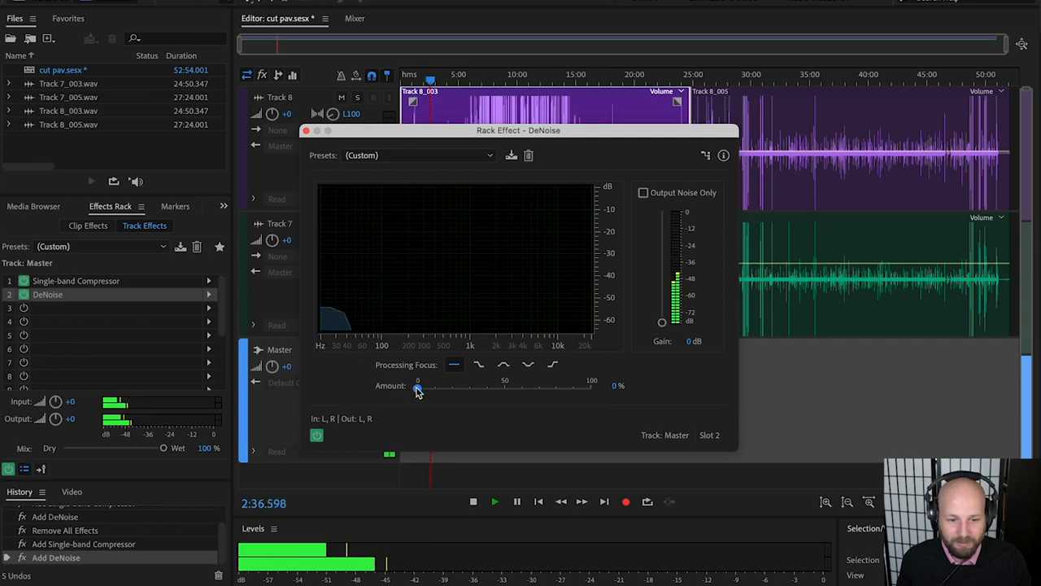
left_click_drag(418, 386, 468, 385)
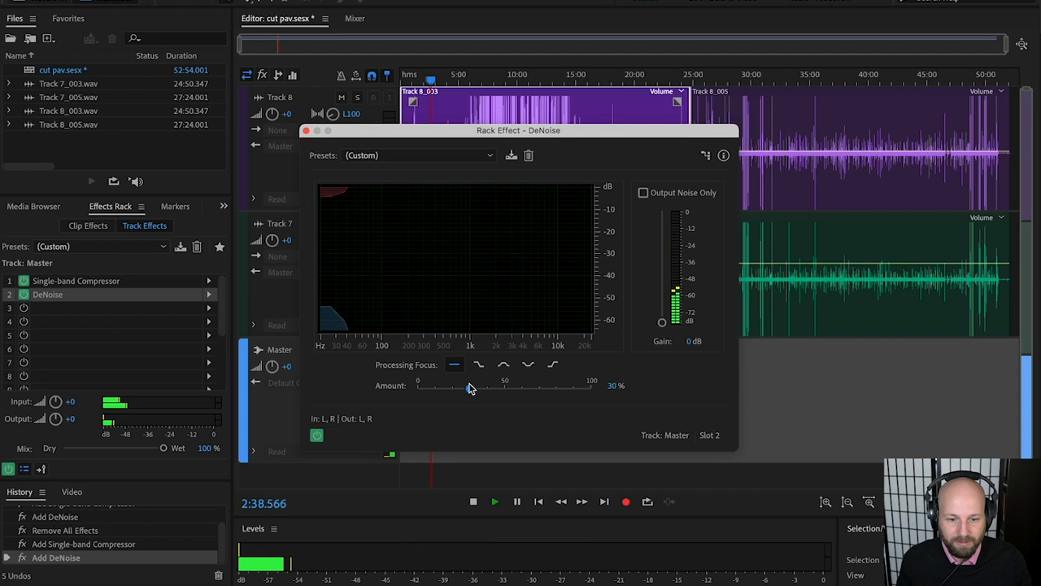
left_click_drag(468, 386, 510, 386)
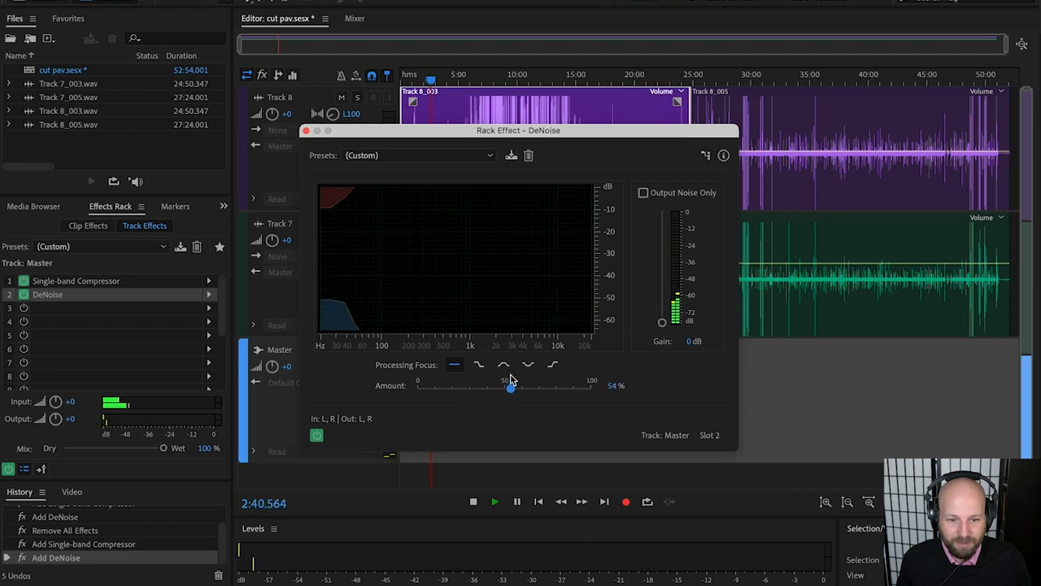
left_click_drag(511, 387, 587, 388)
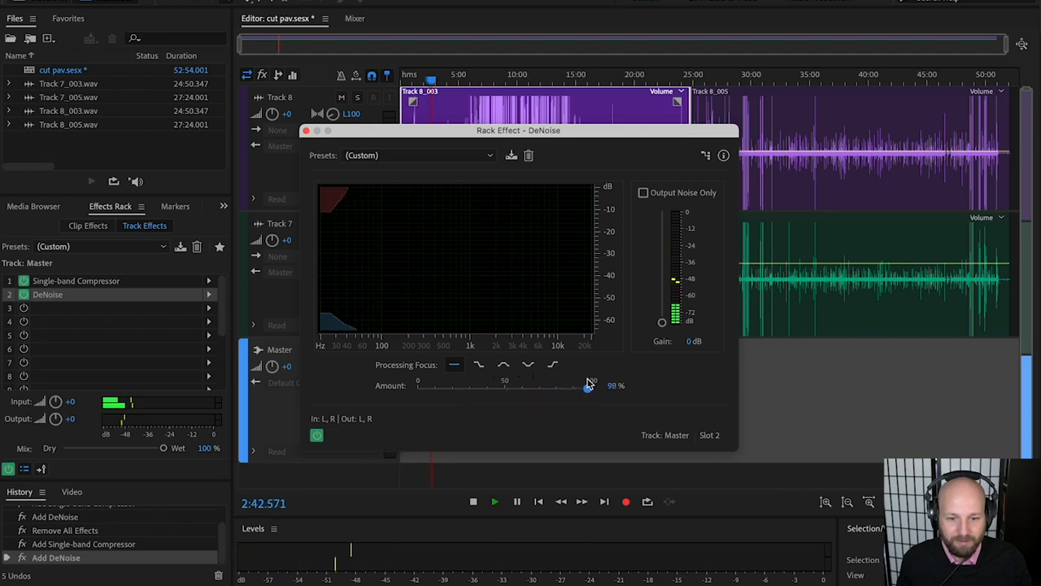
- Dial the DeNoise amount back down, settling it at 8%
left_click_drag(590, 385, 578, 385)
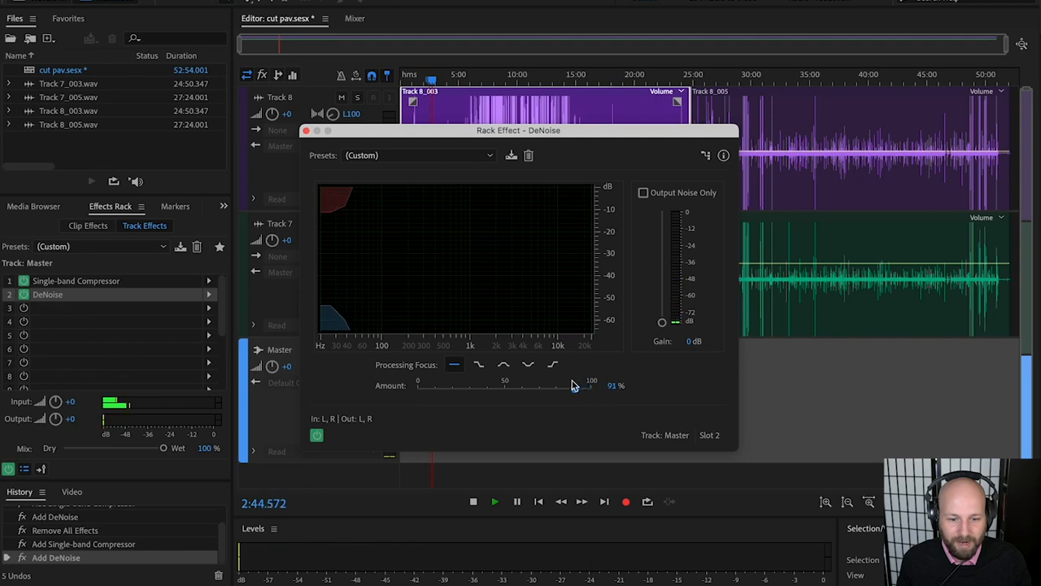
left_click_drag(588, 388, 555, 387)
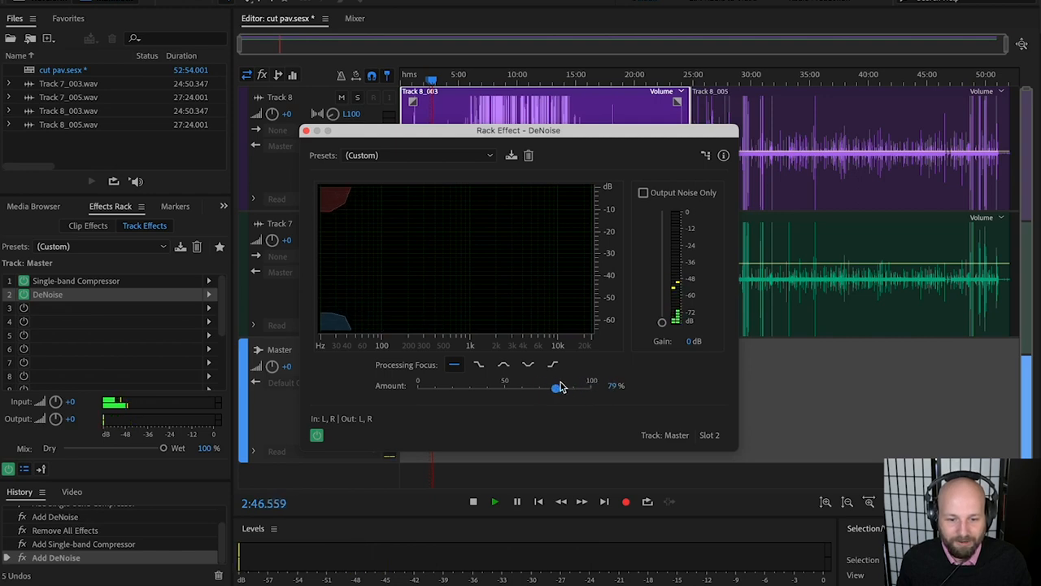
left_click_drag(556, 388, 567, 388)
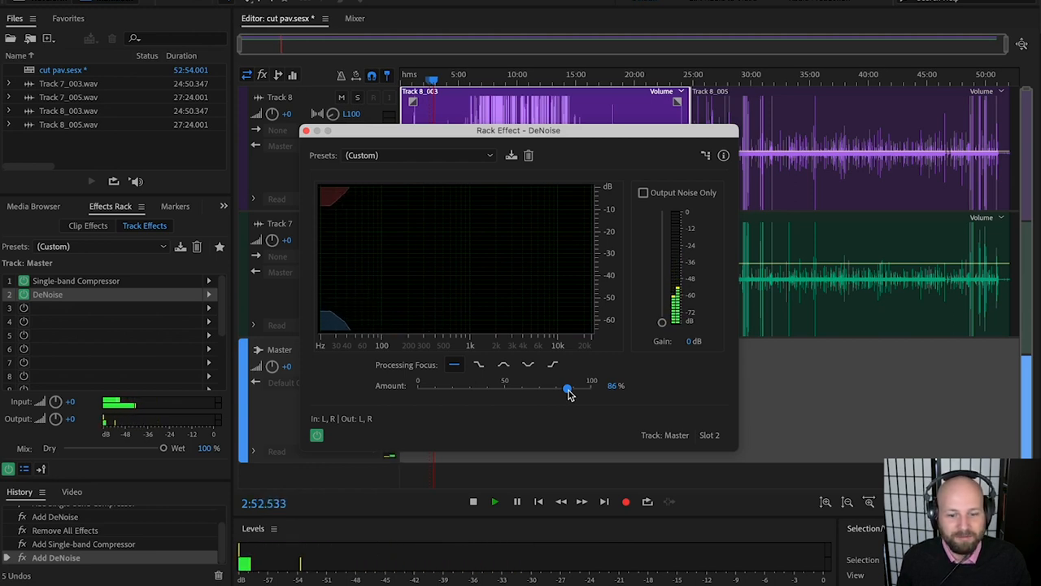
left_click_drag(568, 389, 554, 389)
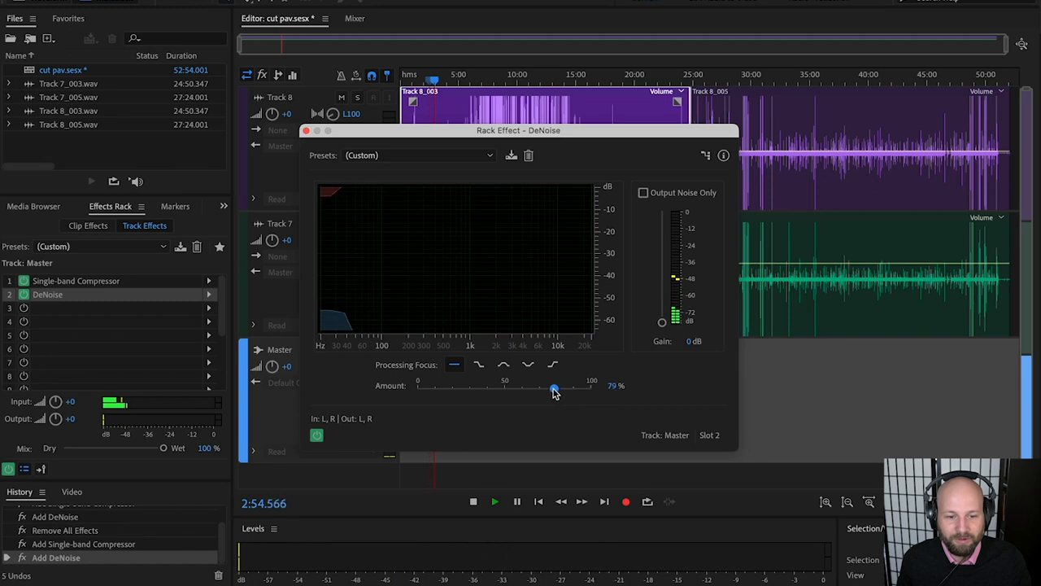
left_click_drag(553, 390, 439, 390)
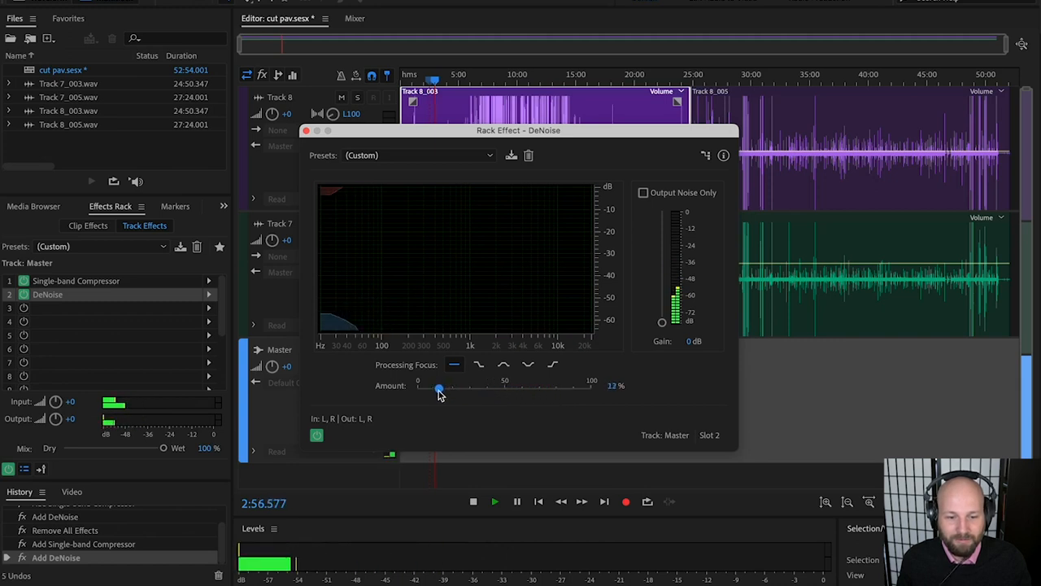
left_click_drag(439, 388, 417, 388)
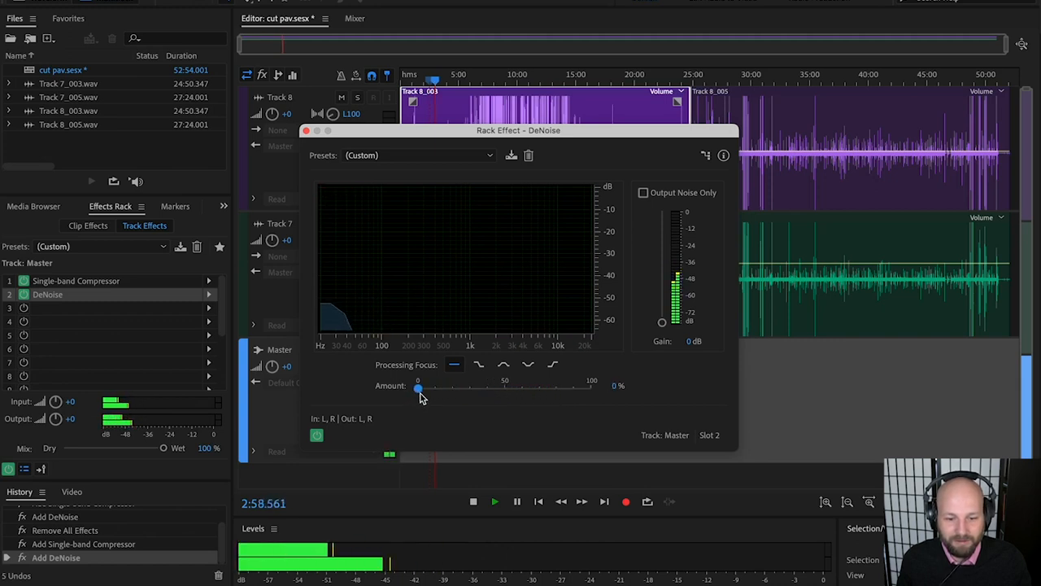
left_click_drag(418, 388, 430, 388)
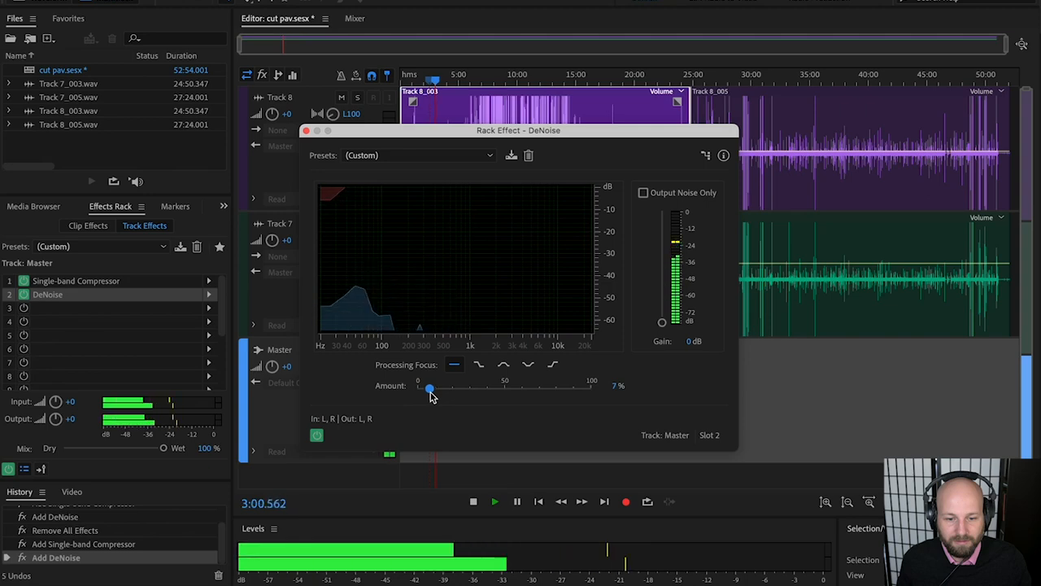
left_click_drag(430, 388, 433, 388)
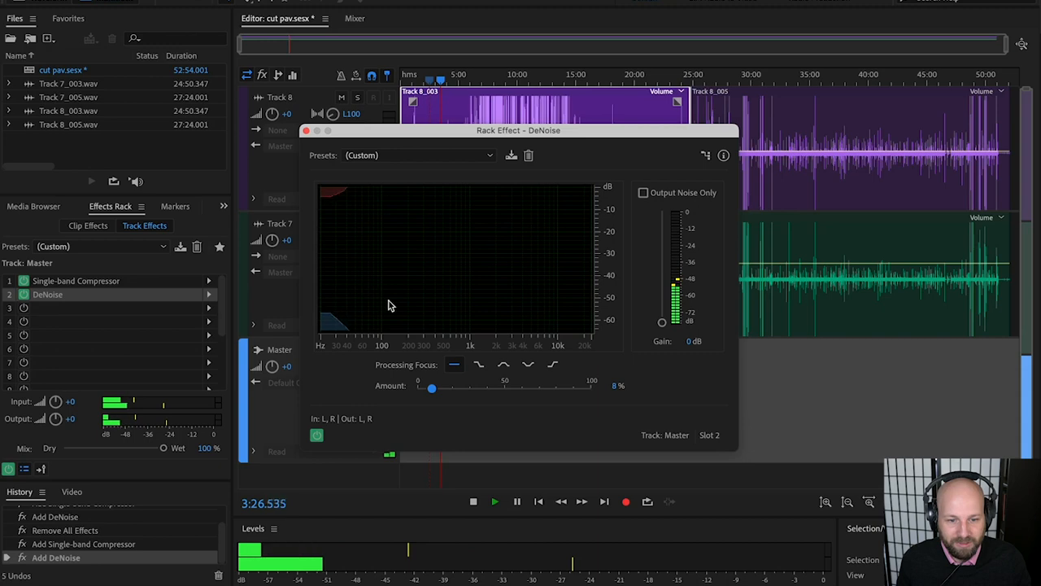
left_click_drag(432, 388, 430, 388)
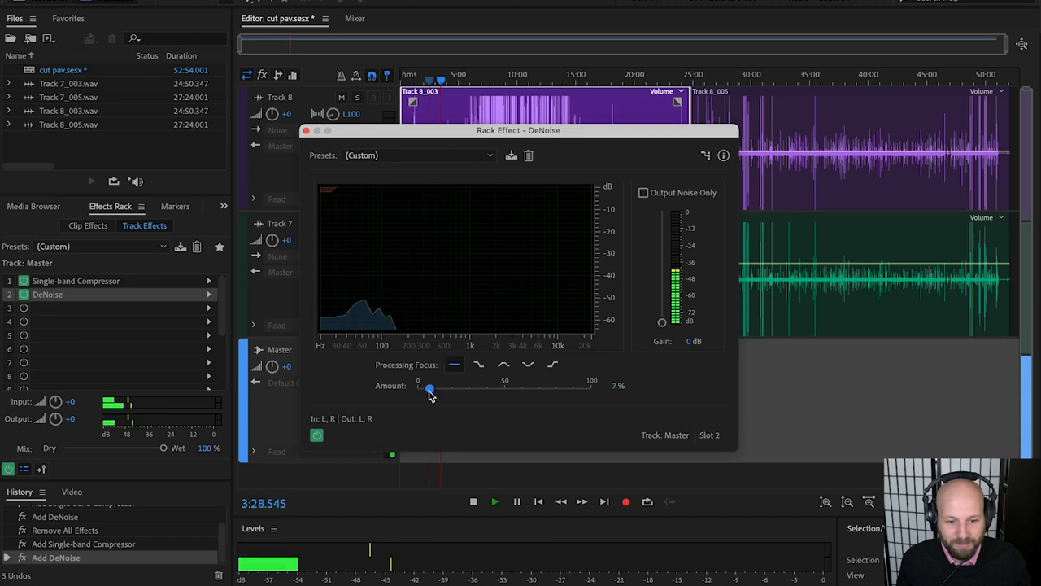
left_click_drag(429, 388, 432, 388)
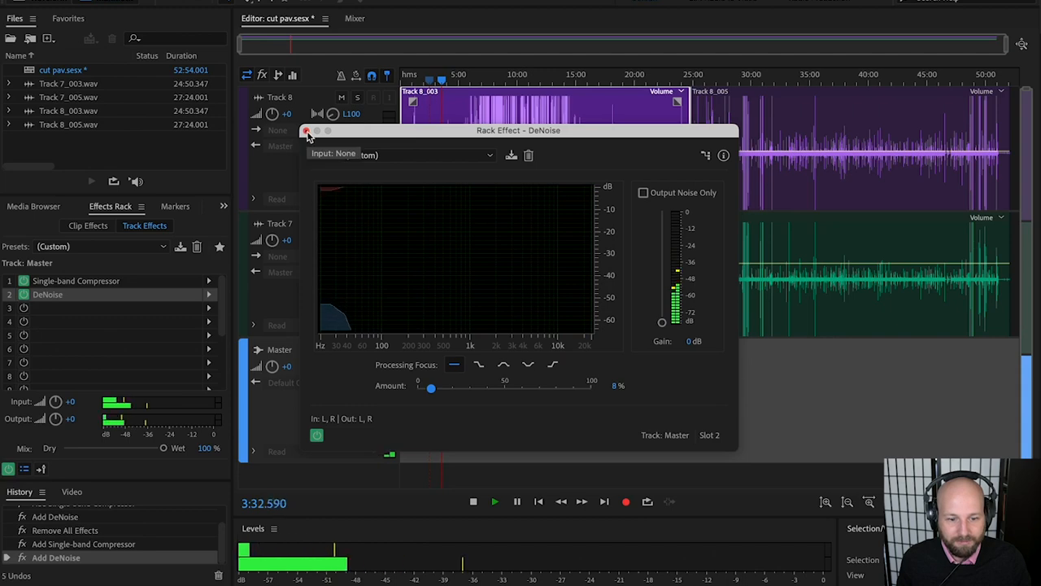
- Close the DeNoise settings and show the third slot's Filter and EQ effect choices
left_click(307, 131)
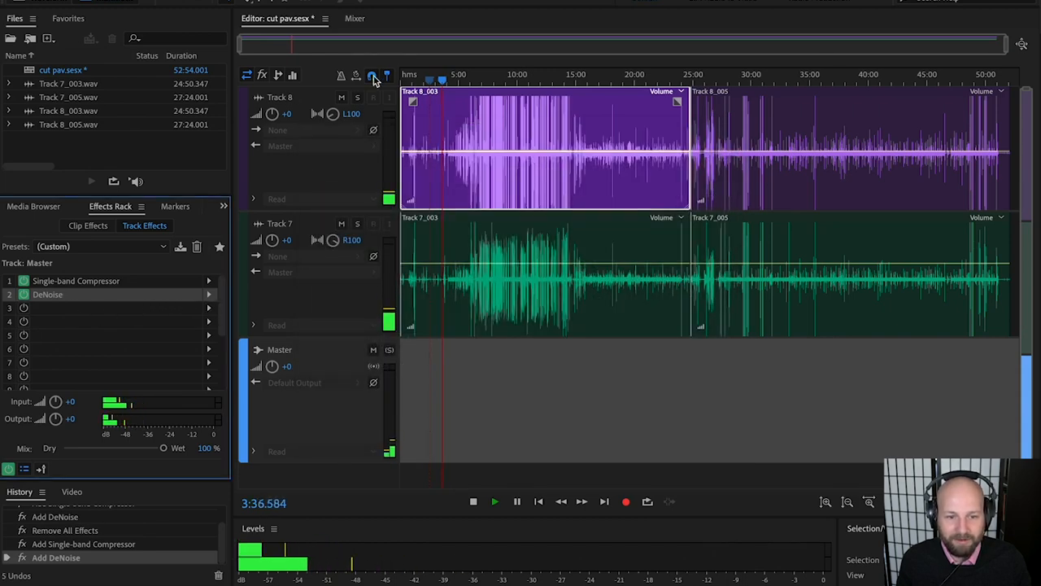
left_click(494, 502)
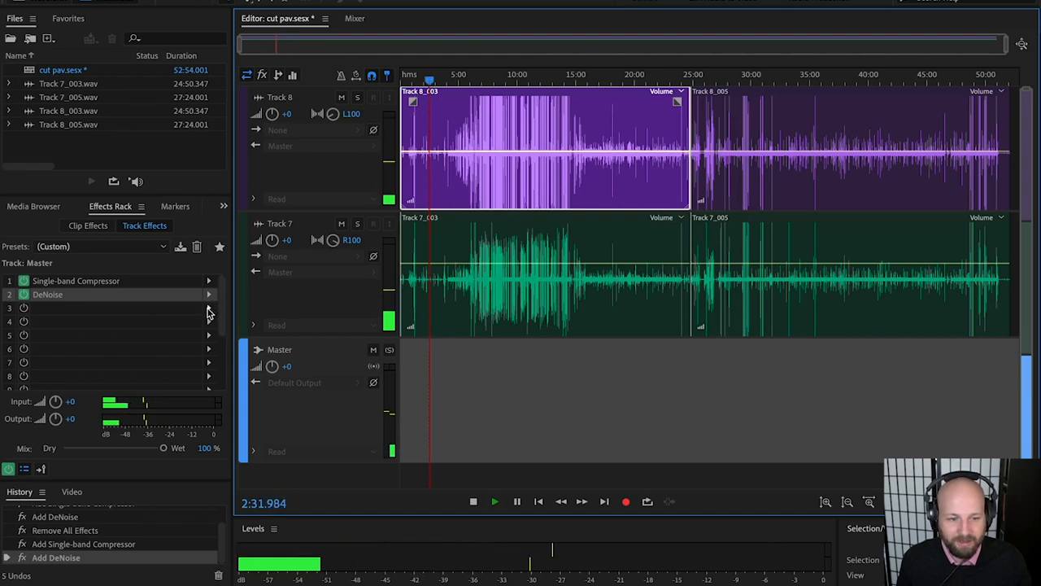
left_click(208, 308)
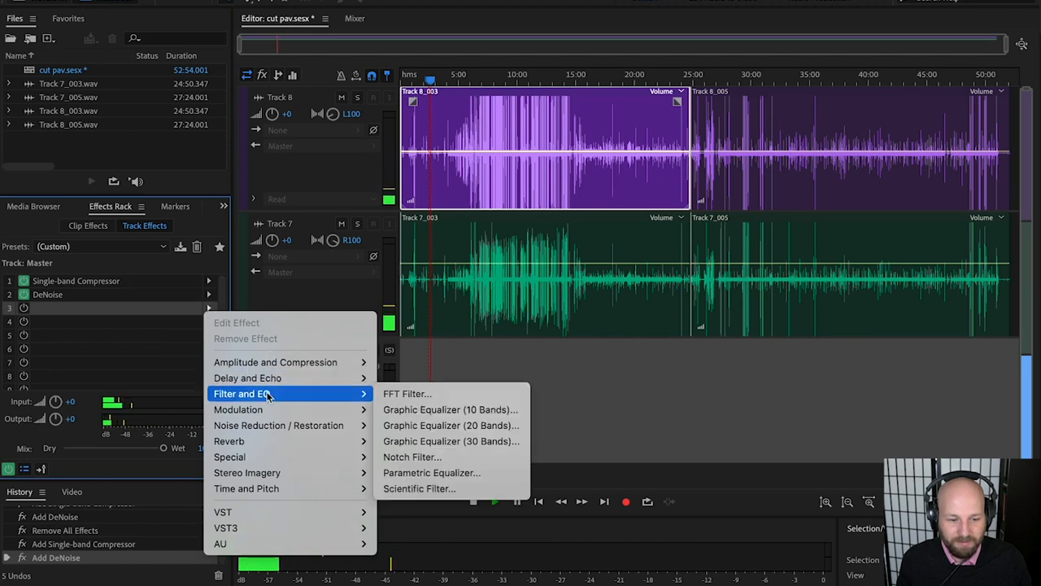
mouse_move(450, 409)
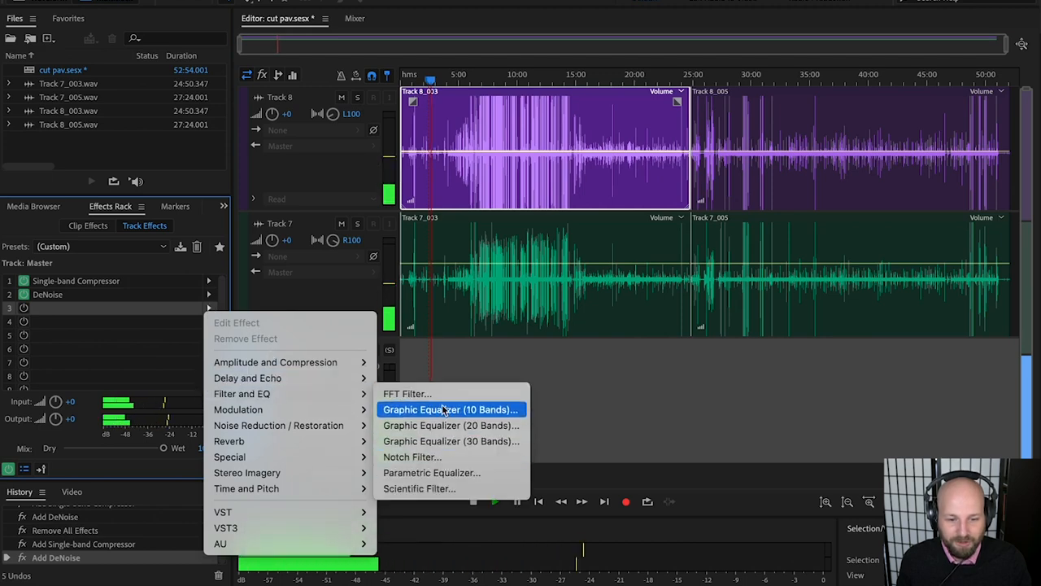
mouse_move(431, 473)
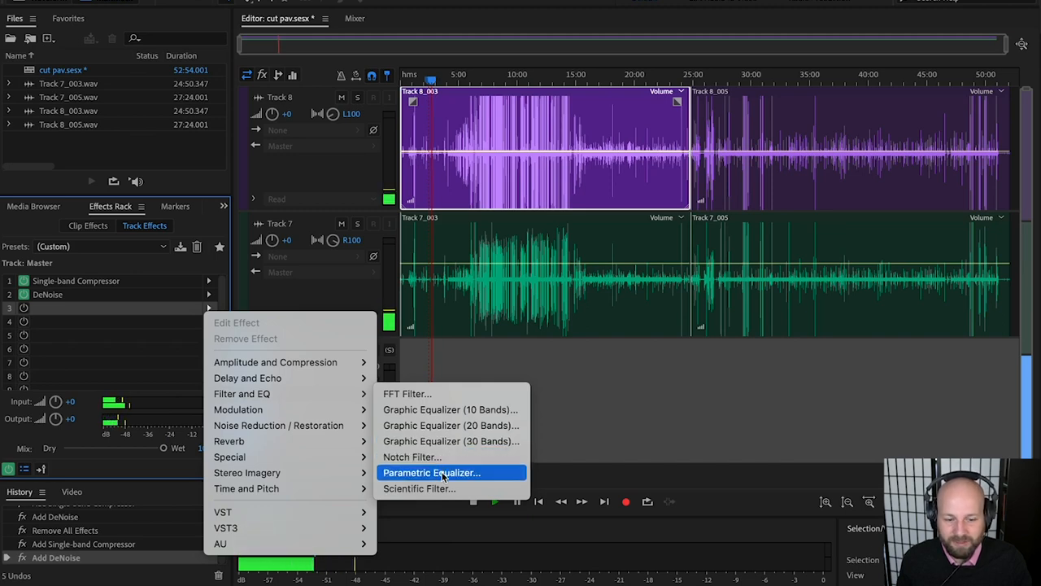
- Add a Parametric Equalizer to the third slot and trial a narrow band 5 boost near 7.7 kHz
left_click(432, 471)
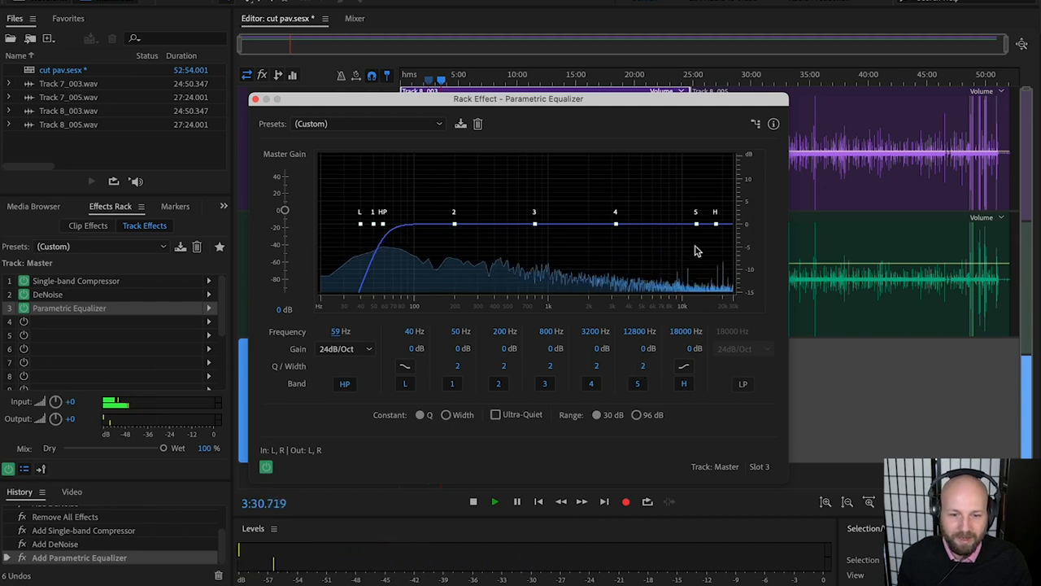
left_click_drag(696, 221, 673, 221)
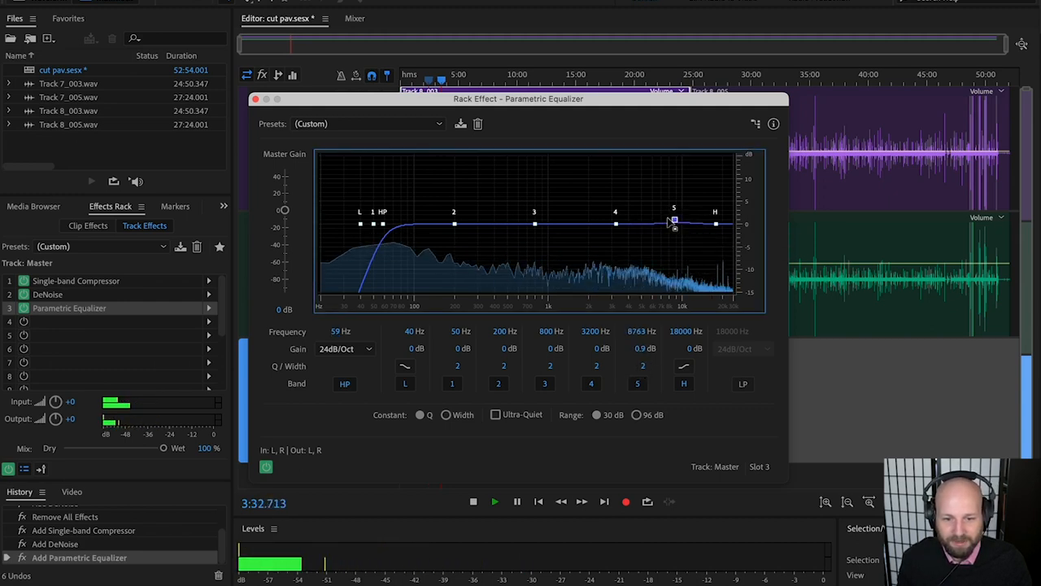
left_click_drag(674, 221, 667, 219)
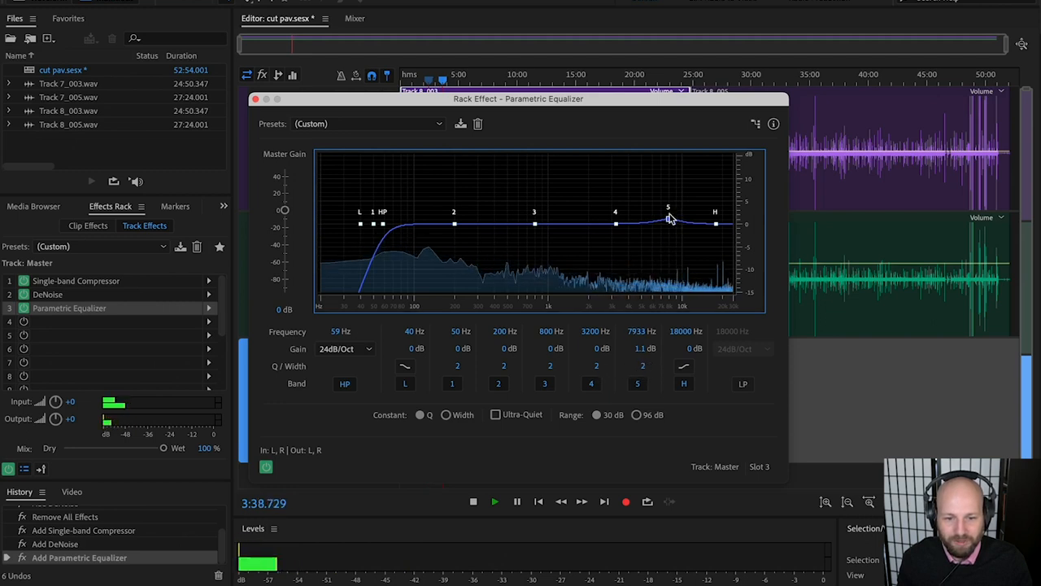
left_click_drag(668, 218, 667, 199)
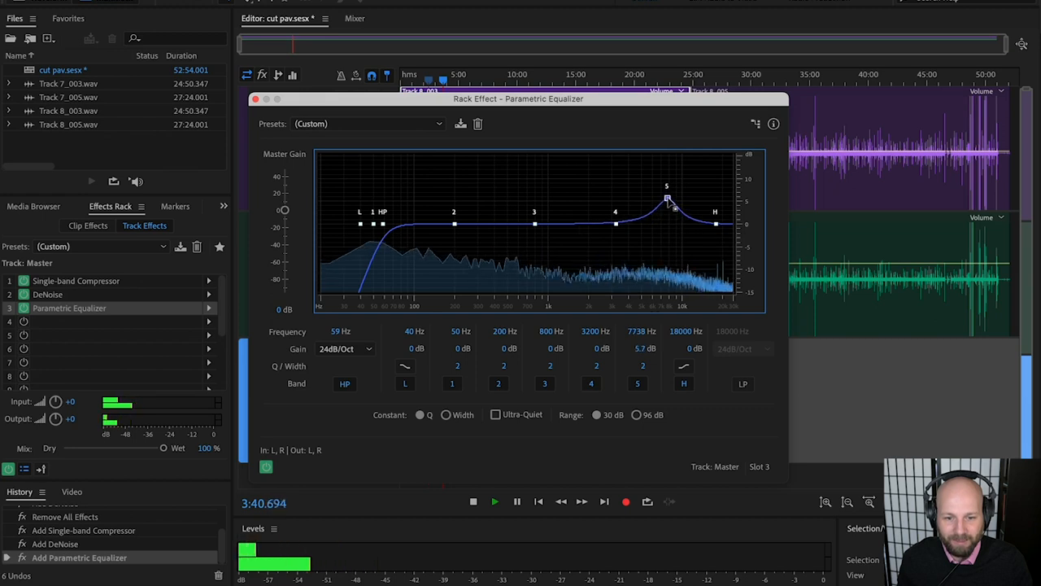
left_click_drag(667, 199, 671, 205)
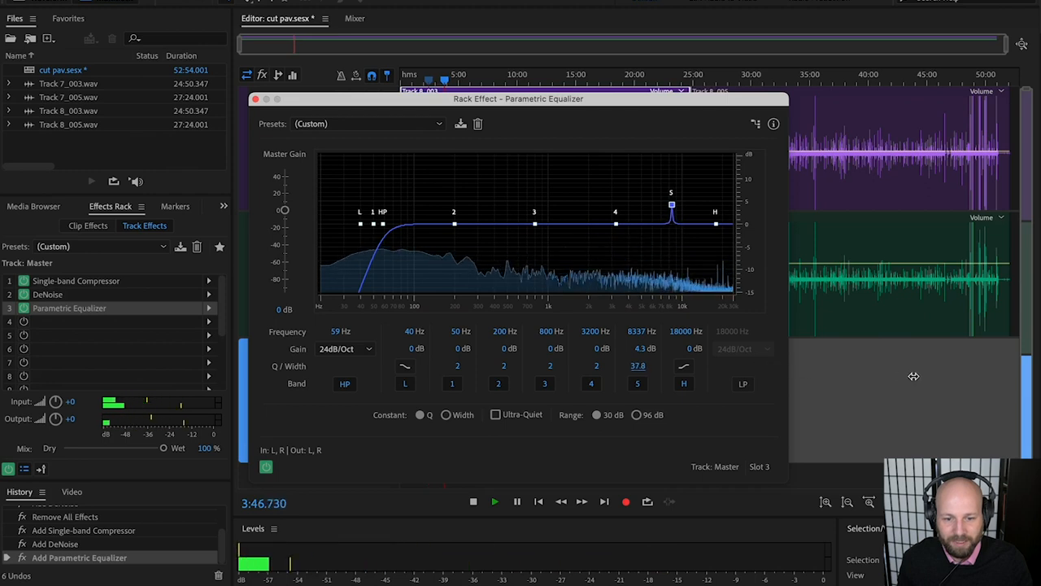
left_click_drag(672, 193, 673, 222)
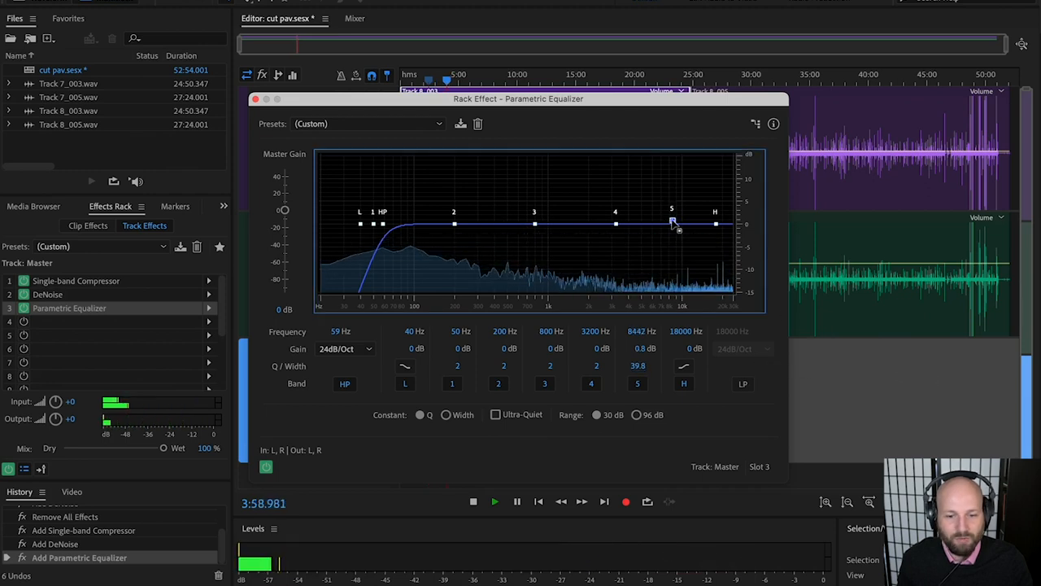
- Sweep a sharp band 5 boost to 9210 Hz and flip it into a deep cut
left_click_drag(671, 222, 679, 222)
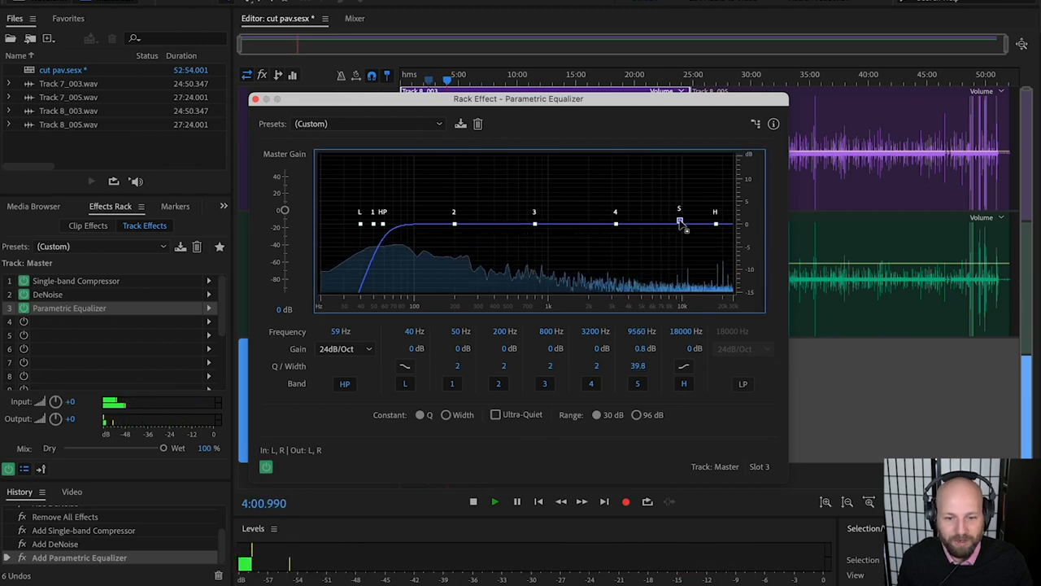
left_click_drag(678, 223, 653, 169)
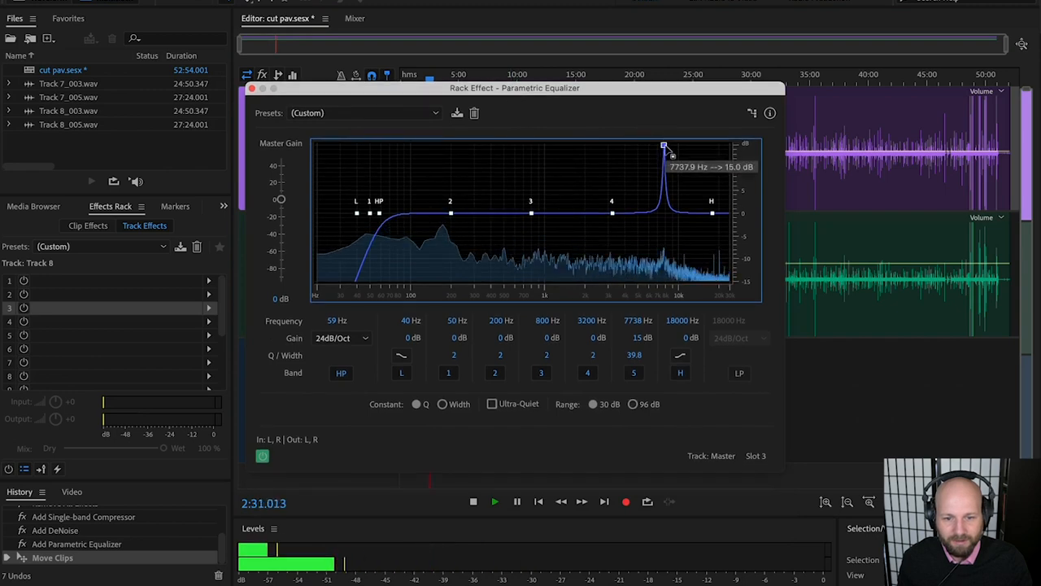
left_click_drag(665, 147, 684, 149)
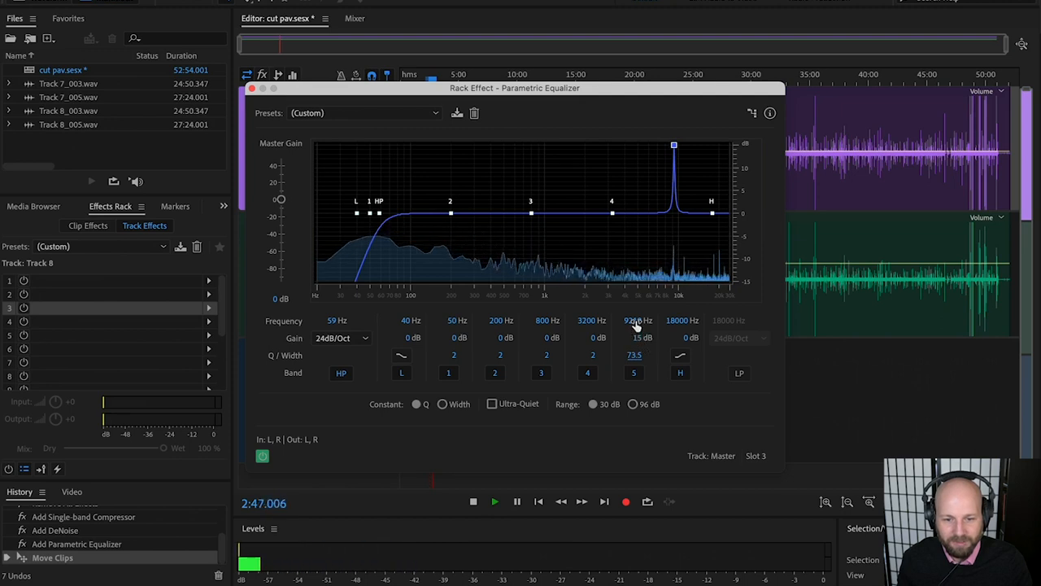
left_click_drag(673, 145, 674, 233)
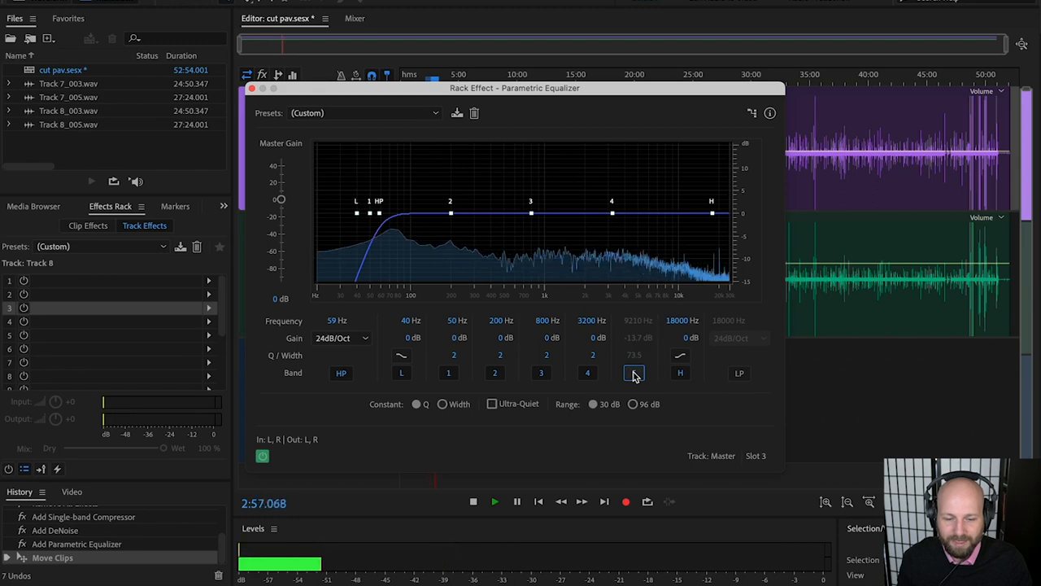
- Re-enable the 9210 Hz notch and cut band 3 narrowly by 11 dB at 710 Hz
left_click(492, 403)
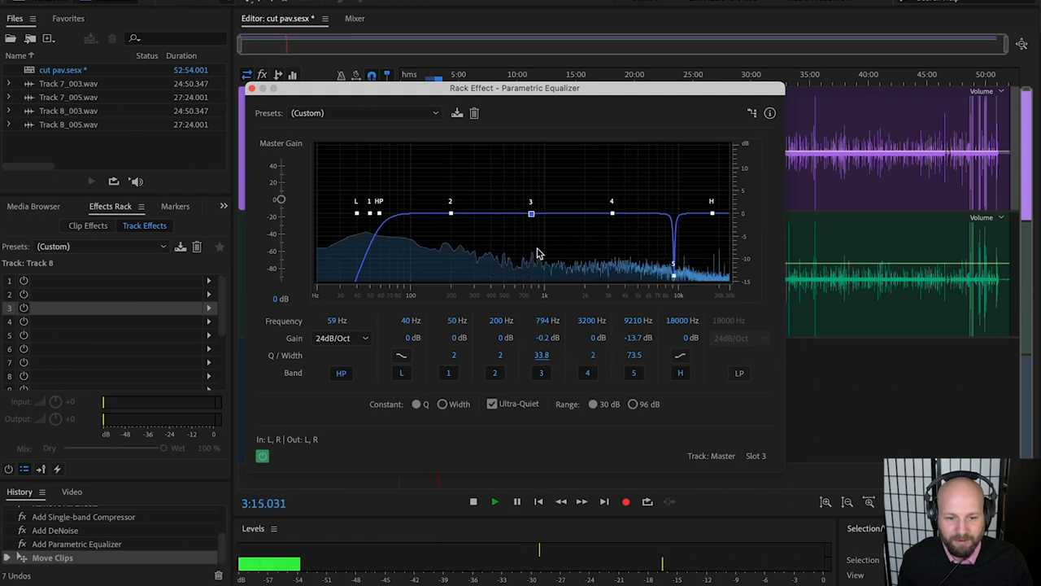
left_click_drag(531, 214, 531, 144)
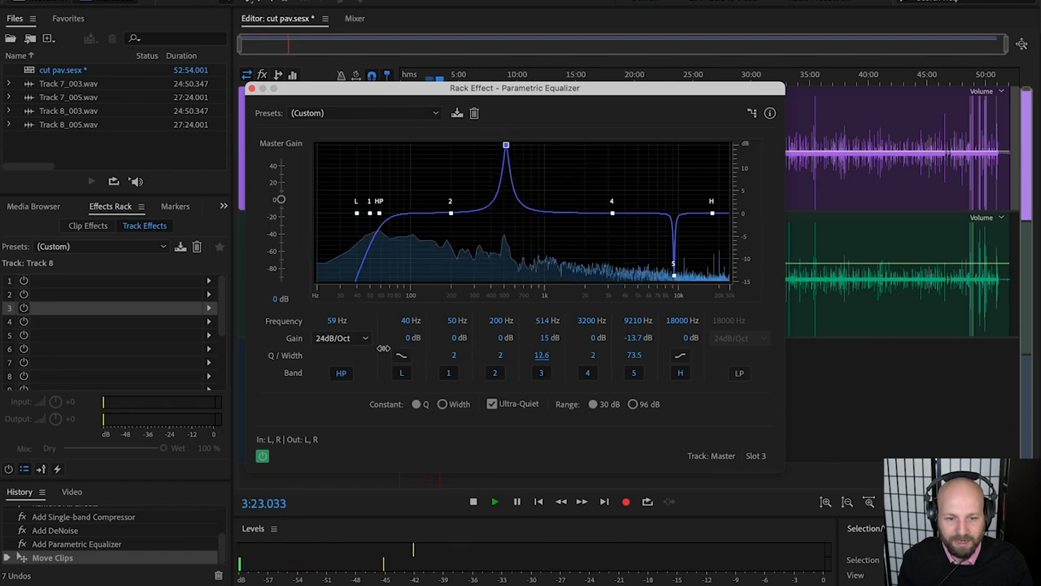
left_click_drag(506, 145, 515, 149)
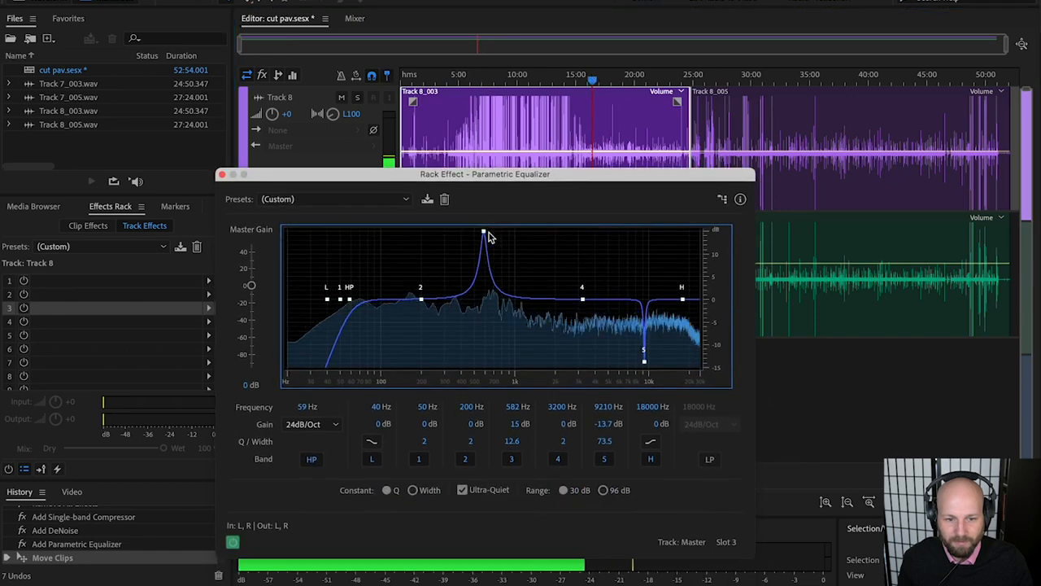
left_click_drag(484, 234, 491, 234)
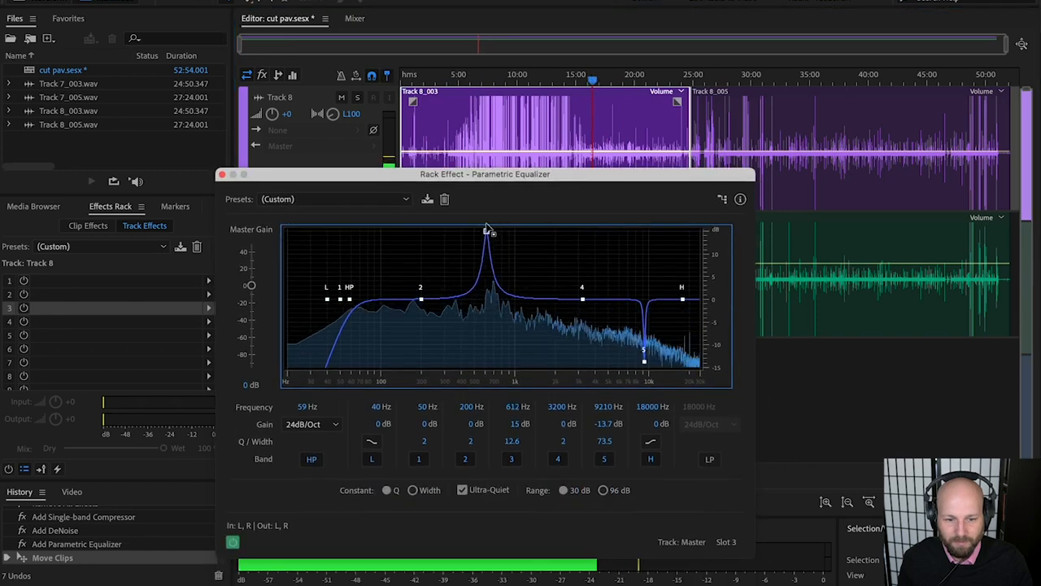
left_click_drag(488, 232, 496, 229)
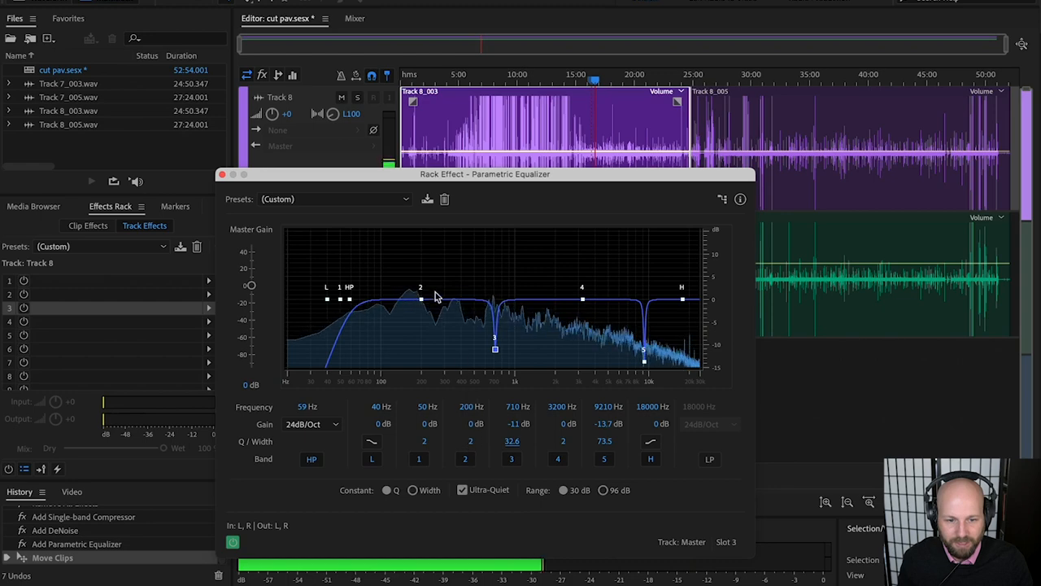
- Sweep band 2 upward and cut it narrowly by 7.6 dB at 477 Hz
left_click_drag(420, 299, 421, 305)
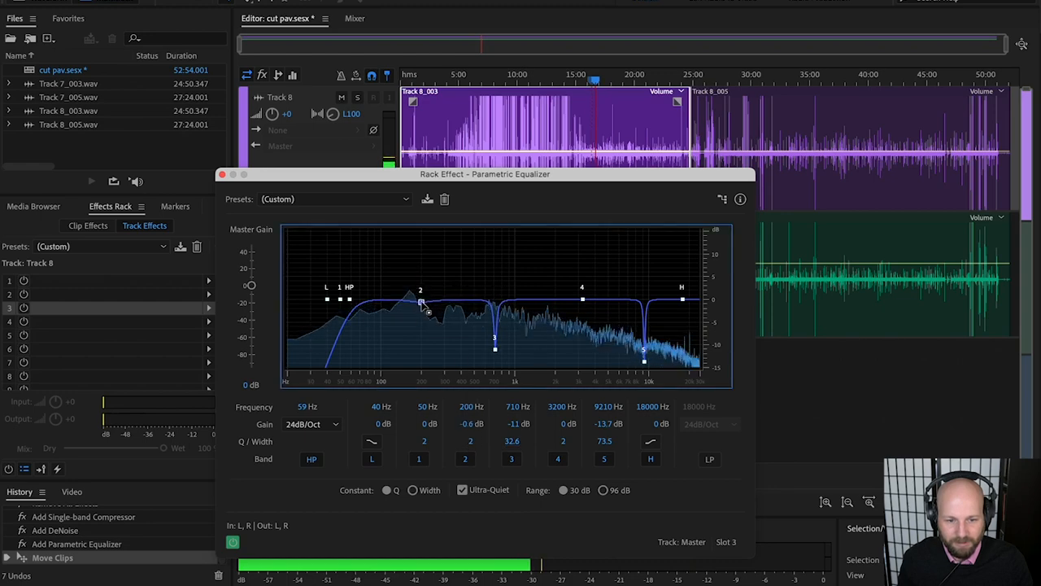
left_click_drag(420, 297, 427, 274)
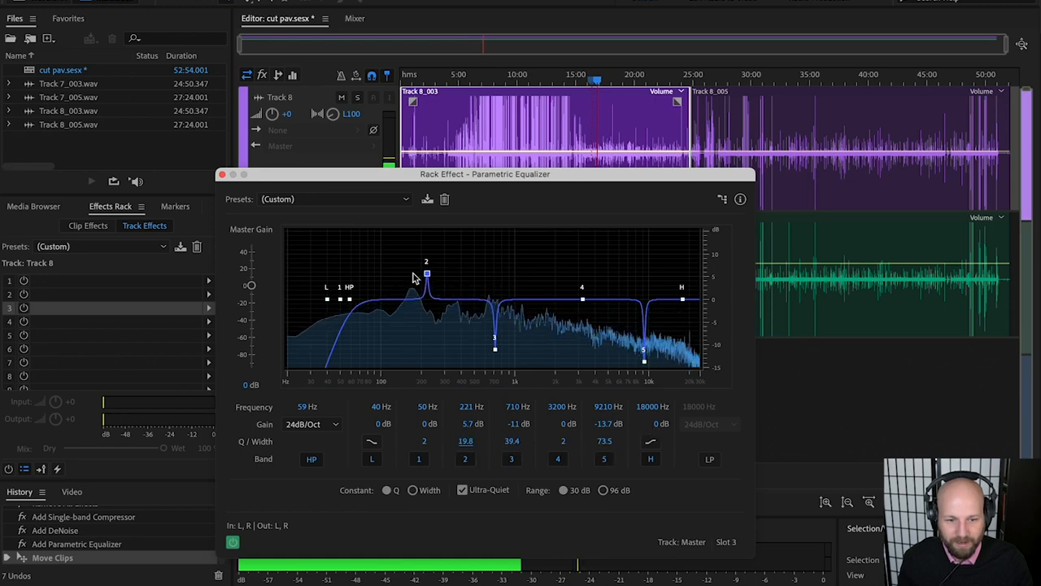
left_click_drag(427, 274, 449, 232)
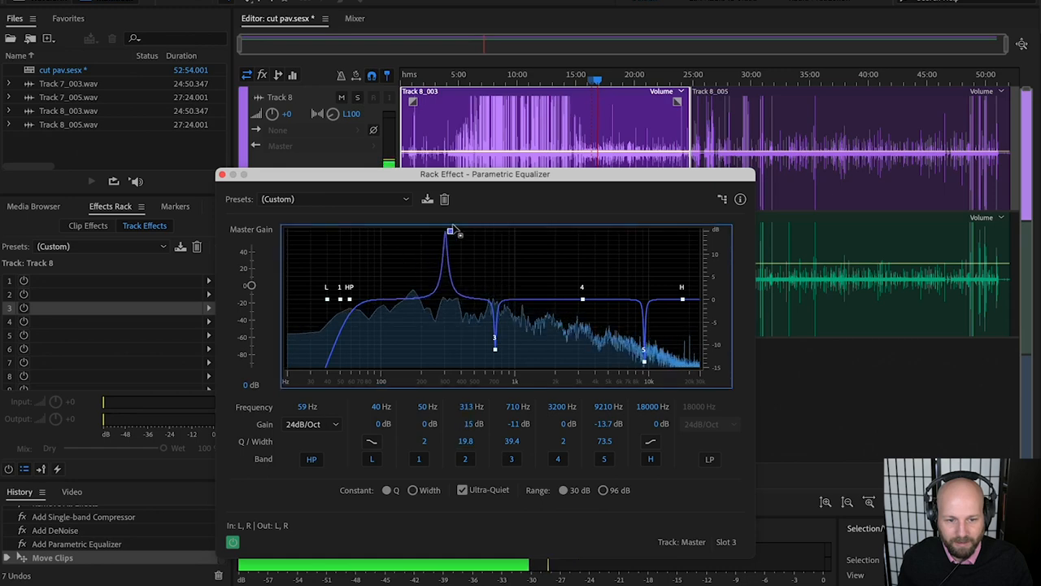
left_click_drag(449, 232, 462, 231)
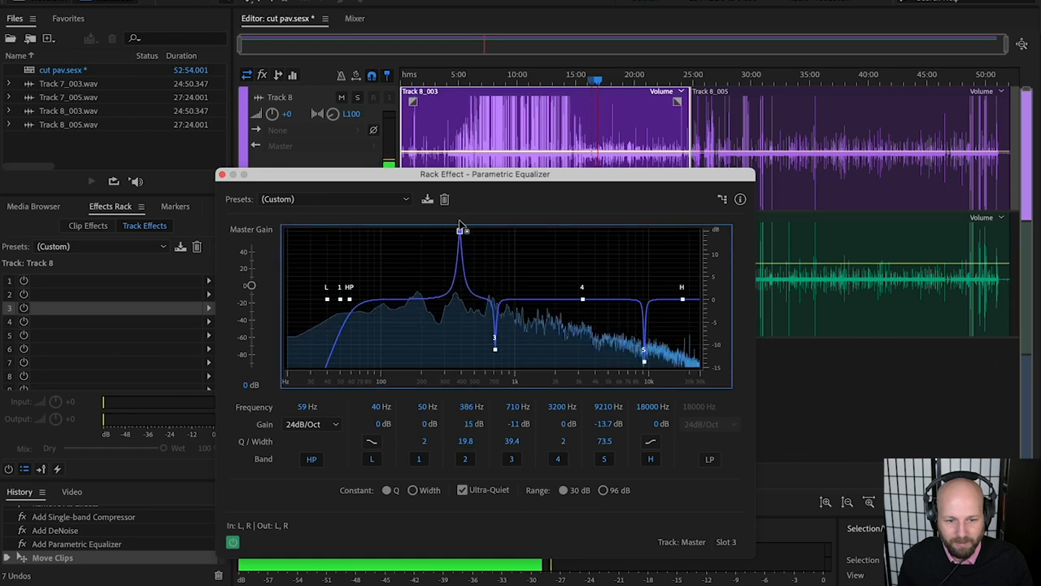
left_click_drag(461, 230, 476, 229)
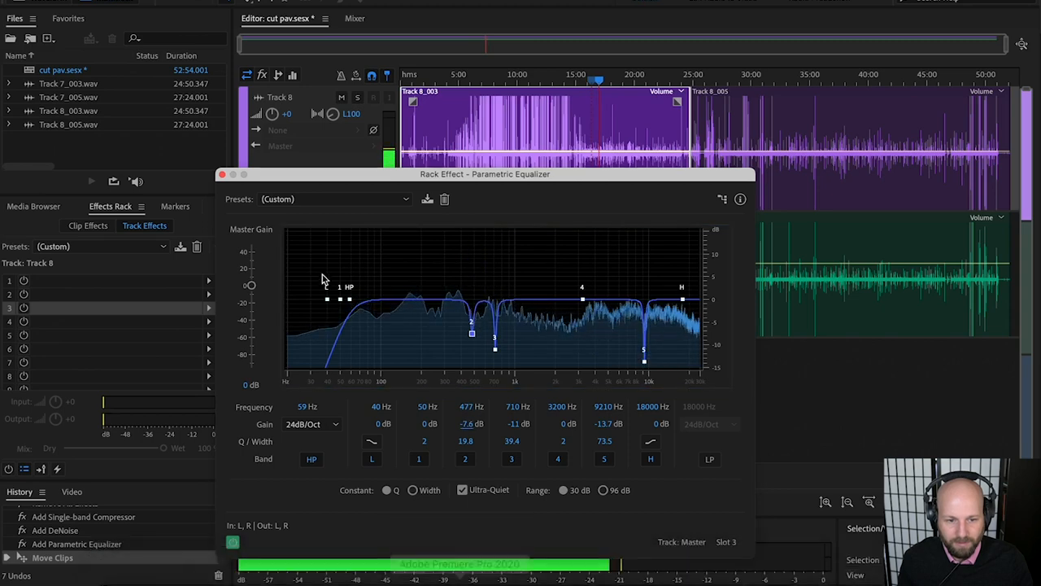
- Disable the low shelf and sweep a sharp band 1 boost down to about 192 Hz
left_click(372, 459)
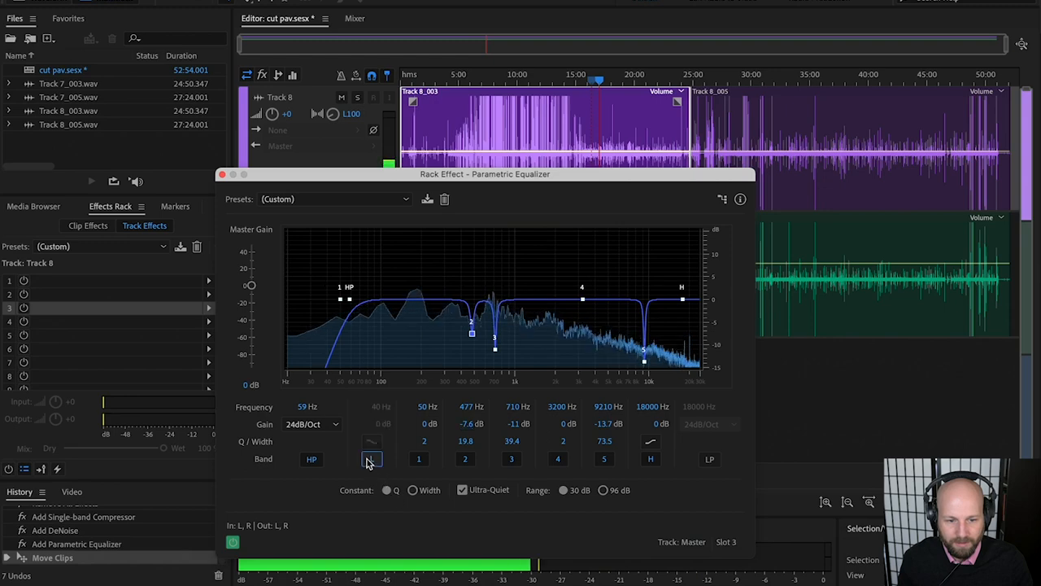
left_click(372, 459)
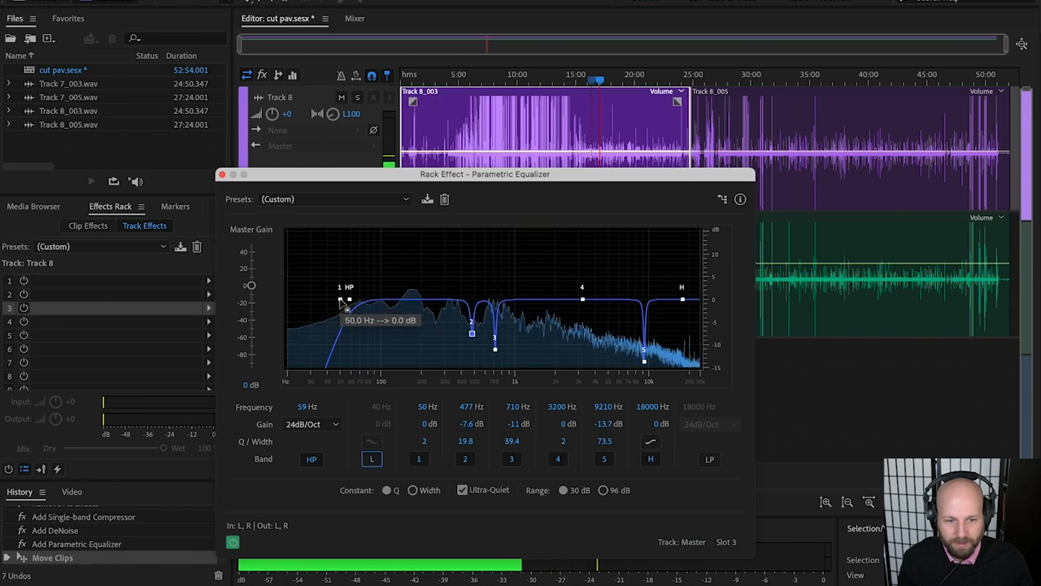
left_click_drag(348, 299, 439, 244)
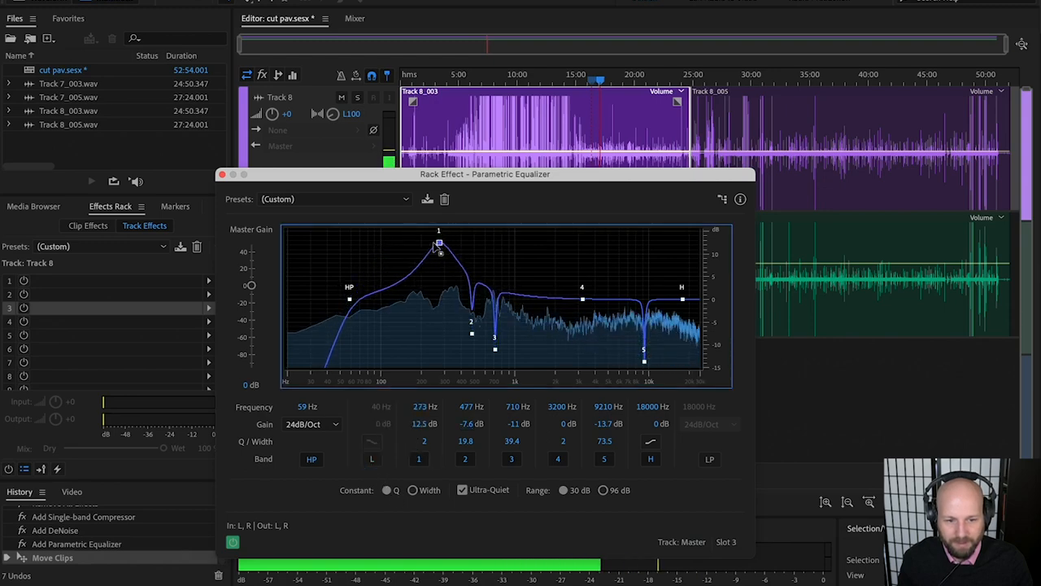
left_click_drag(439, 244, 410, 245)
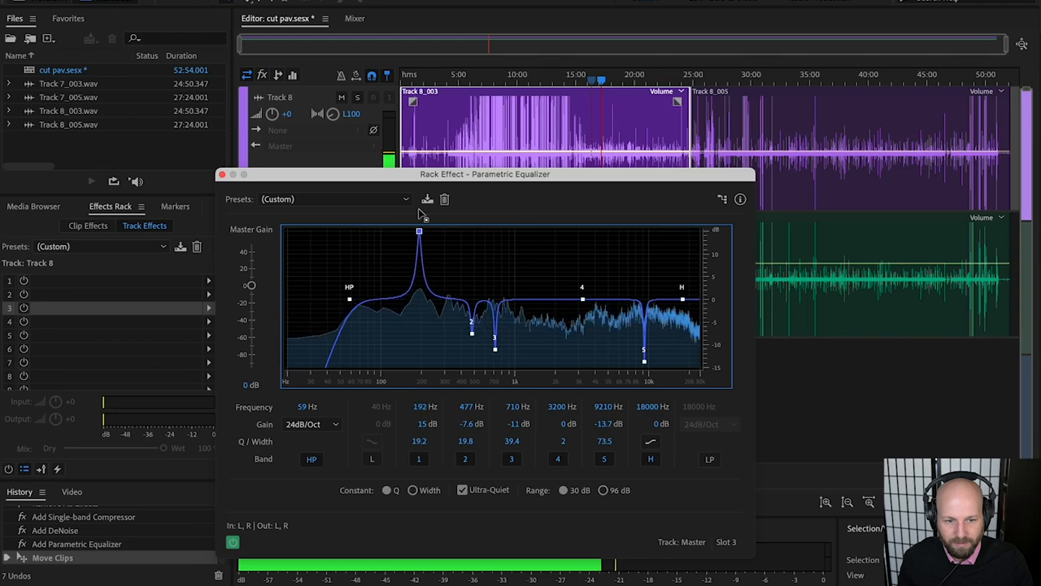
- Cut band 1 by 7.6 dB at 176 Hz, then sweep a sharp band 4 boost
left_click_drag(419, 231, 412, 231)
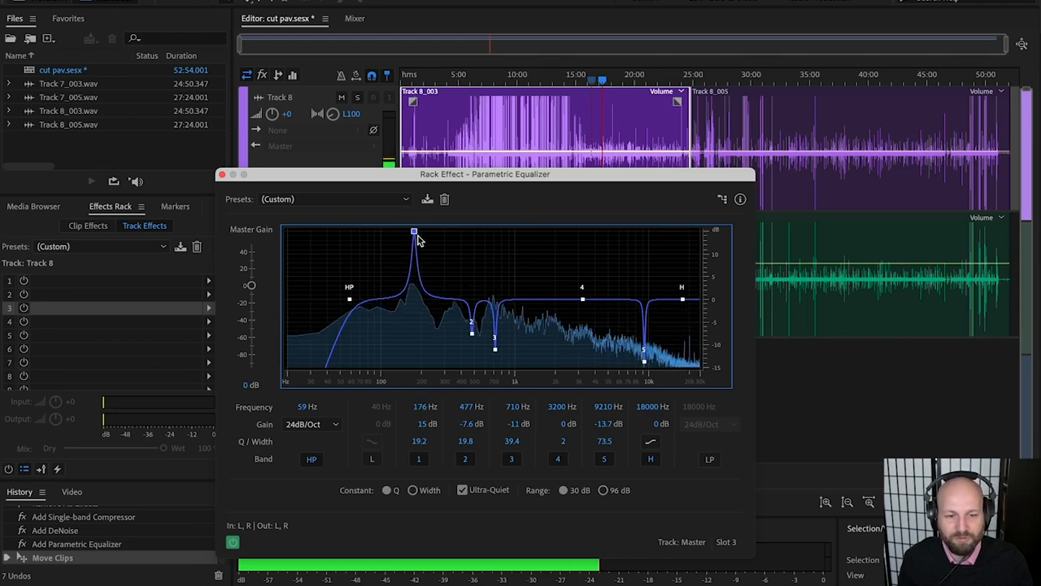
left_click_drag(414, 232, 415, 336)
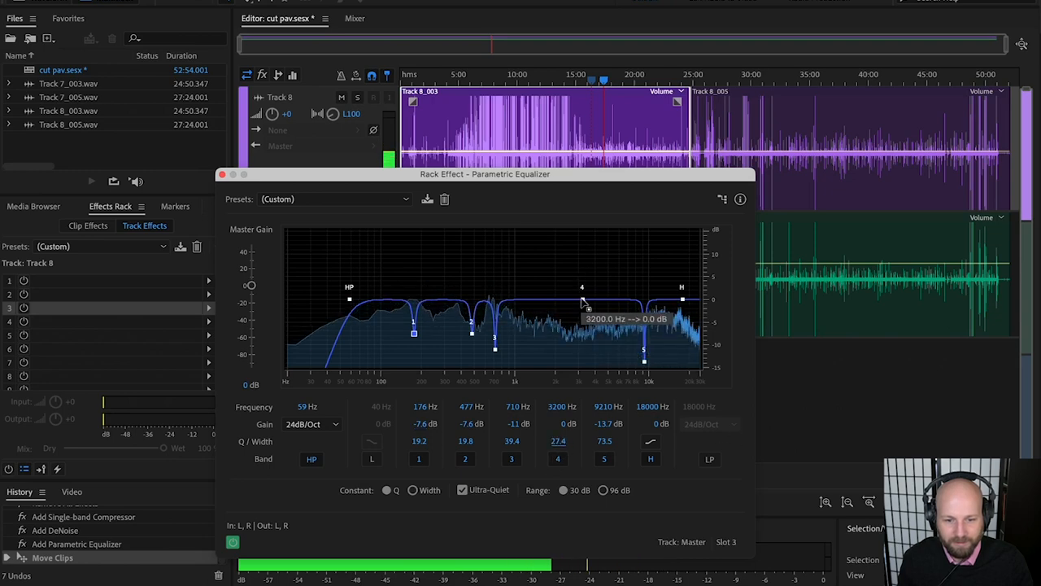
left_click_drag(581, 297, 537, 232)
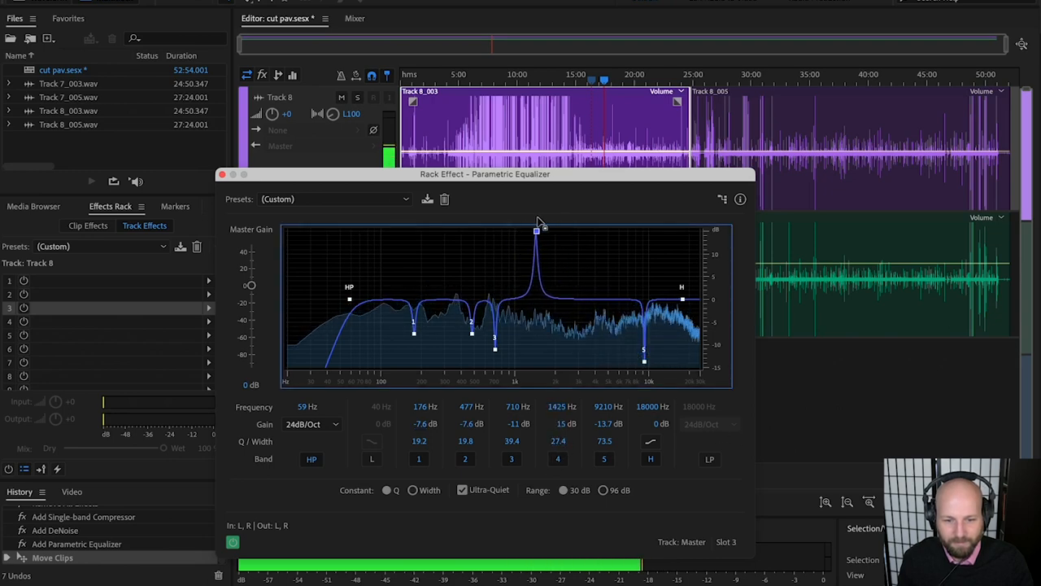
left_click_drag(537, 232, 609, 230)
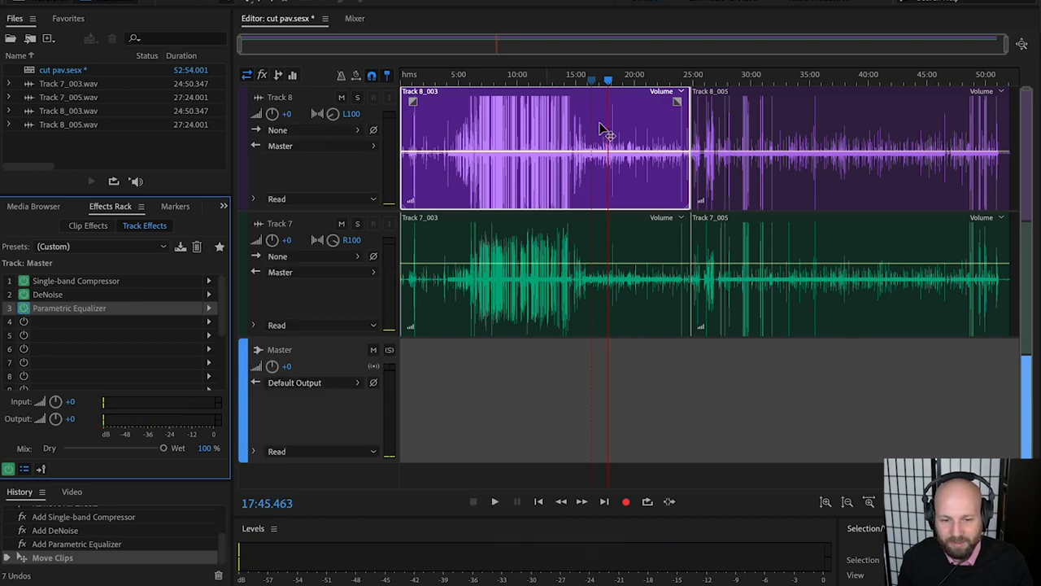
mouse_move(633, 81)
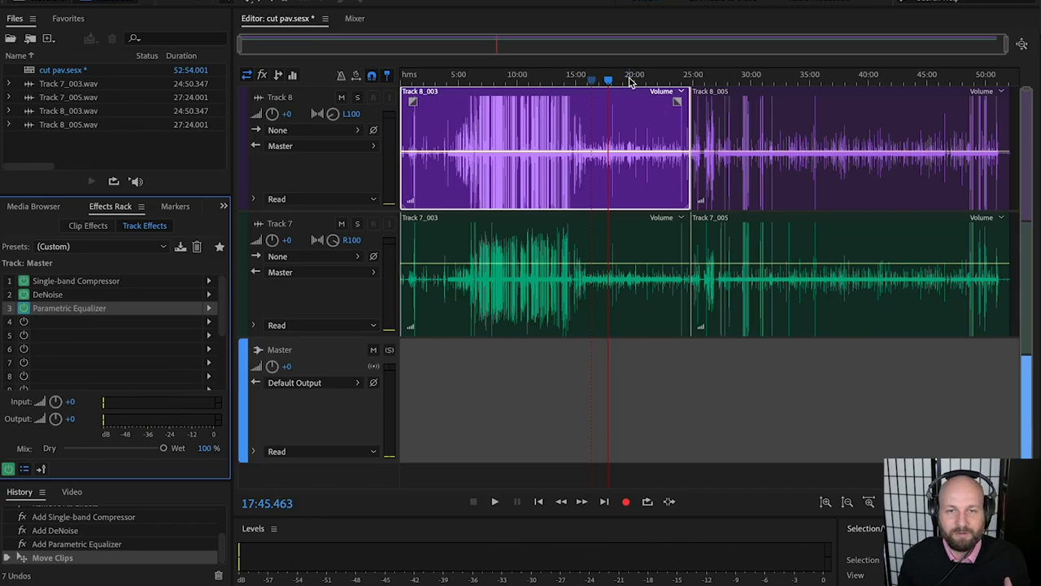
mouse_move(503, 136)
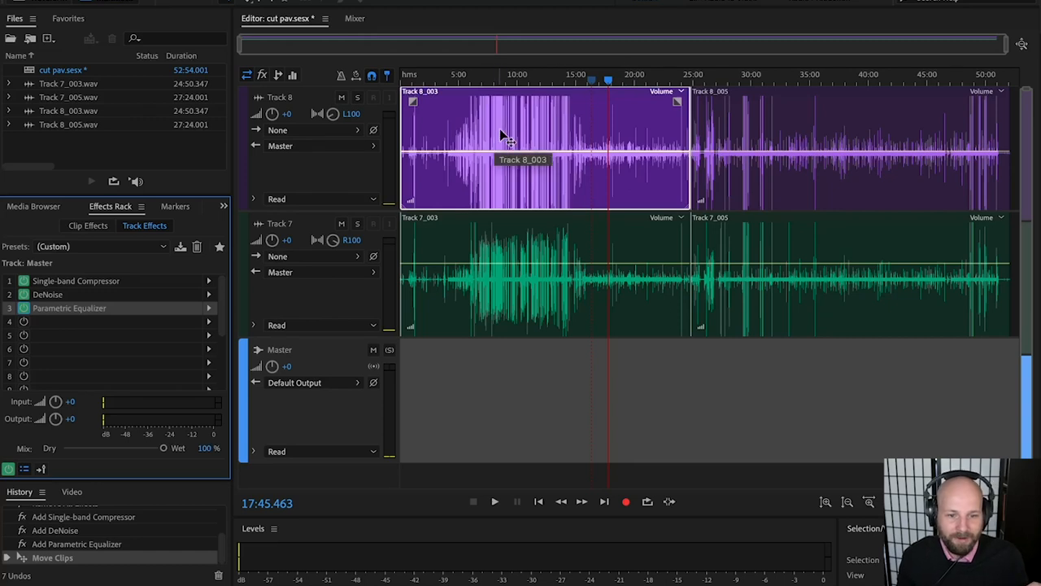
mouse_move(525, 130)
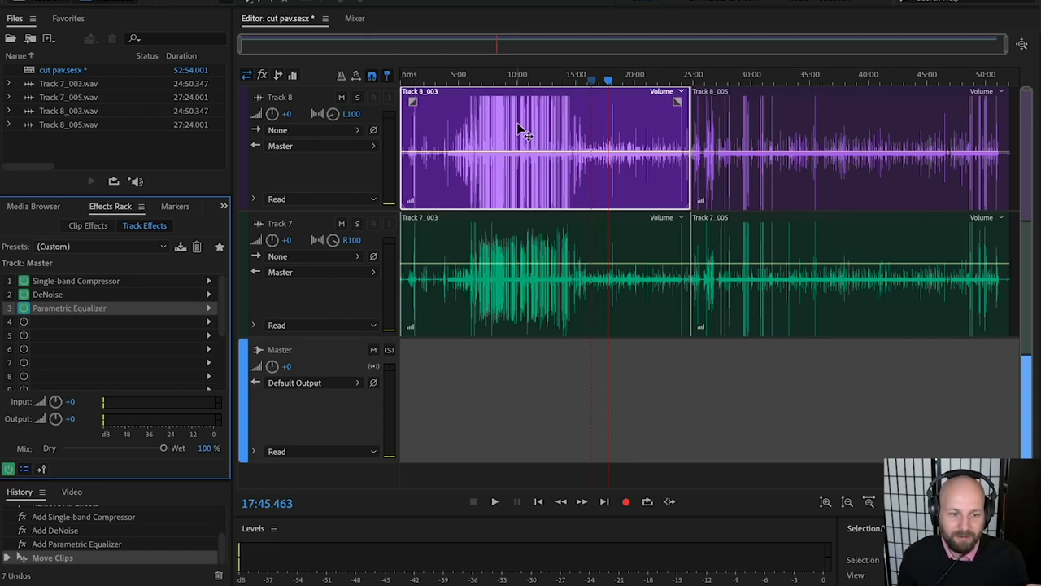
mouse_move(639, 179)
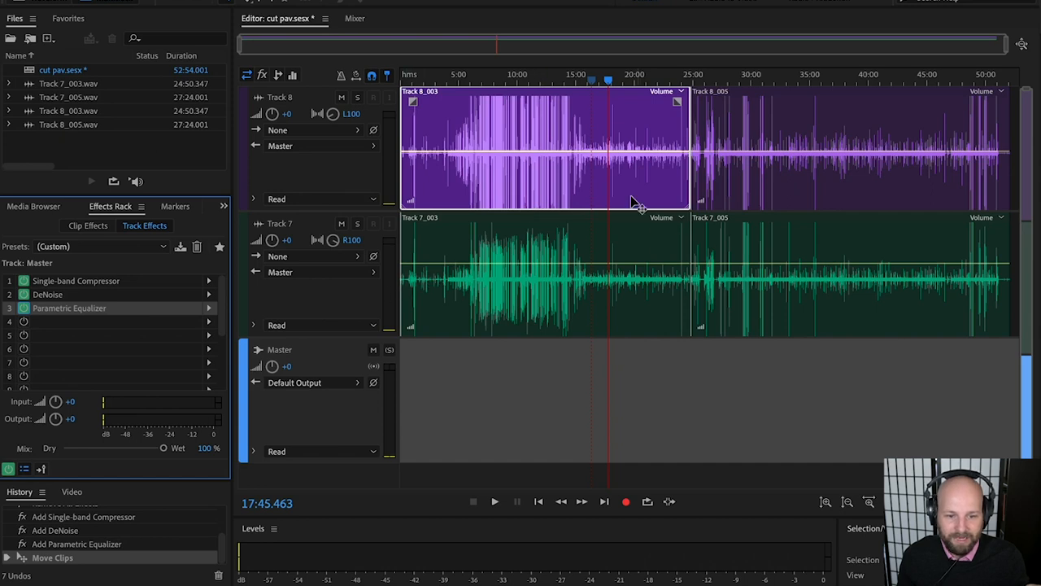
mouse_move(578, 282)
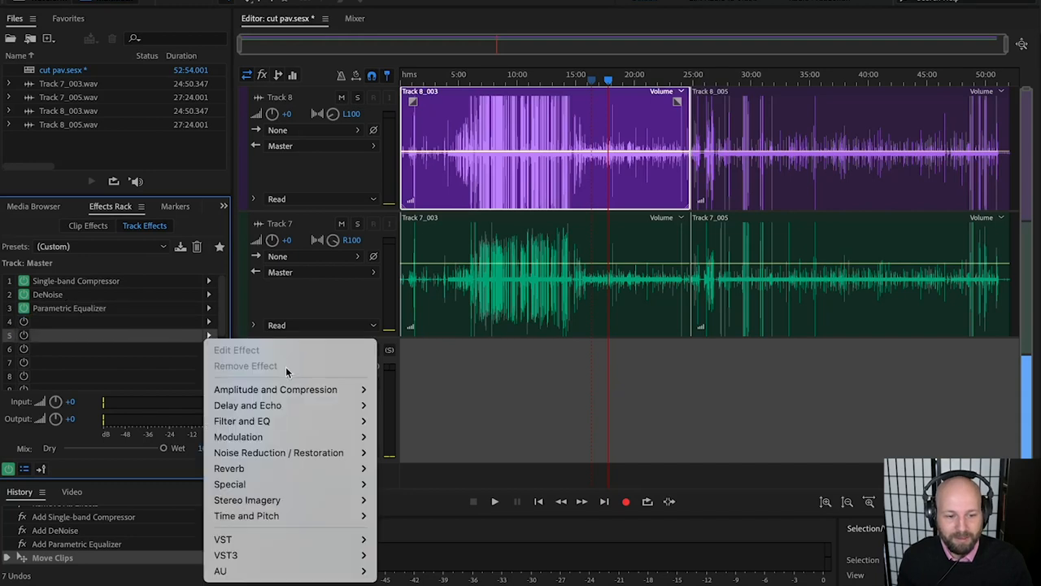
mouse_move(238, 437)
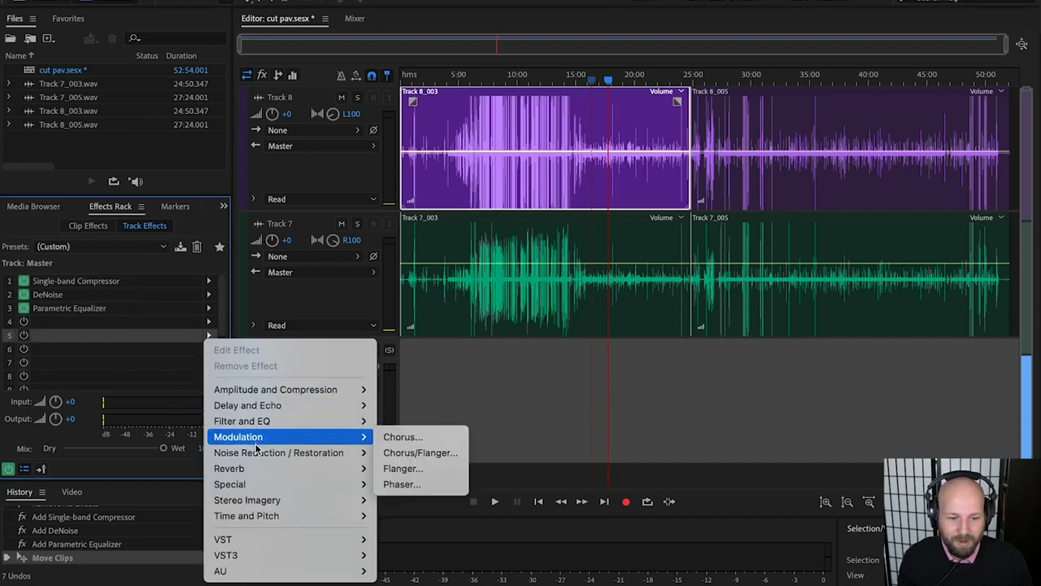
mouse_move(279, 453)
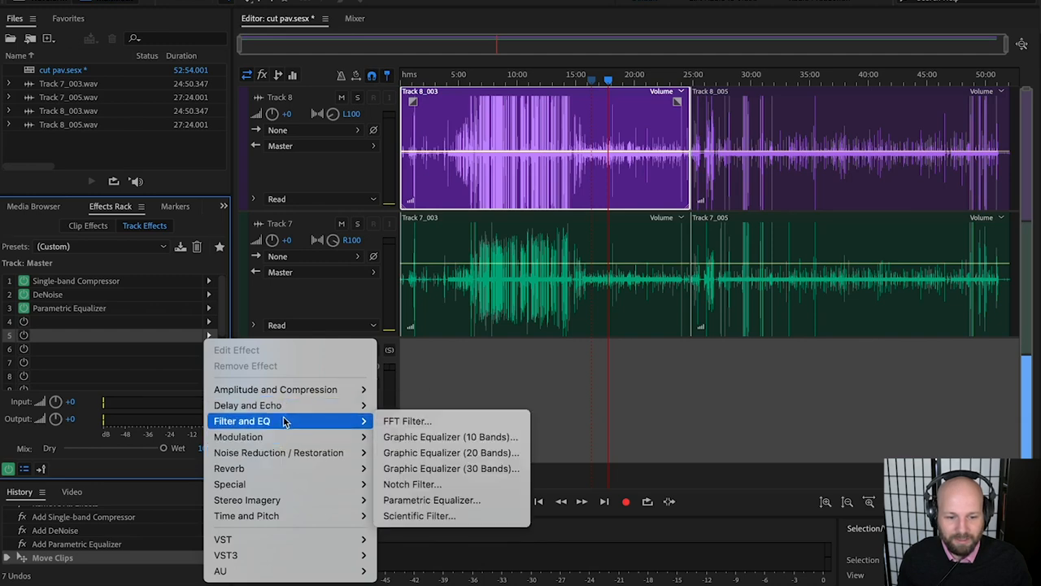
mouse_move(275, 389)
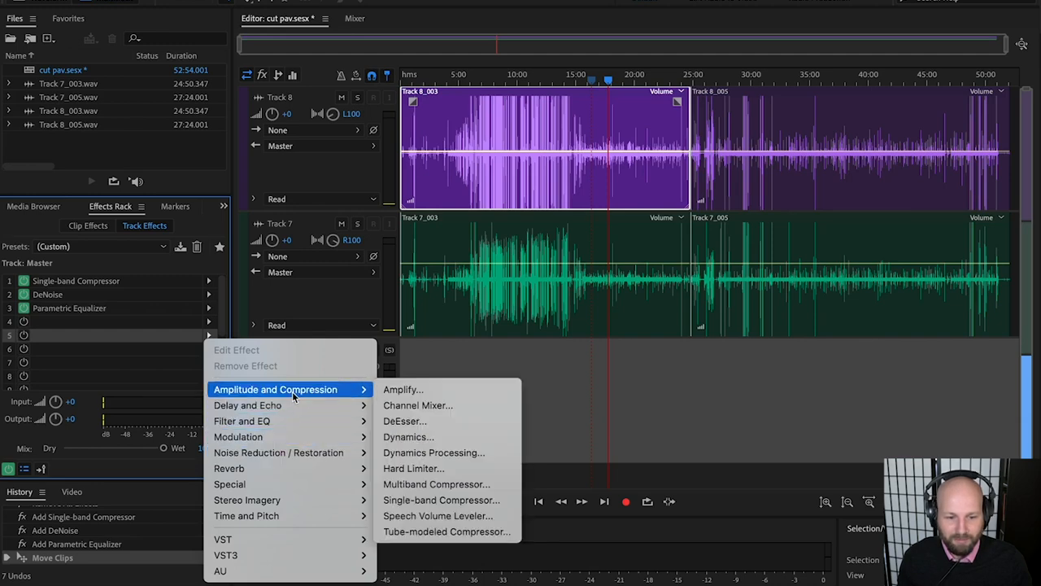
mouse_move(433, 452)
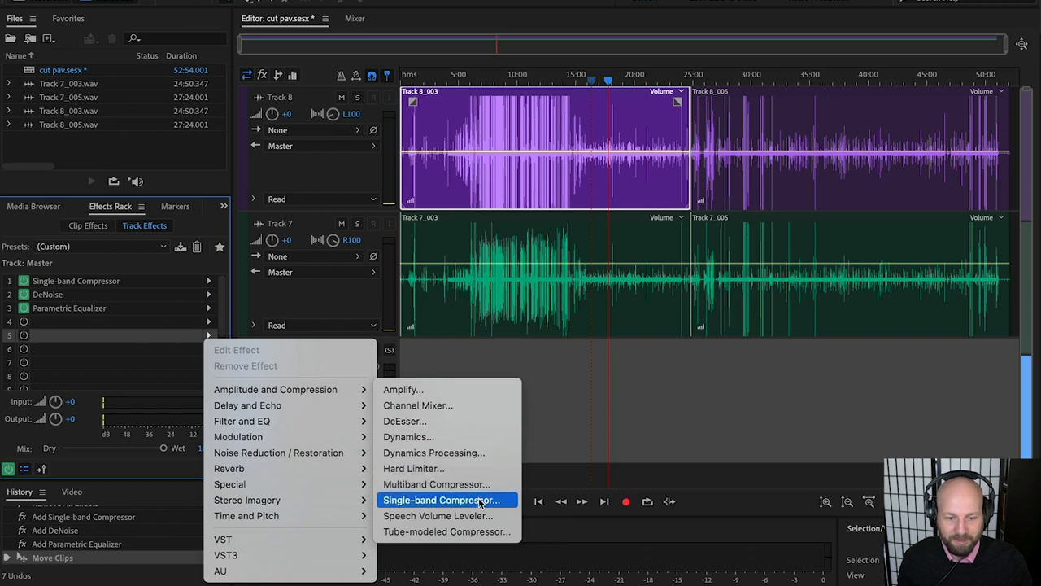
mouse_move(434, 453)
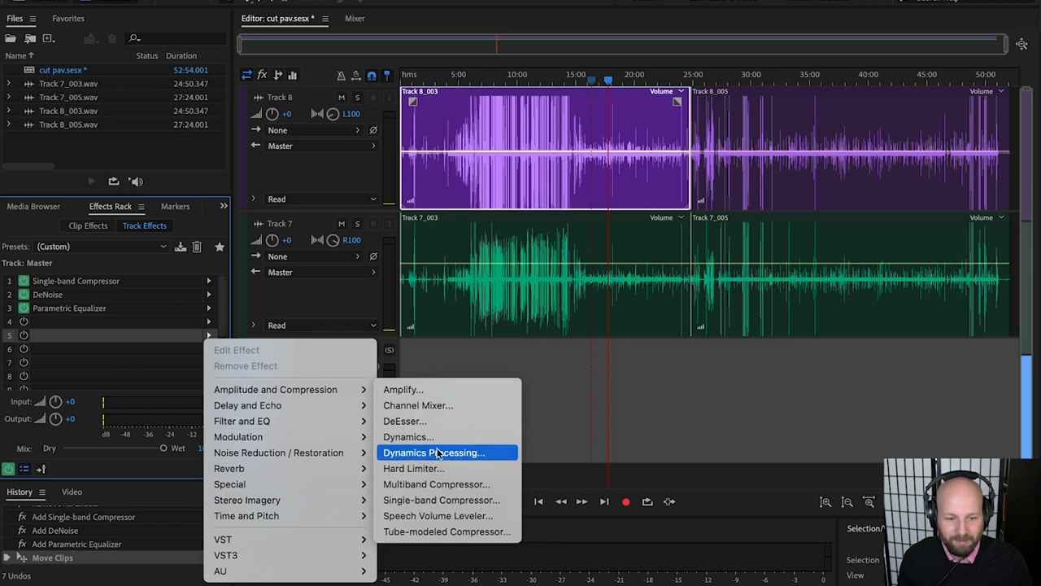
mouse_move(278, 452)
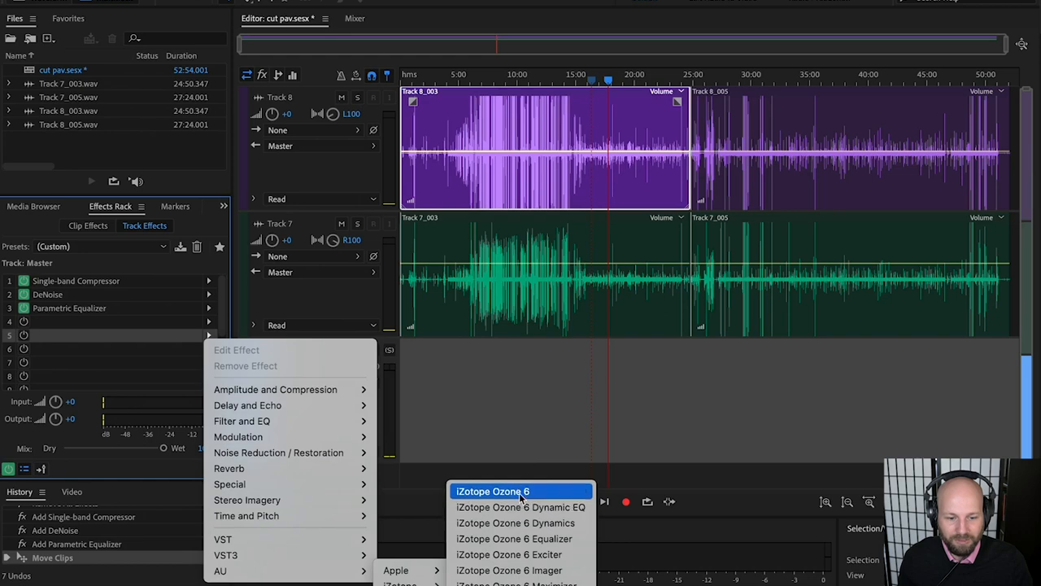
- Choose iZotope Ozone 6 for the Master track's fifth effect slot
left_click(493, 490)
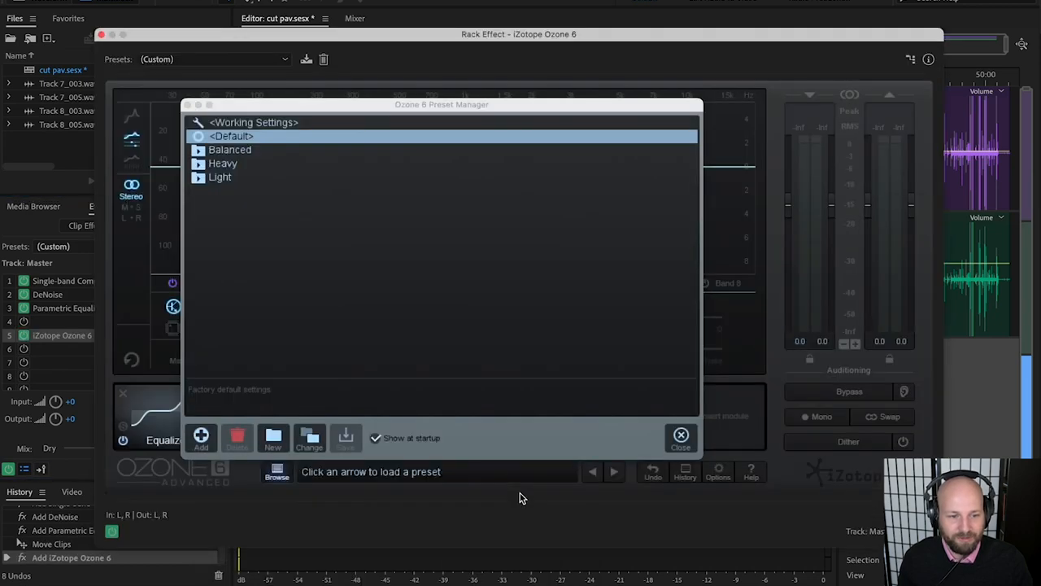
mouse_move(423, 390)
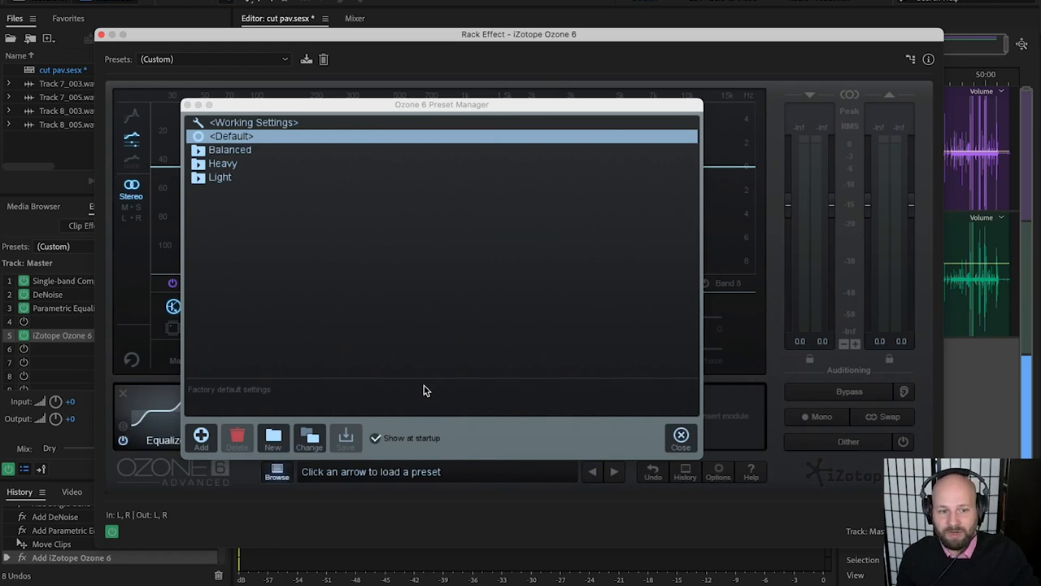
mouse_move(331, 217)
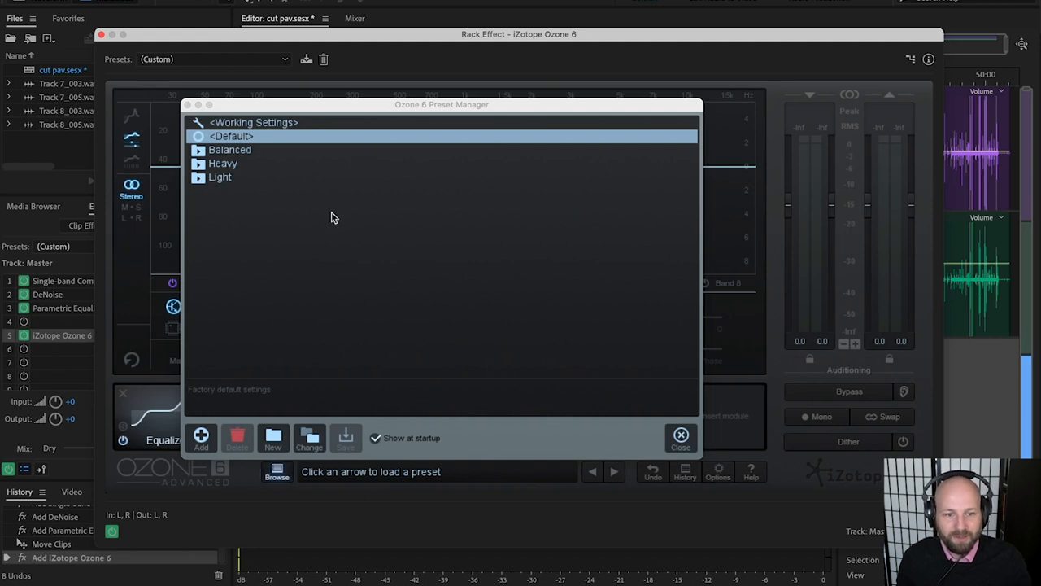
- Reposition the Preset Manager and load the Balanced > CD Master preset
left_click_drag(442, 104, 455, 100)
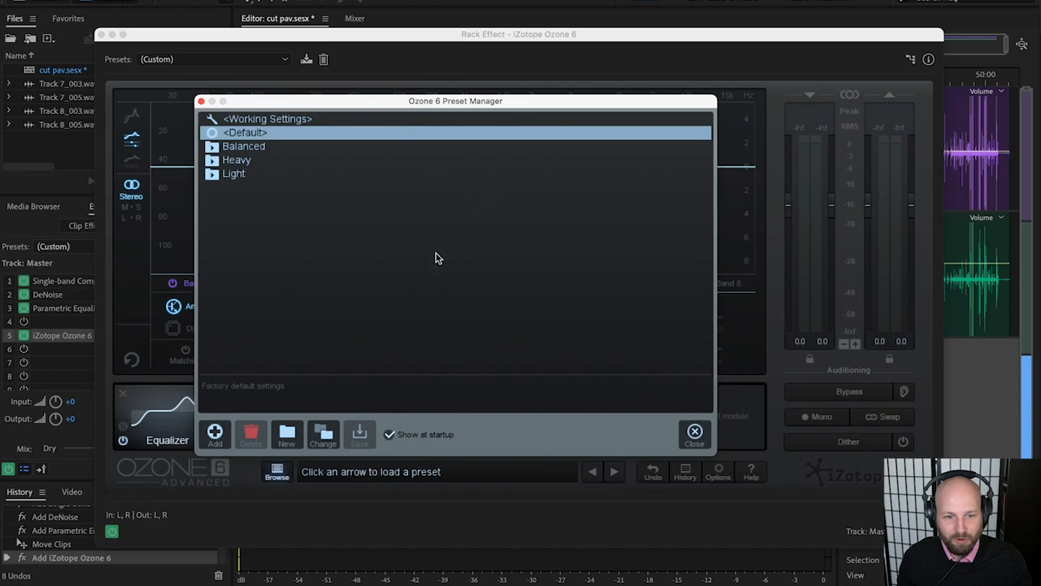
left_click(212, 145)
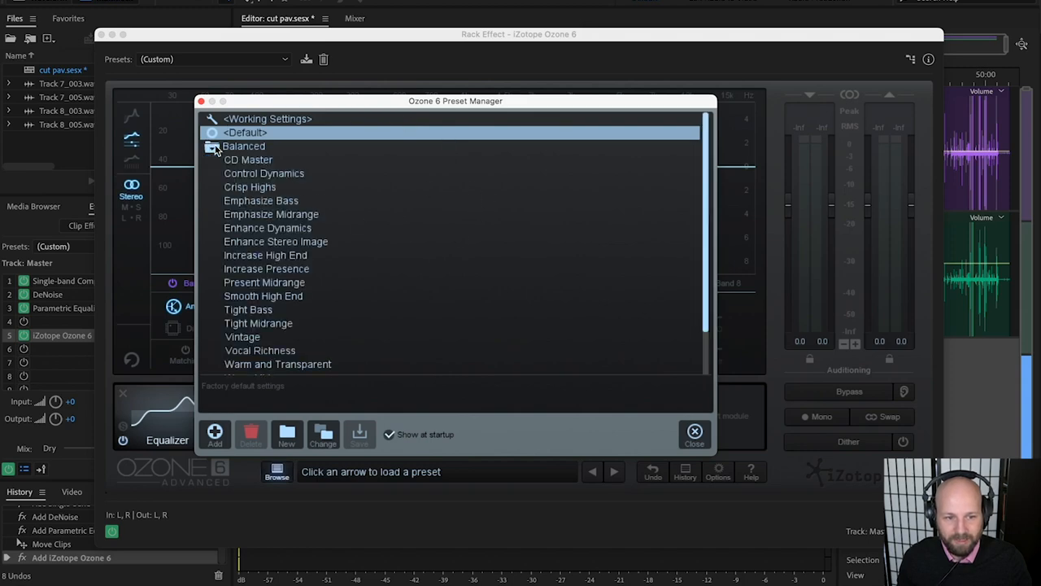
left_click(248, 159)
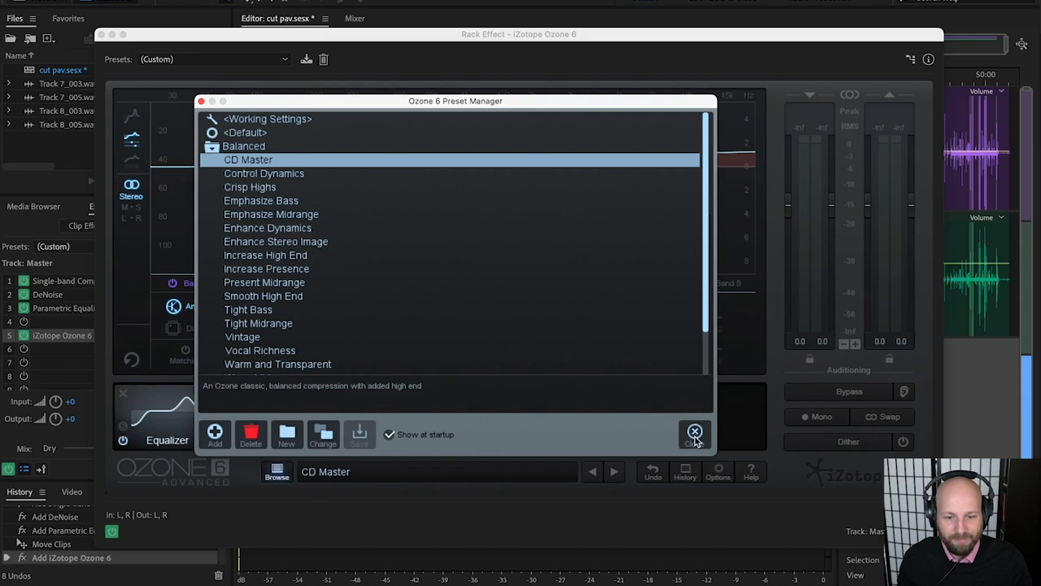
- Close the Preset Manager, view the Dynamics module, and lower the Ozone window to reveal the timeline
left_click(694, 431)
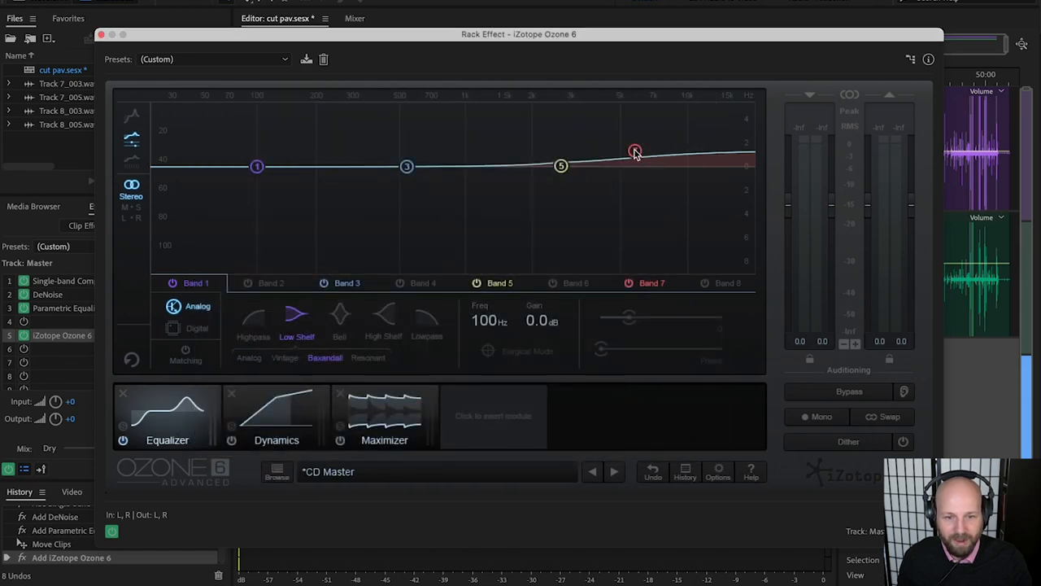
left_click(277, 415)
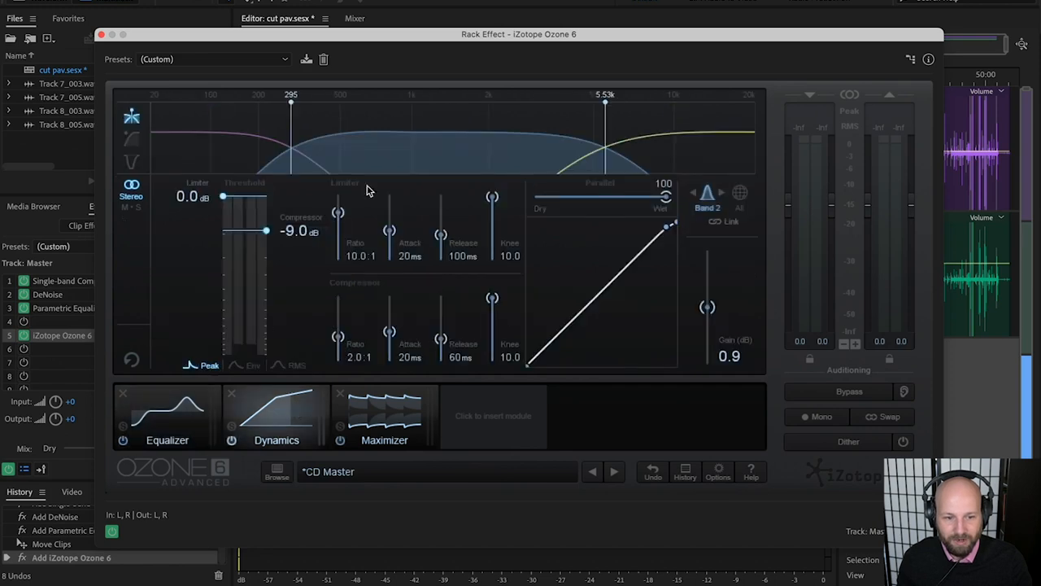
mouse_move(354, 367)
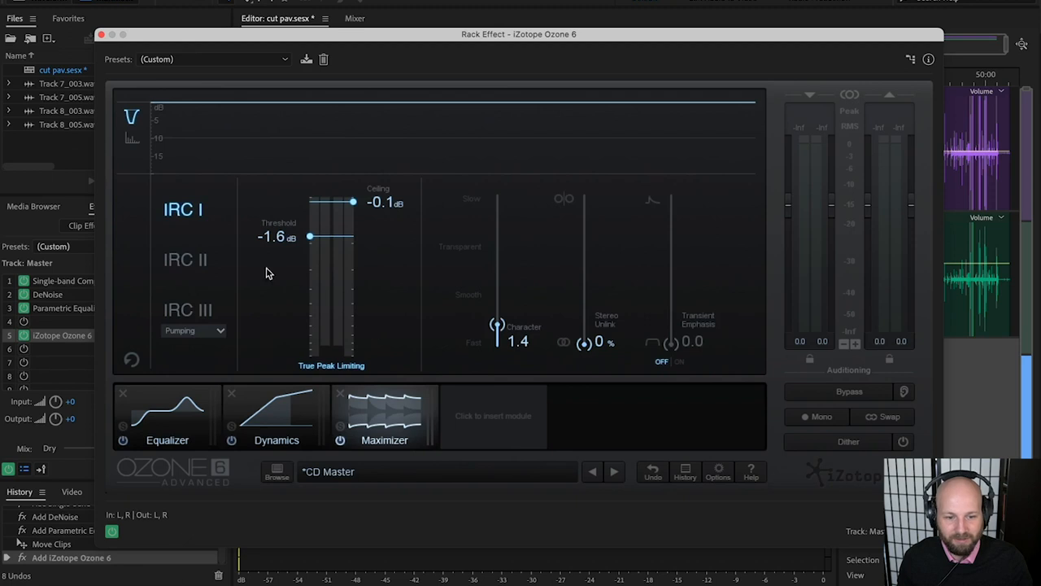
mouse_move(490, 254)
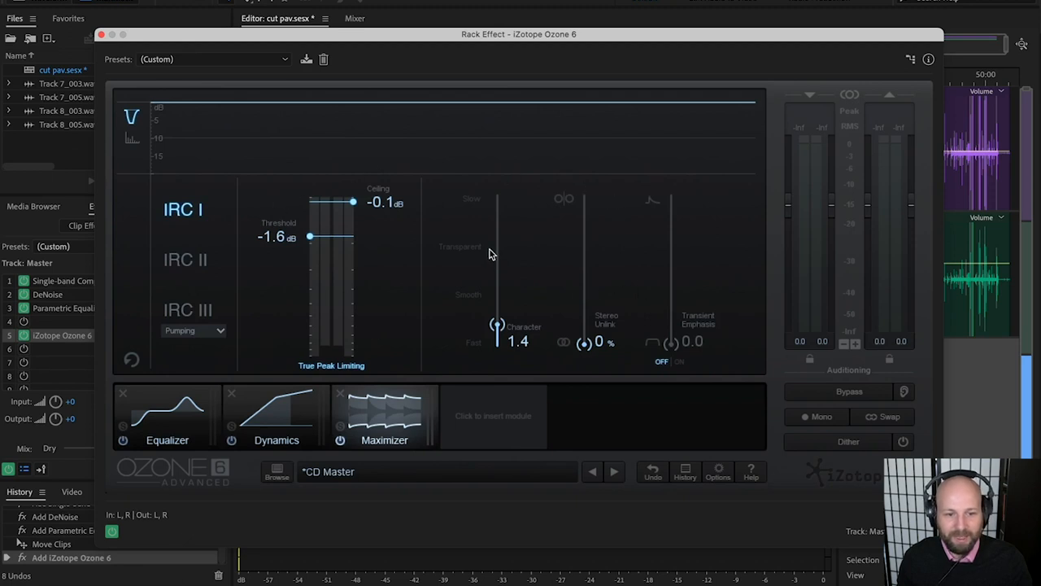
mouse_move(399, 49)
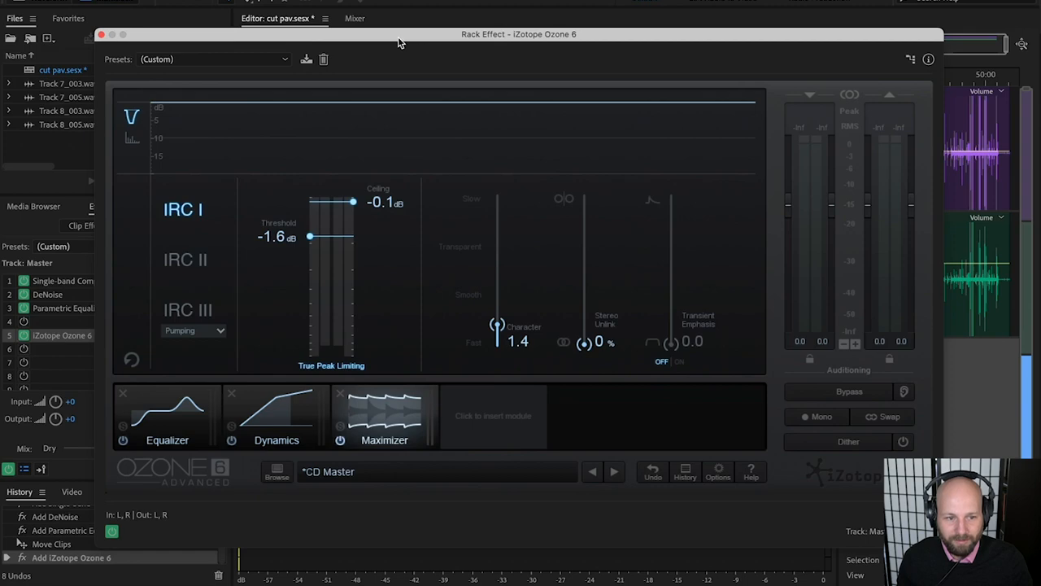
left_click_drag(518, 34, 581, 349)
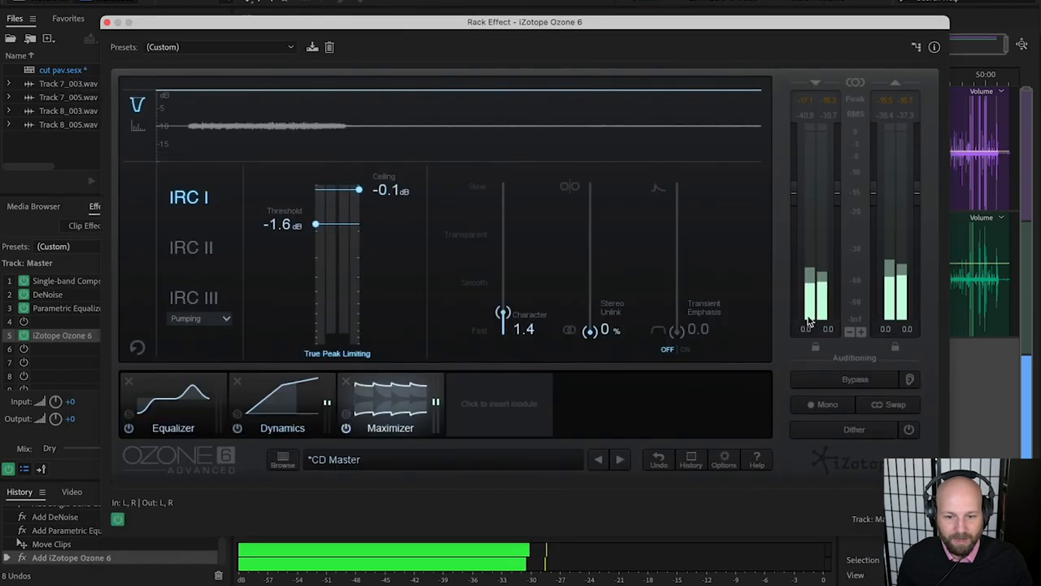
left_click(855, 378)
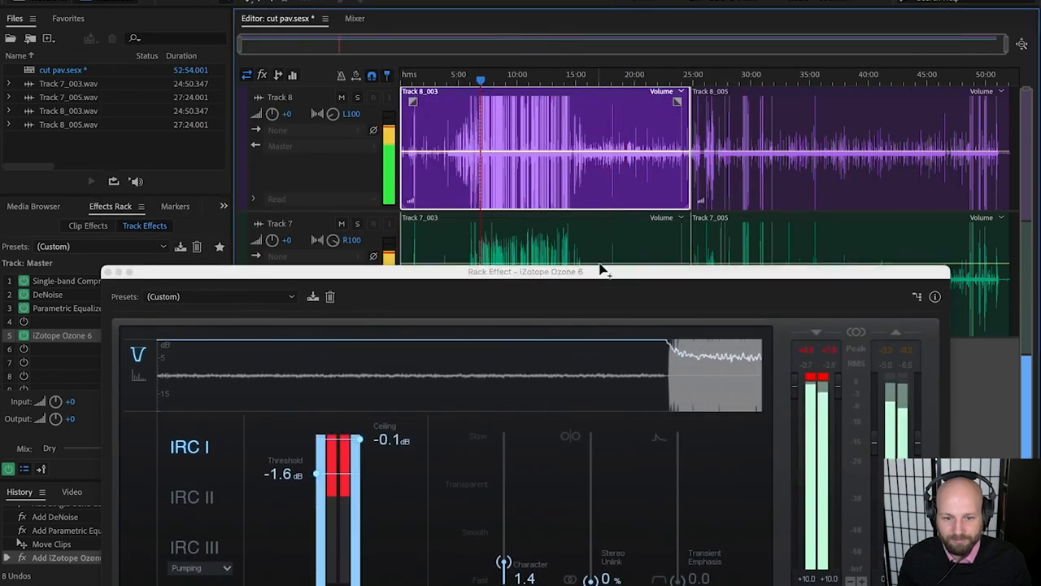
left_click_drag(524, 272, 508, 133)
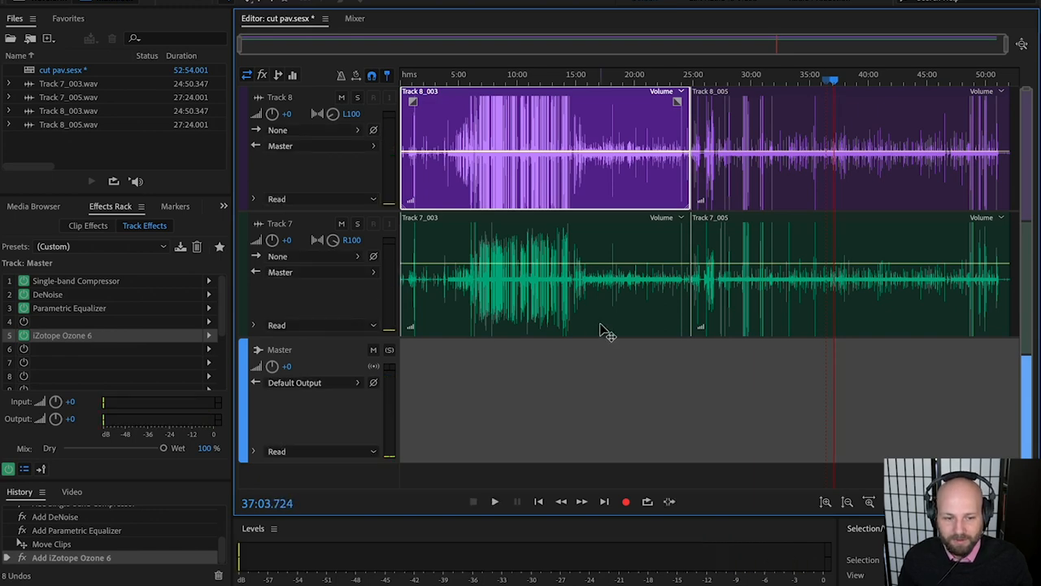
mouse_move(680, 244)
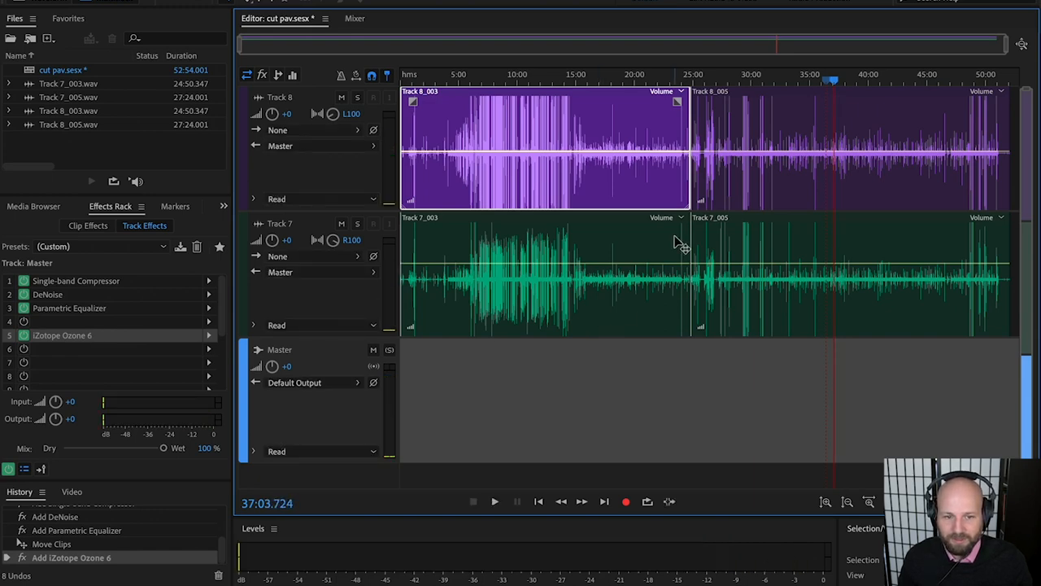
mouse_move(936, 179)
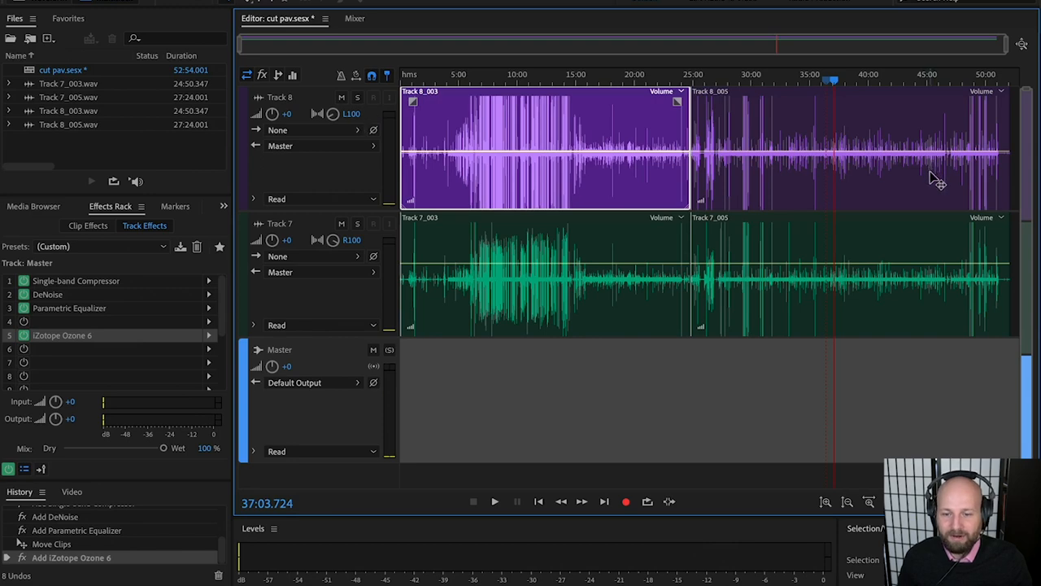
mouse_move(732, 223)
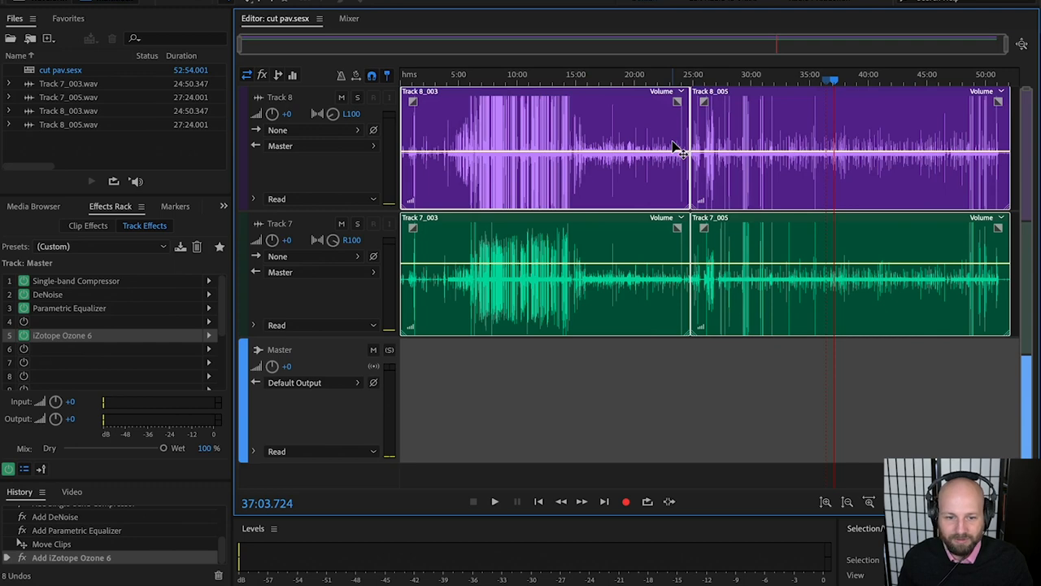
- Switch away from Audition to the next open application
key("cmd+tab")
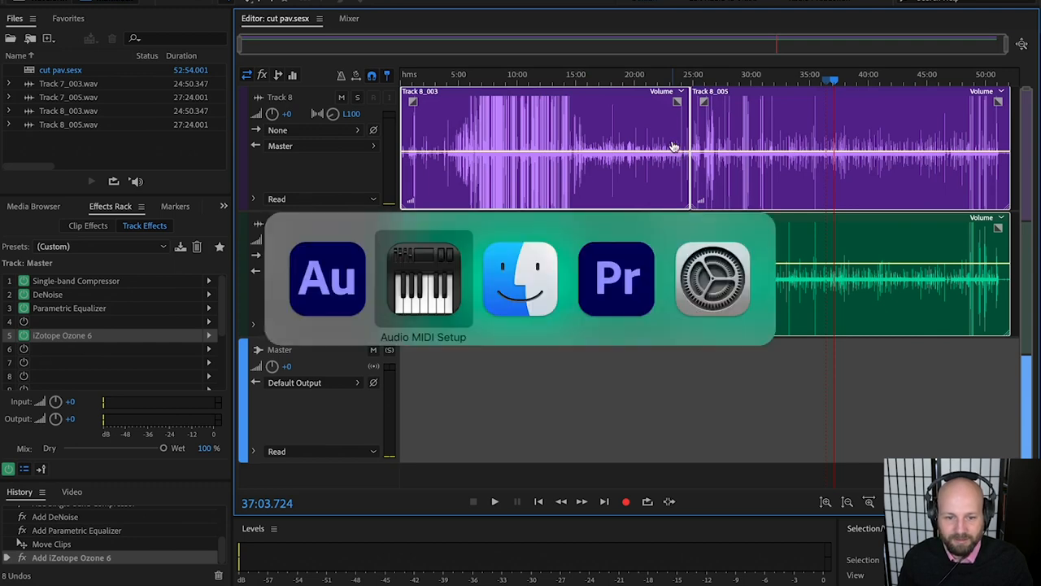
- Create the 'asmr pavilion' Premiere project stored in VIDEOS/asmr pavilion
left_click(617, 279)
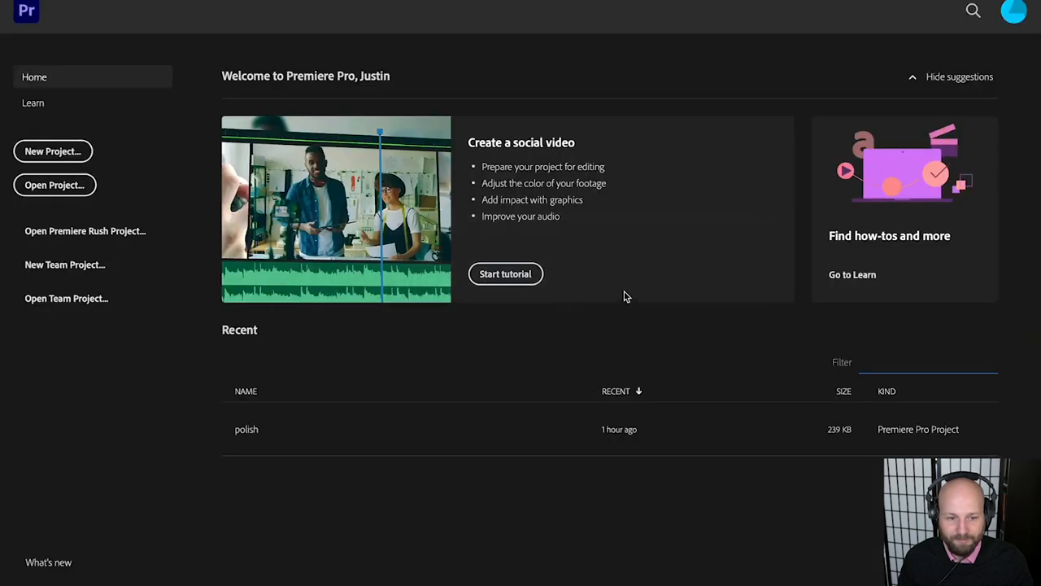
mouse_move(53, 151)
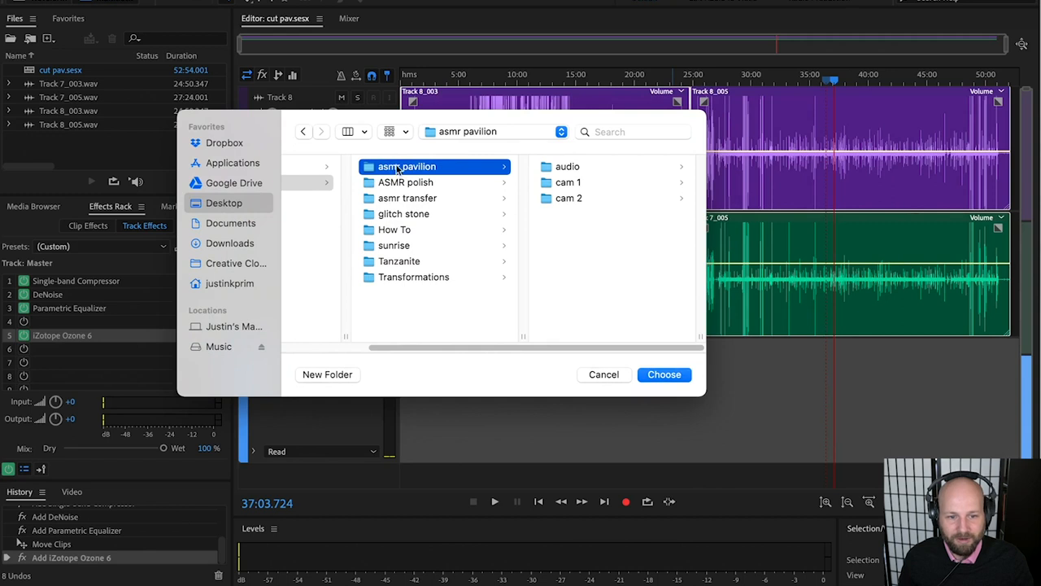
mouse_move(584, 227)
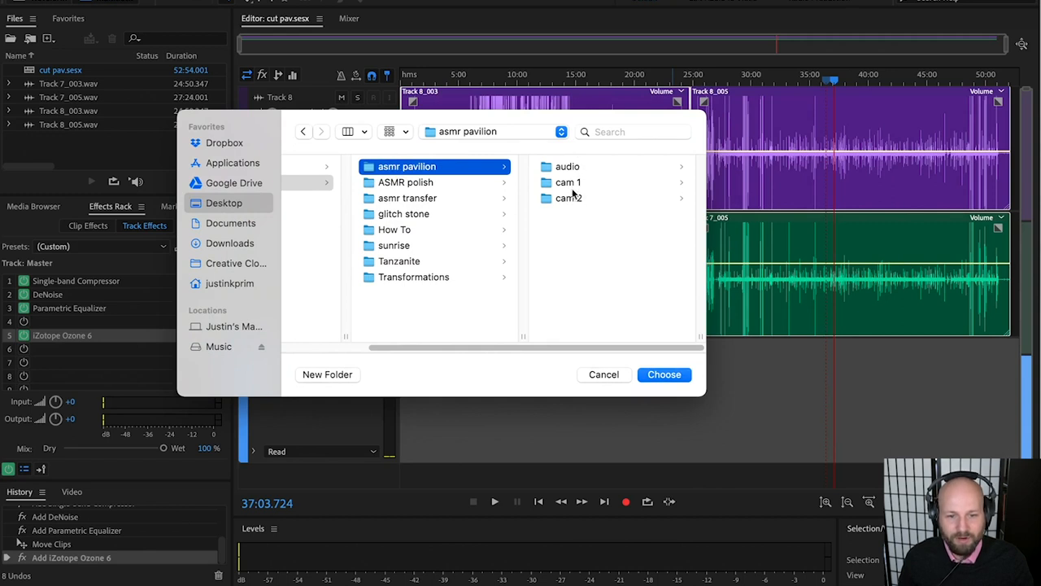
mouse_move(569, 177)
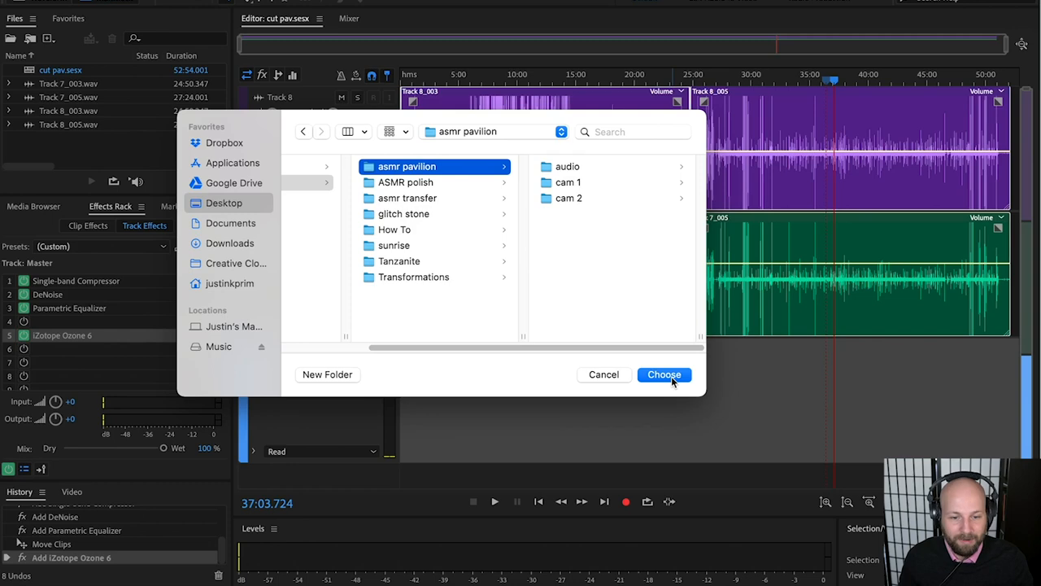
left_click(664, 375)
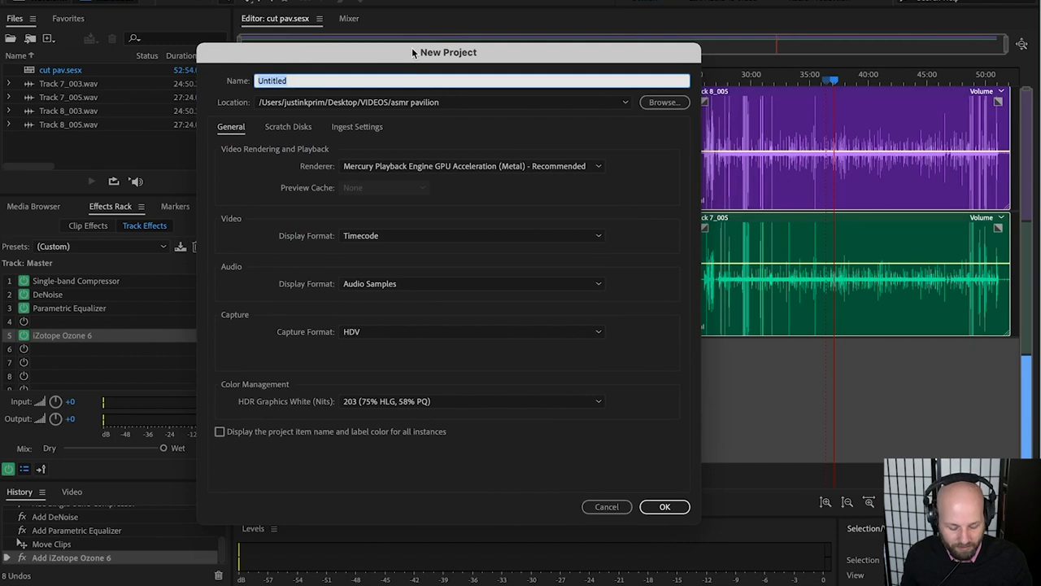
type("asmr pavilion")
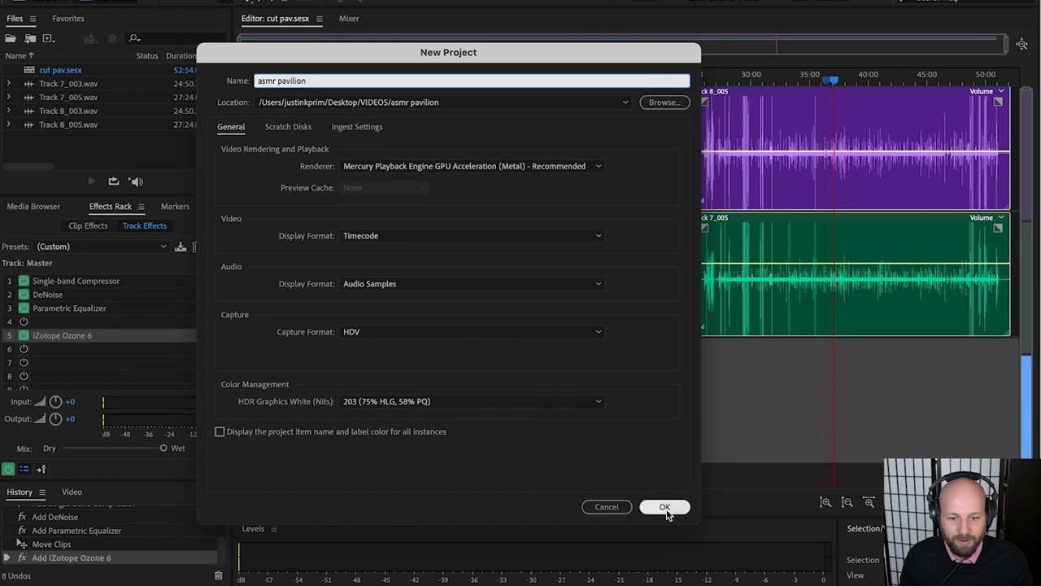
left_click(665, 507)
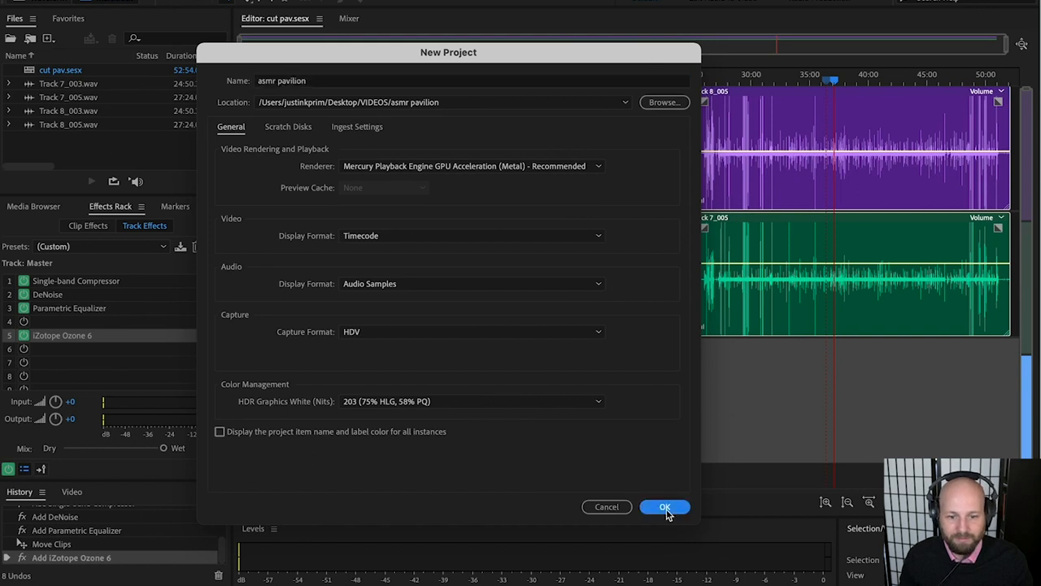
left_click(664, 506)
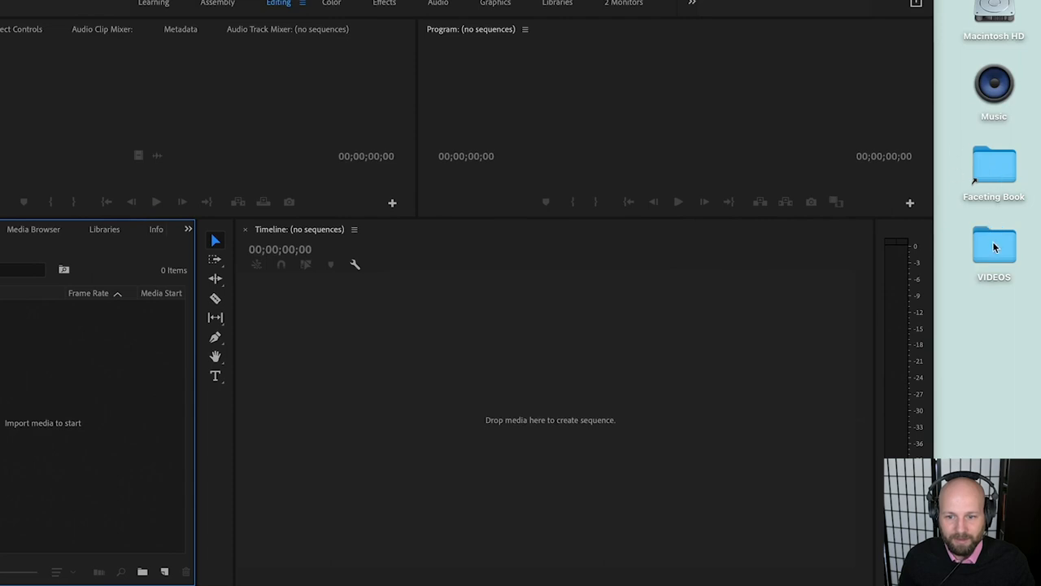
- Import the cam 1 and cam 2 bins and stack both cameras in sequence DSC_0025
double_click(994, 246)
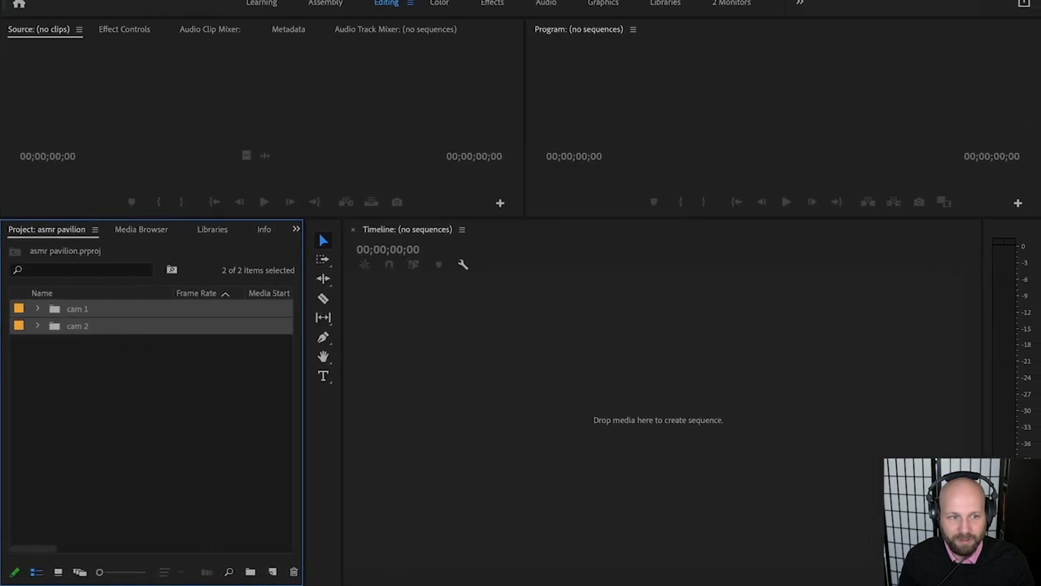
mouse_move(55, 331)
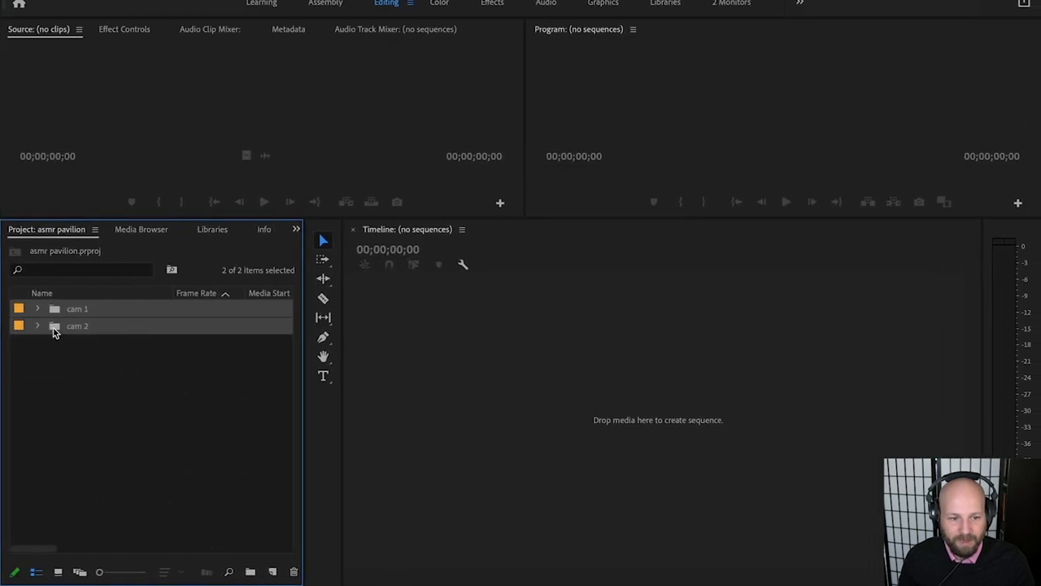
left_click(36, 308)
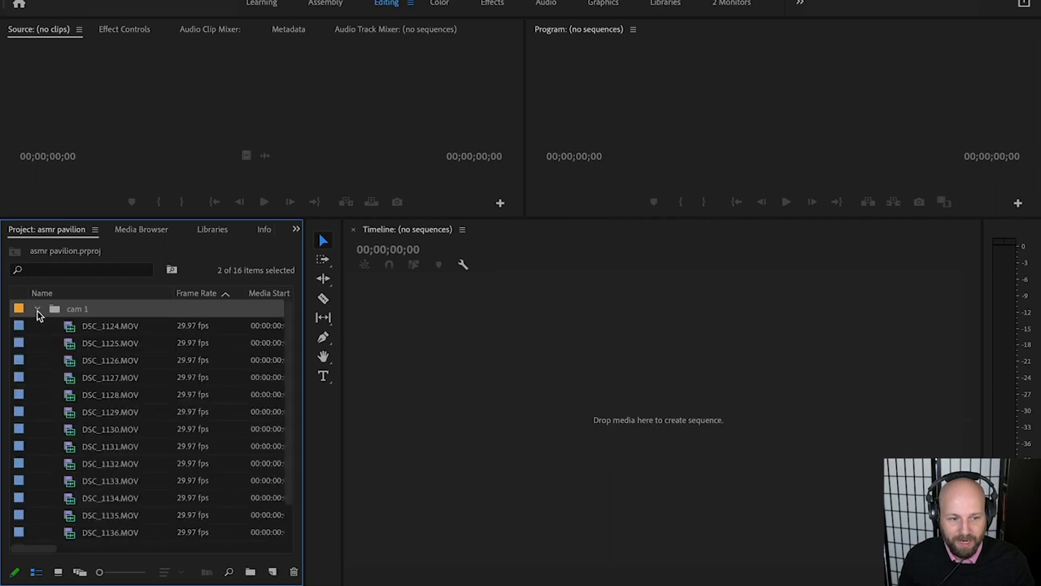
left_click(37, 309)
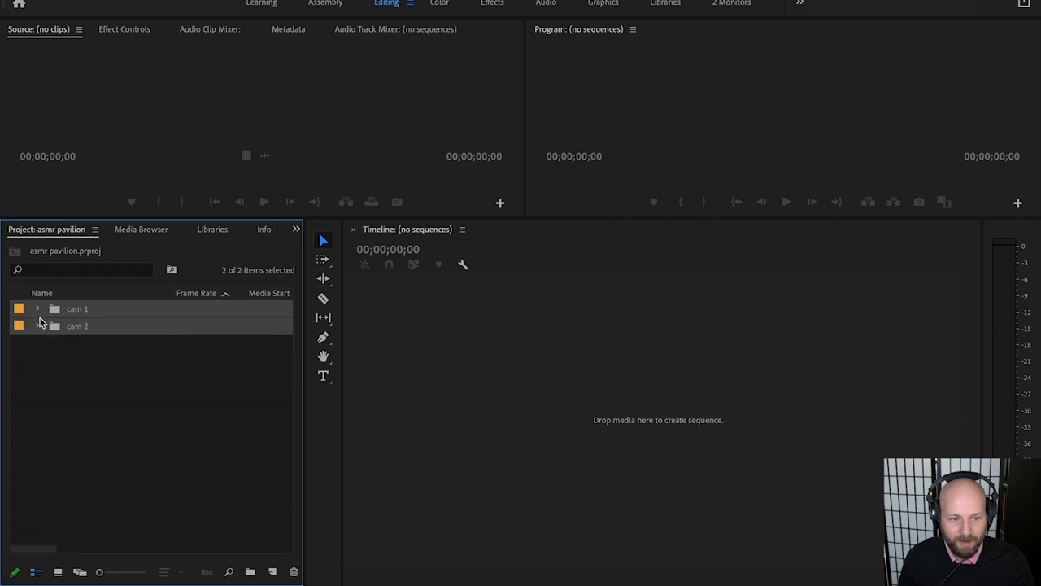
left_click(38, 326)
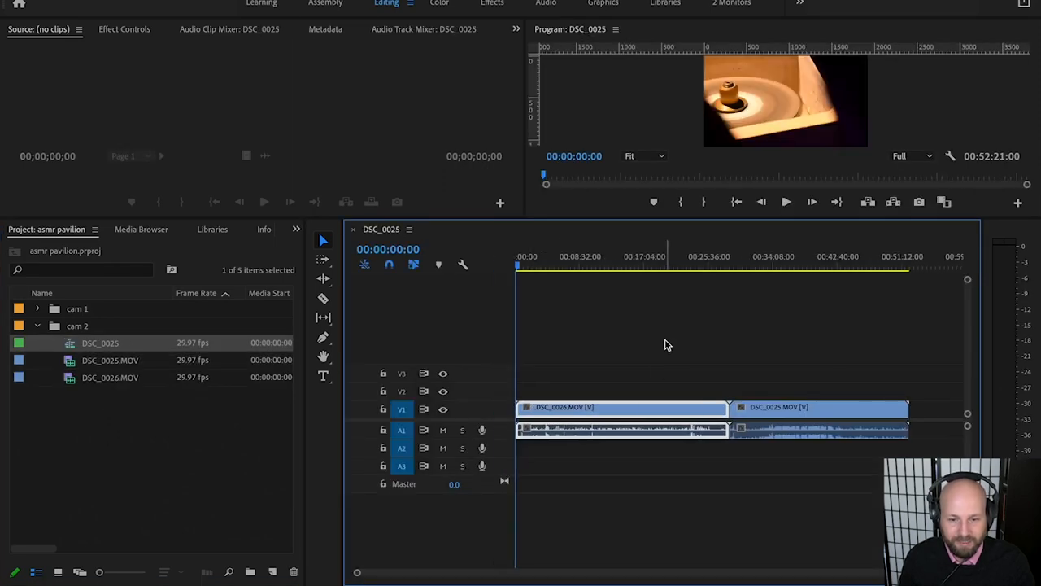
left_click(565, 256)
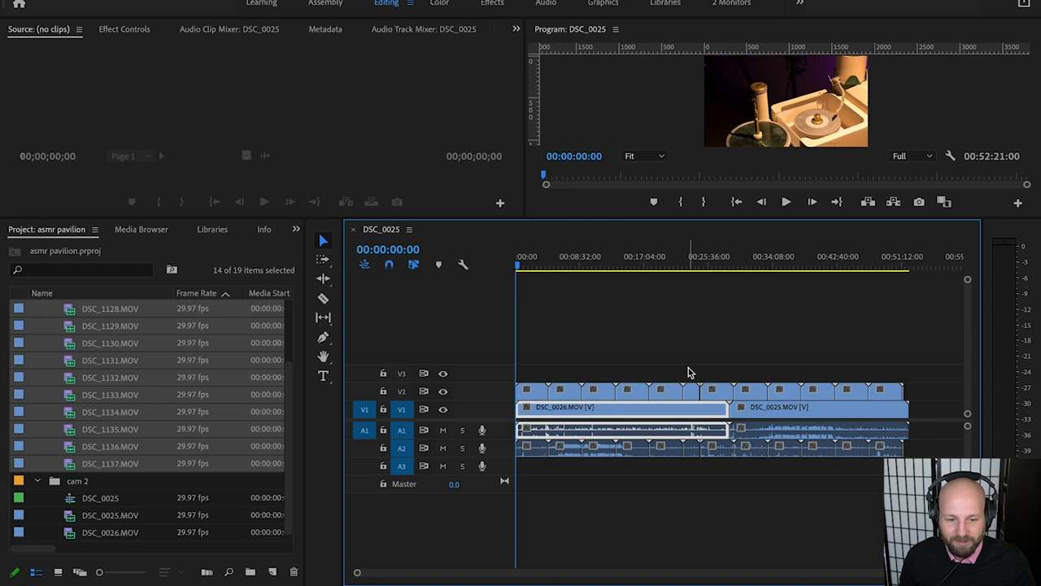
mouse_move(690, 354)
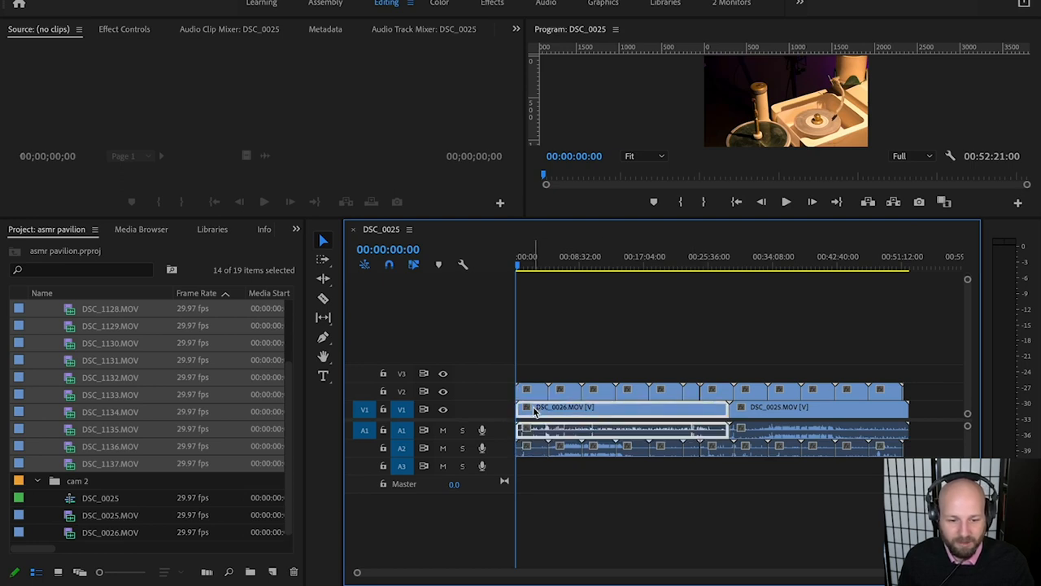
key("cmd+tab")
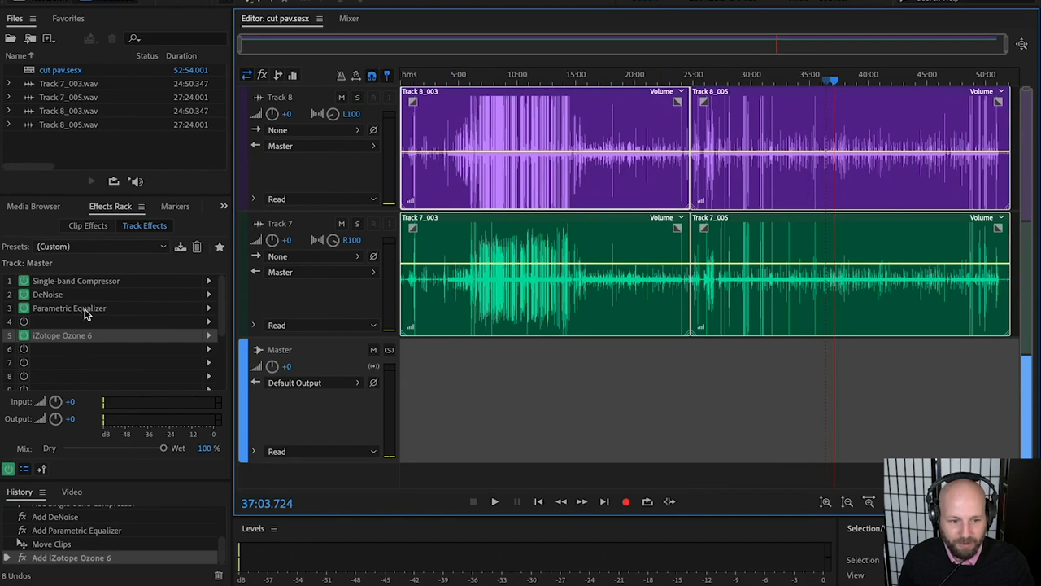
- Export the session to Premiere Pro as per-track stems into VIDEOS/asmr pavilion/audio
left_click(14, 18)
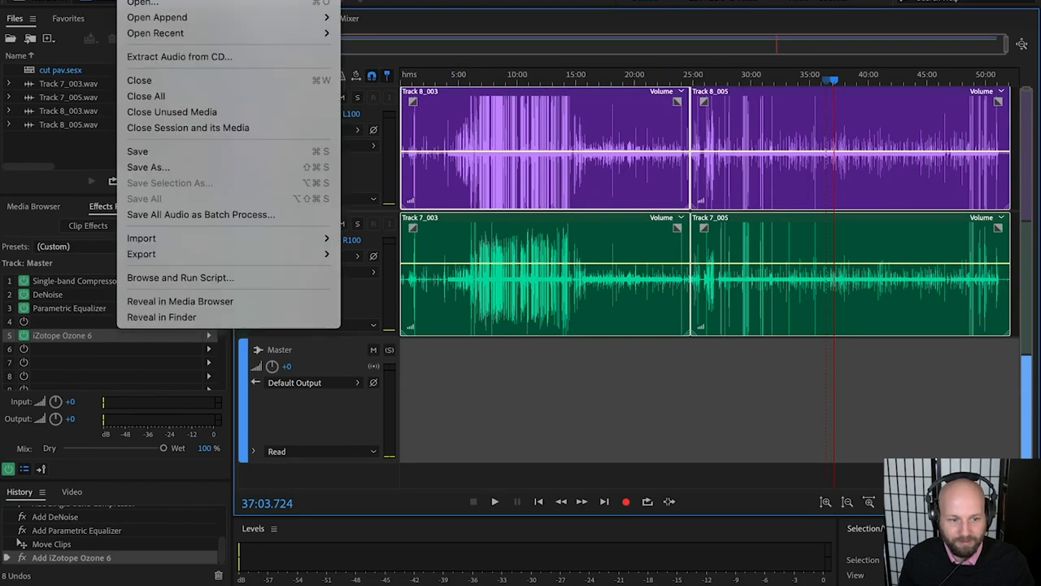
left_click(141, 254)
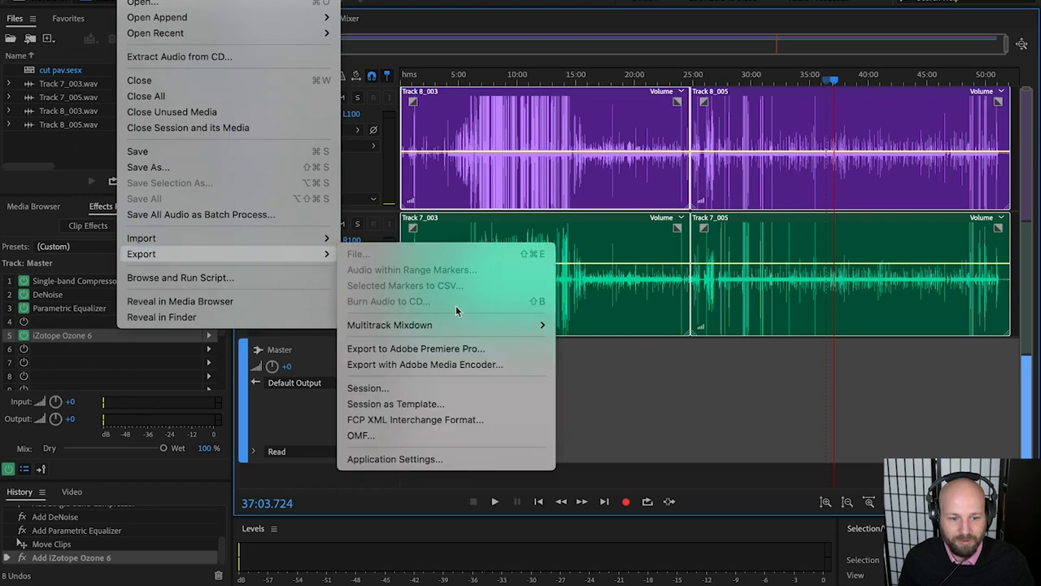
mouse_move(439, 349)
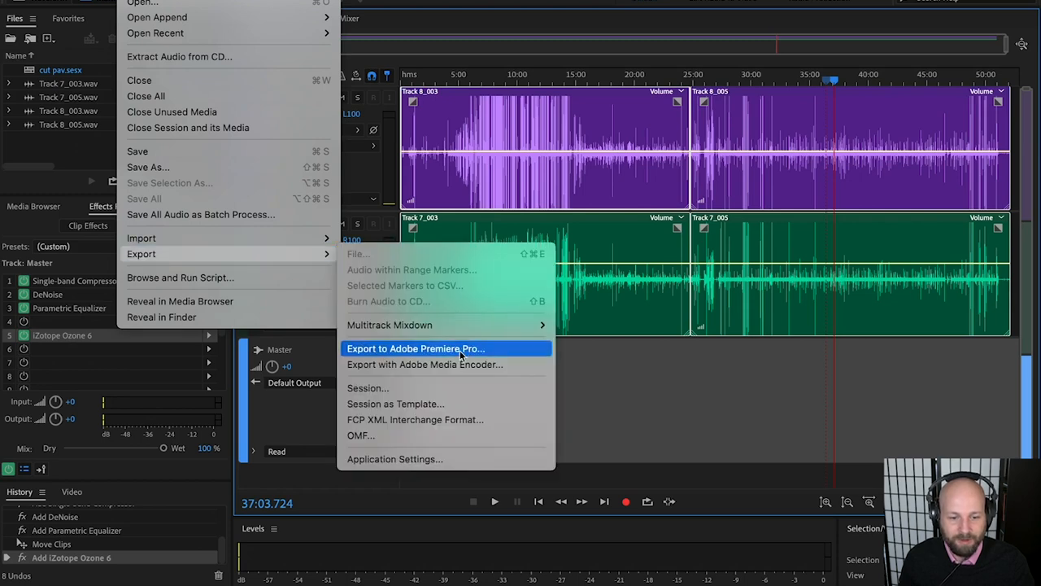
left_click(416, 348)
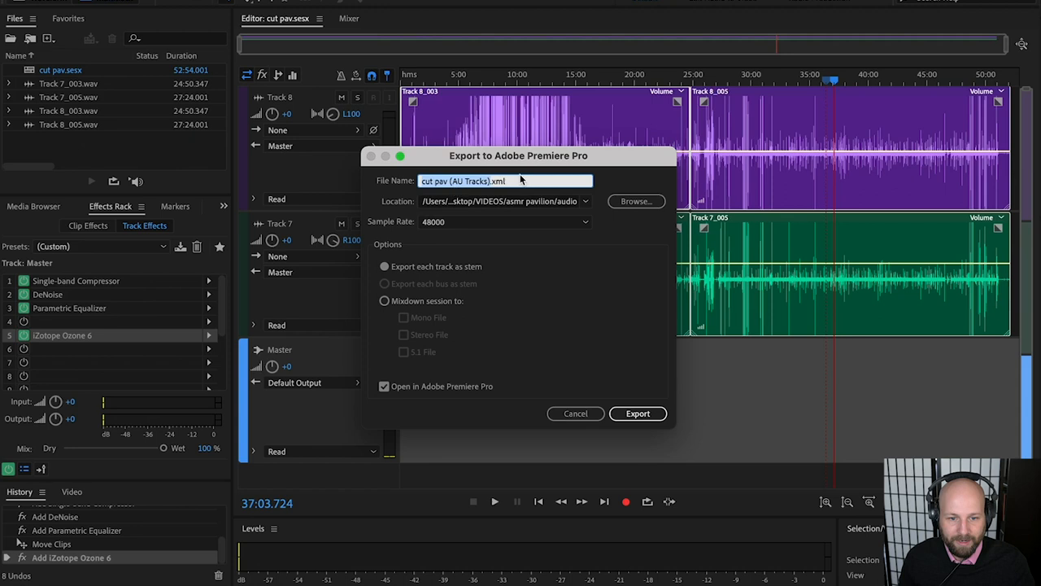
left_click(635, 201)
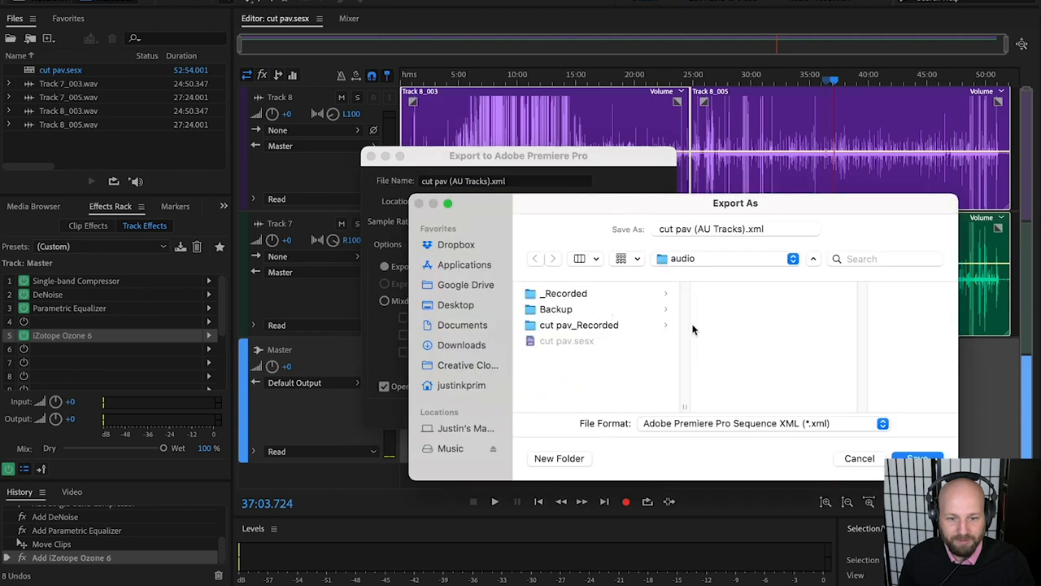
left_click(455, 304)
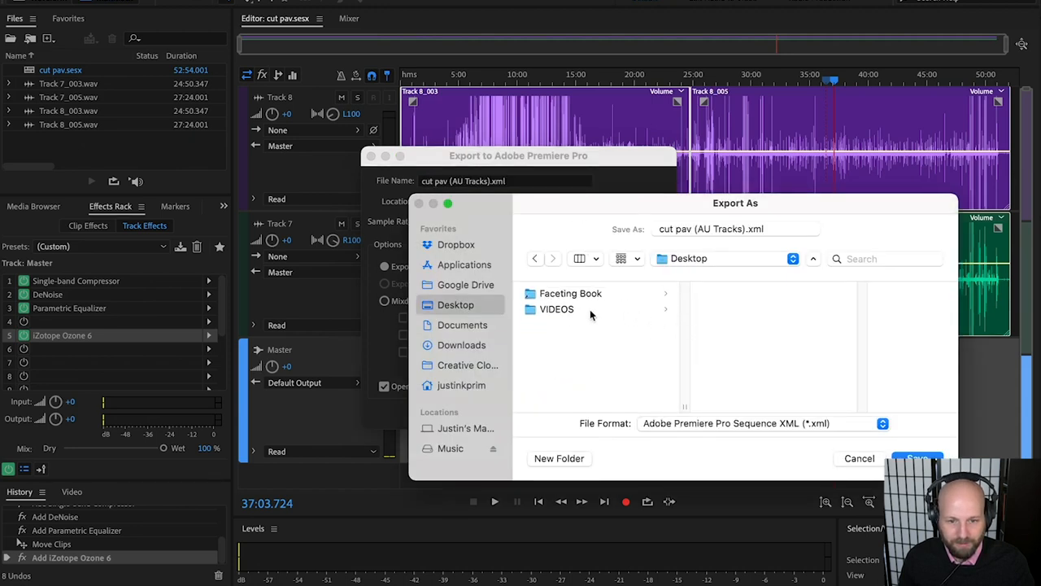
left_click(557, 308)
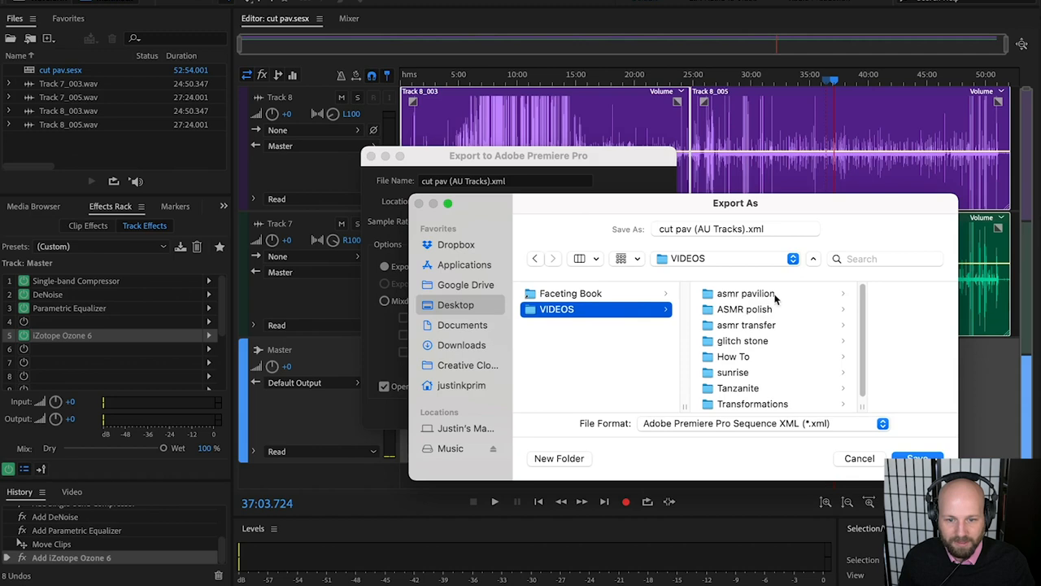
left_click(746, 293)
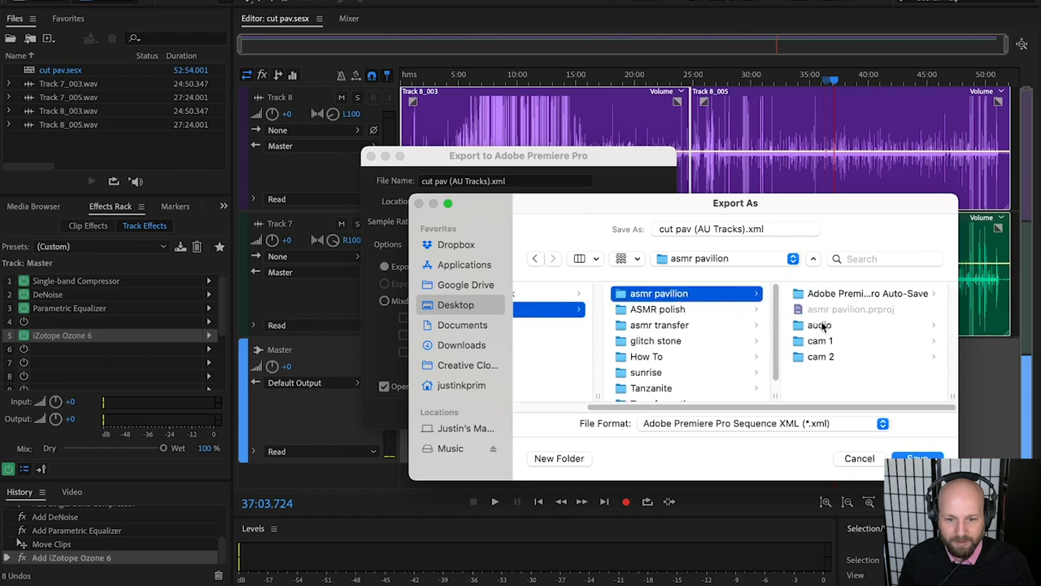
left_click(819, 324)
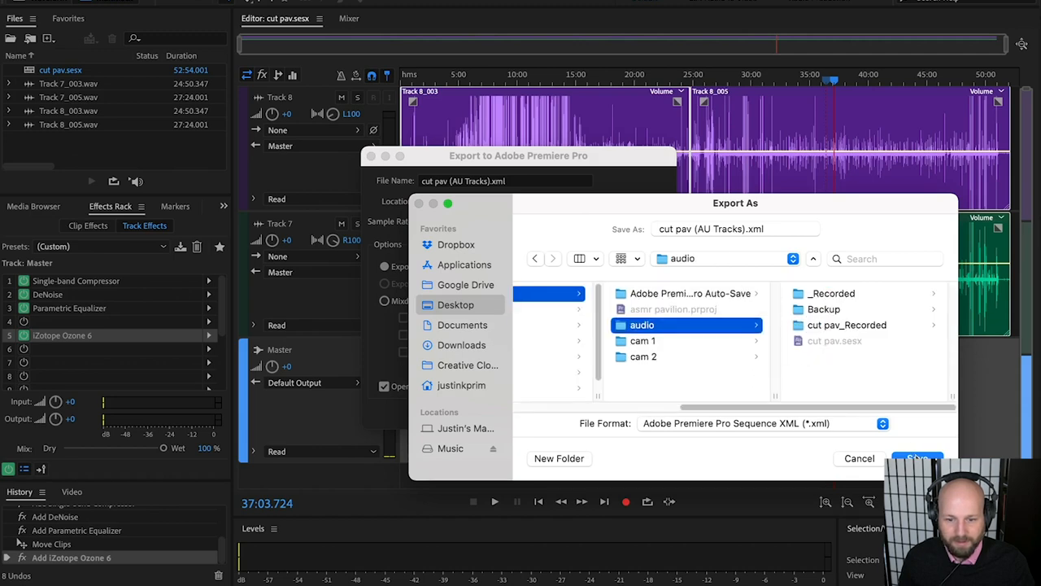
left_click(918, 458)
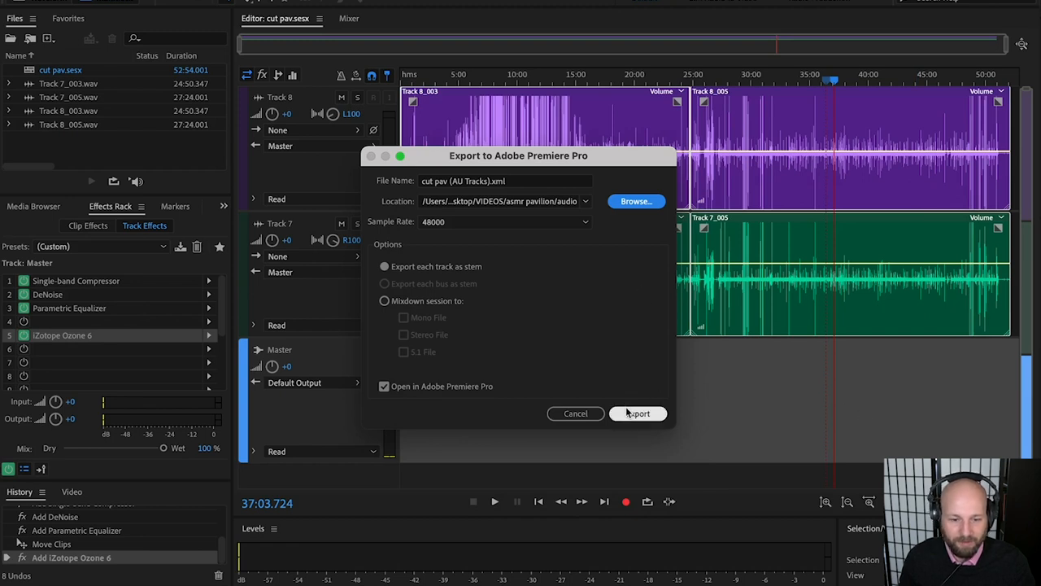
left_click(638, 413)
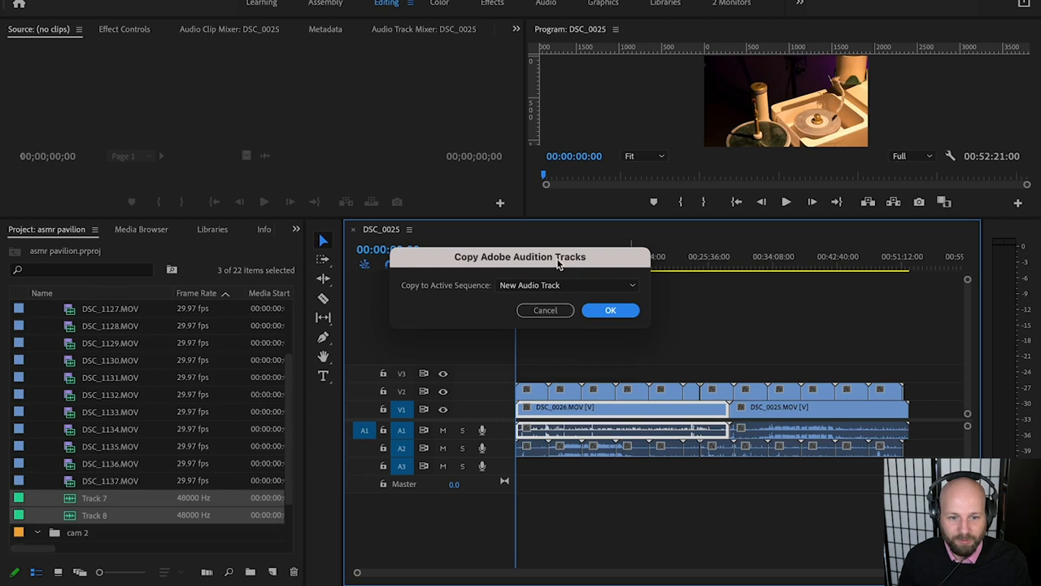
mouse_move(435, 292)
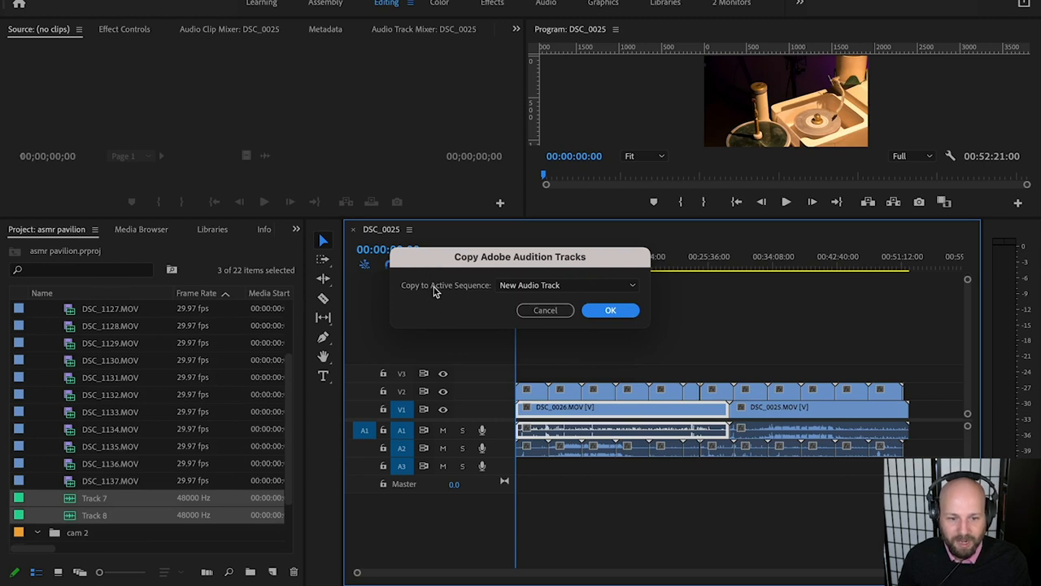
- Copy the Audition tracks into the active sequence on new audio tracks A4 and A5
left_click(567, 285)
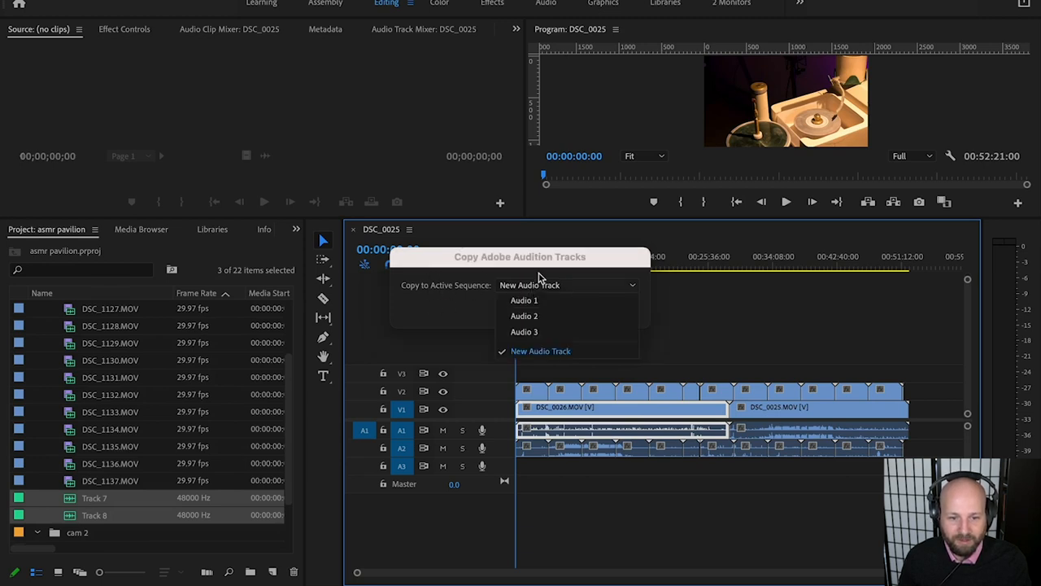
left_click(541, 350)
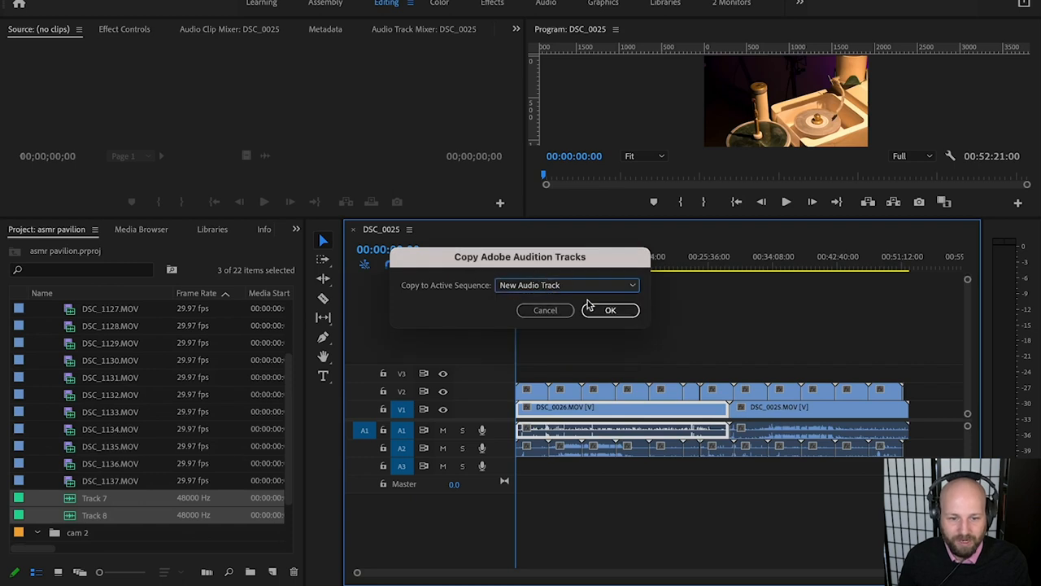
left_click(610, 309)
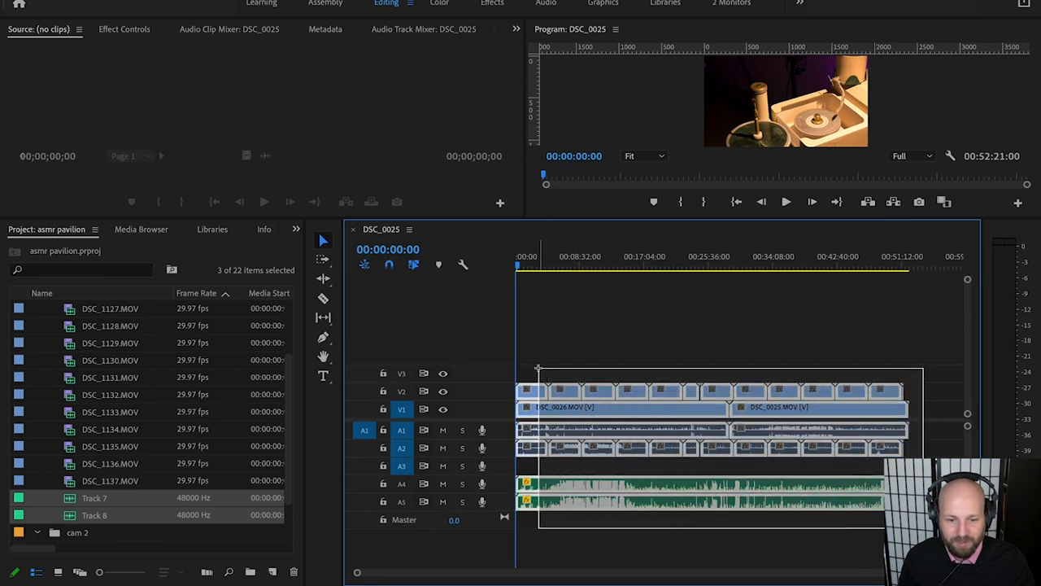
- Slide the Track 7 and Track 8 clips to match the camera spike at 00:00:05:22
left_click(546, 265)
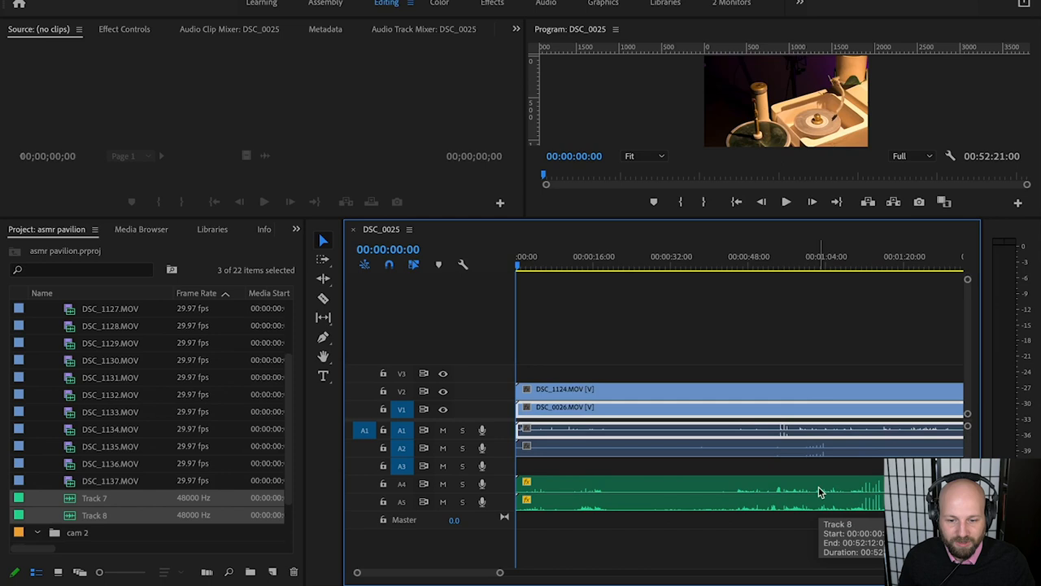
left_click(861, 260)
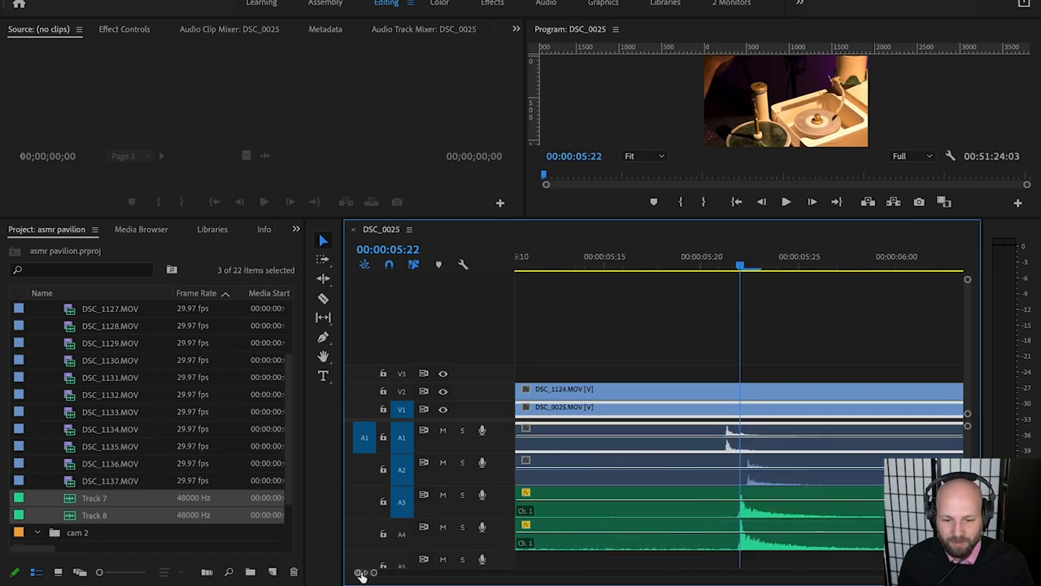
mouse_move(671, 266)
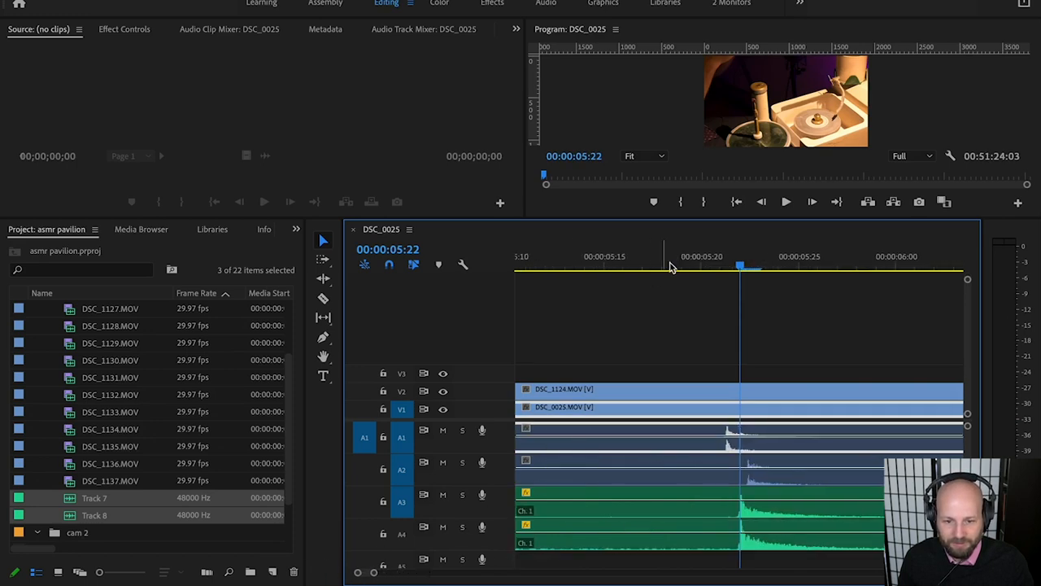
- Switch the time ruler to audio time units and select the recorder clips to shift
right_click(671, 266)
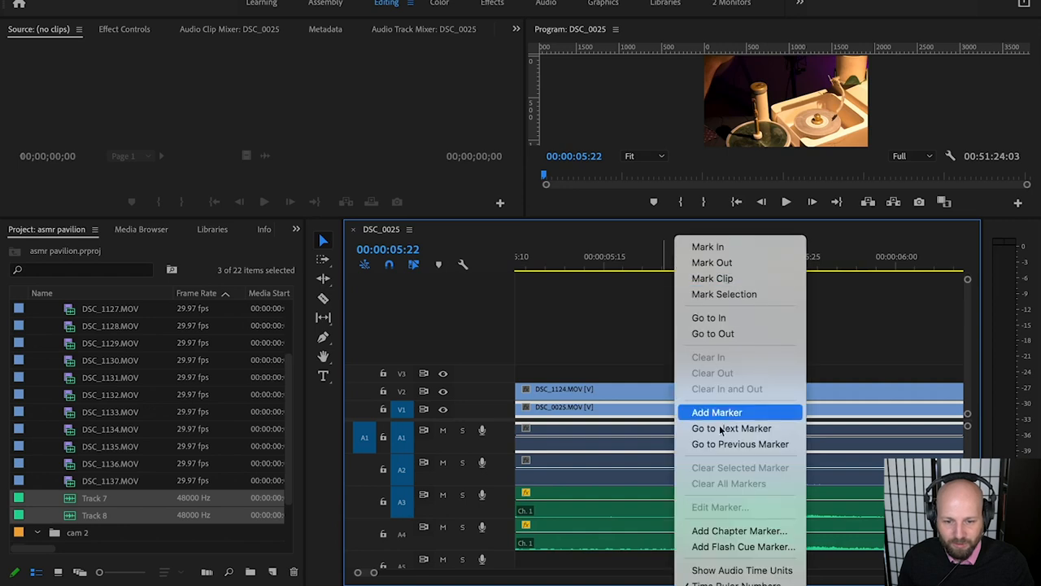
left_click(717, 412)
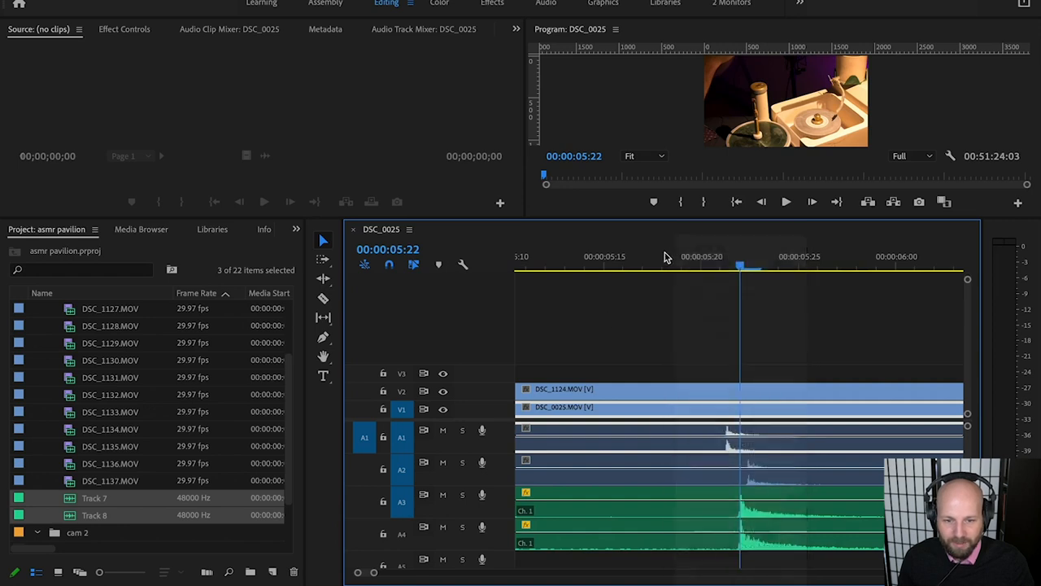
right_click(700, 256)
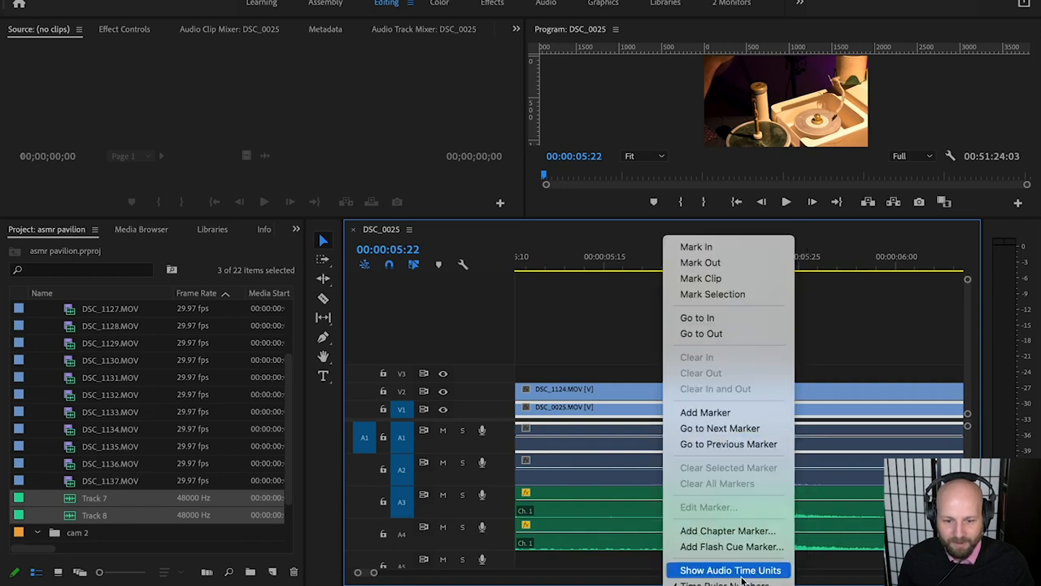
left_click(730, 569)
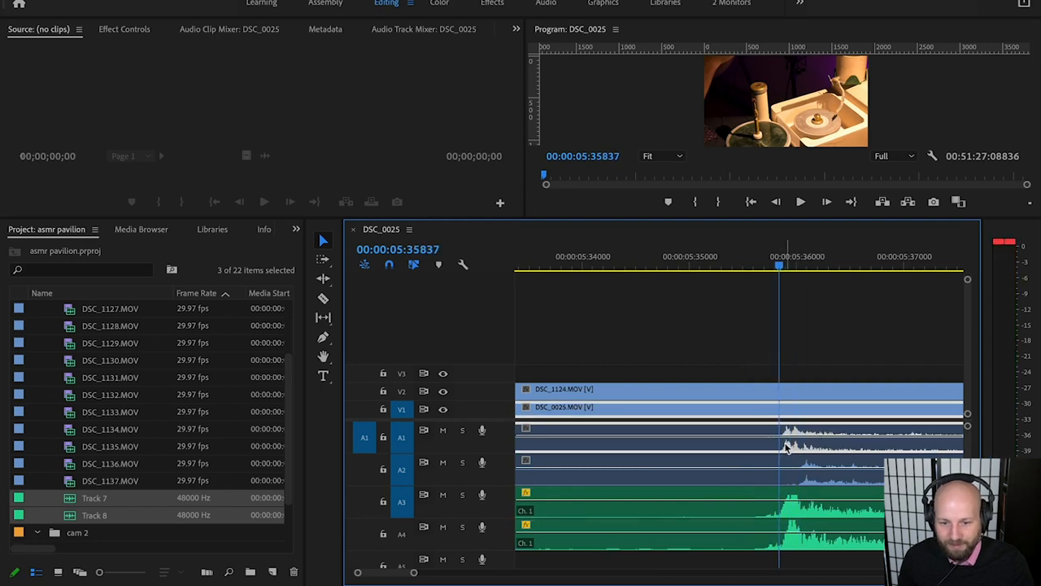
mouse_move(805, 459)
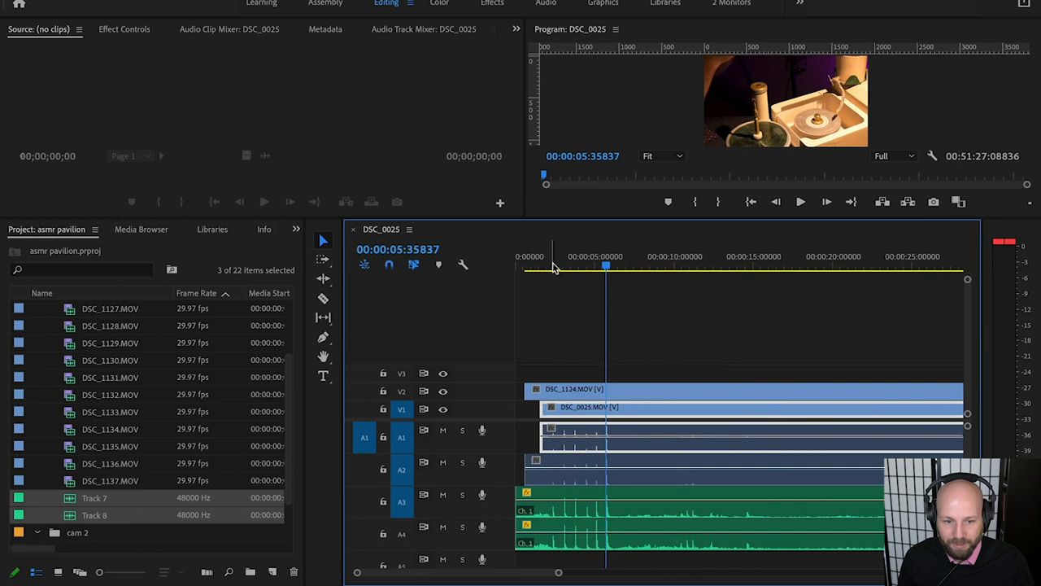
left_click(800, 201)
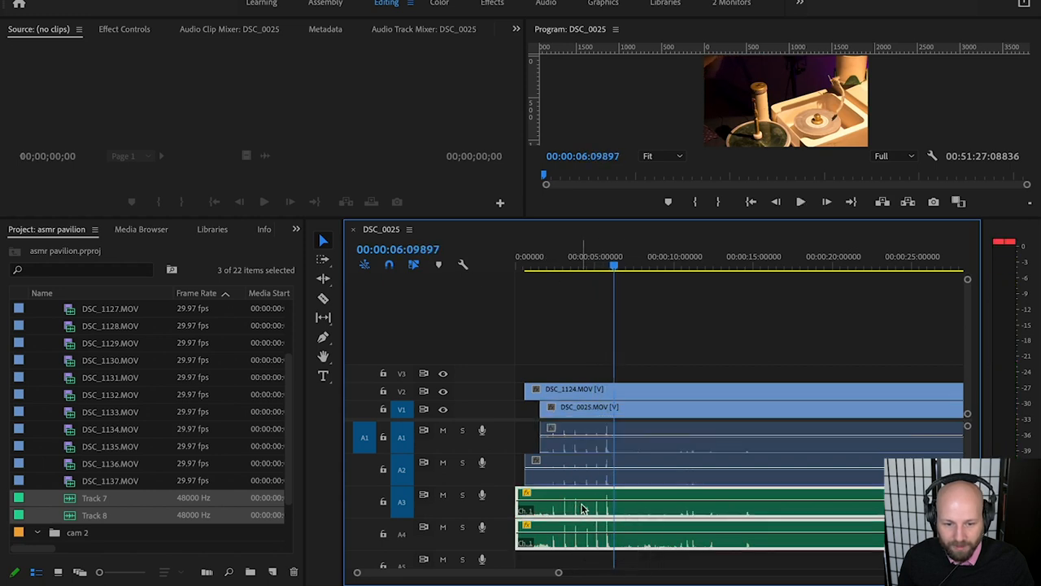
left_click(557, 255)
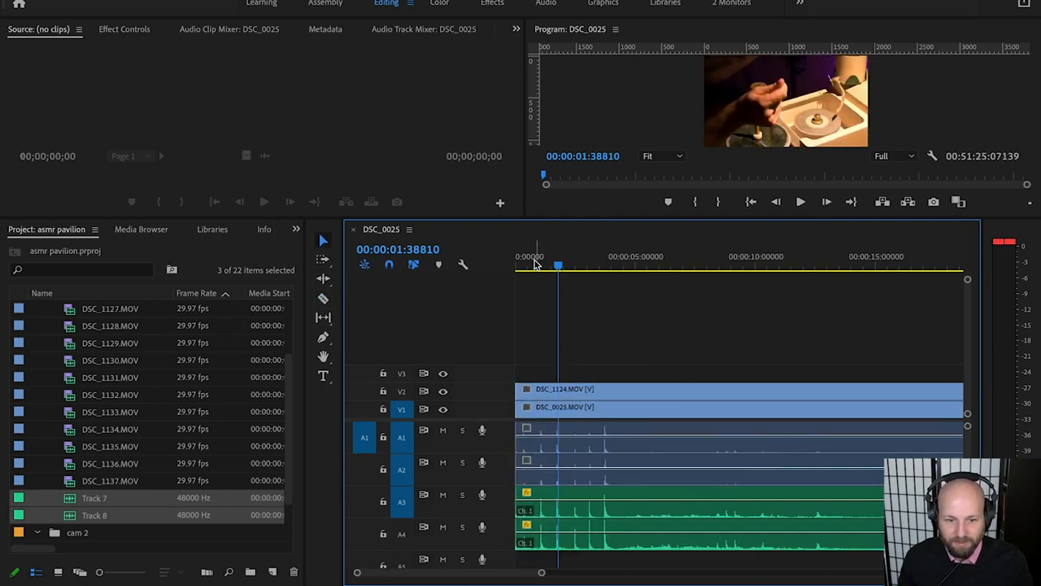
- Zoom out to the whole DSC_0025 sequence, play it, and jump ahead to about fifteen minutes
left_click(800, 201)
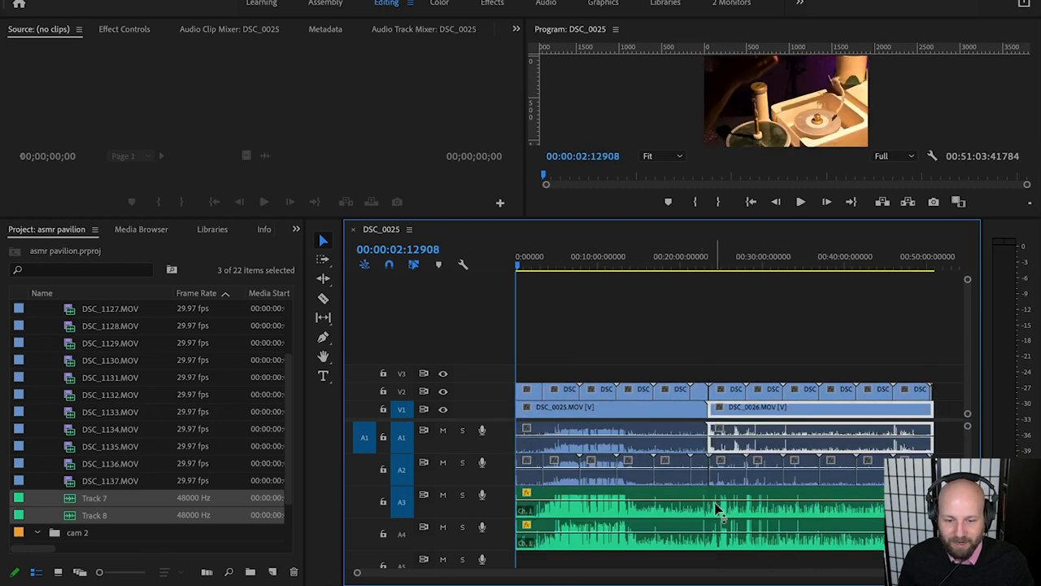
left_click(712, 267)
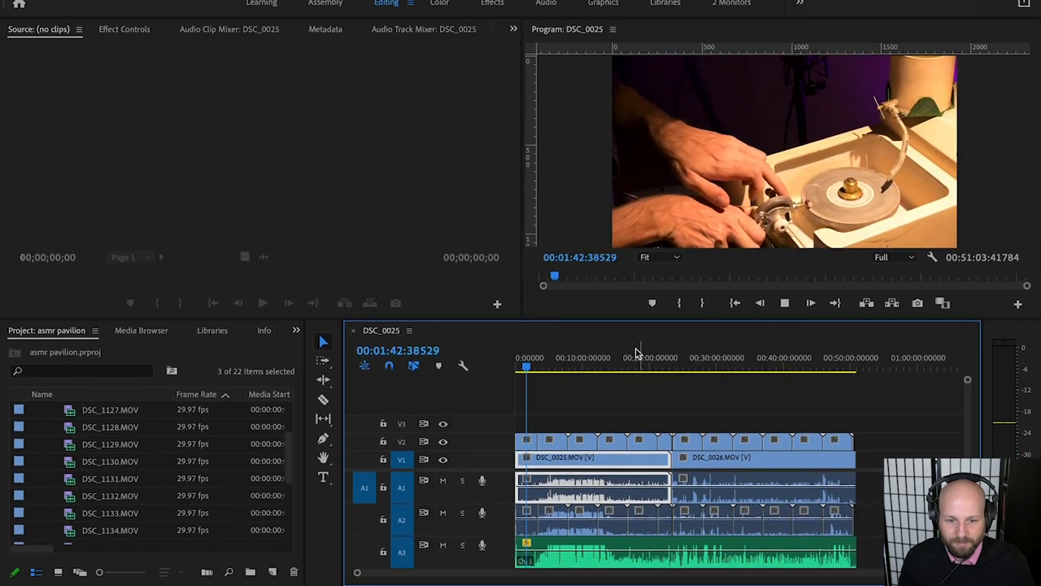
left_click(618, 357)
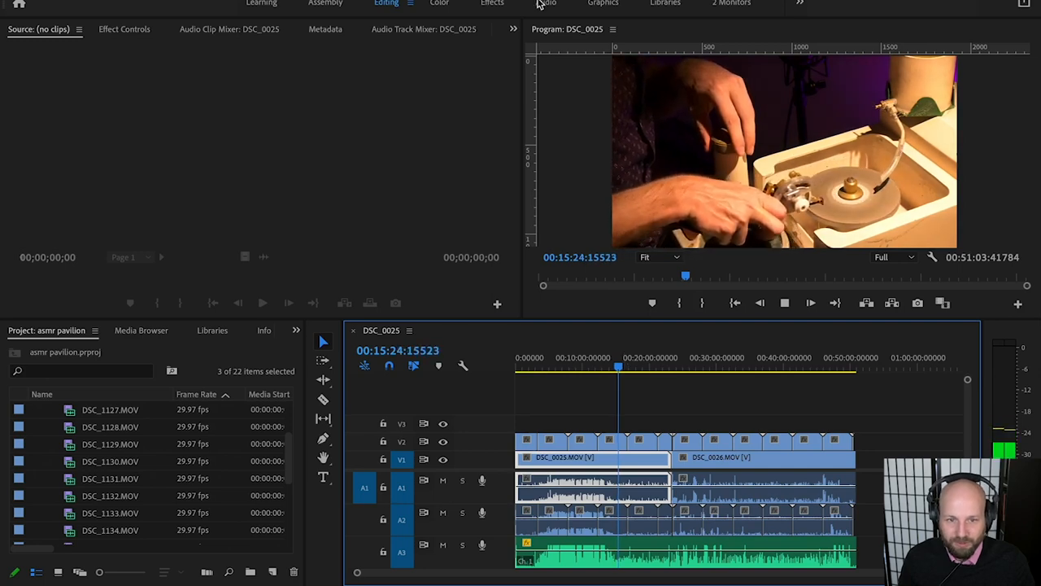
- In the Audio workspace, raise the Audio 3 and Audio 4 faders about 15 and 13 dB while auditioning
left_click(546, 3)
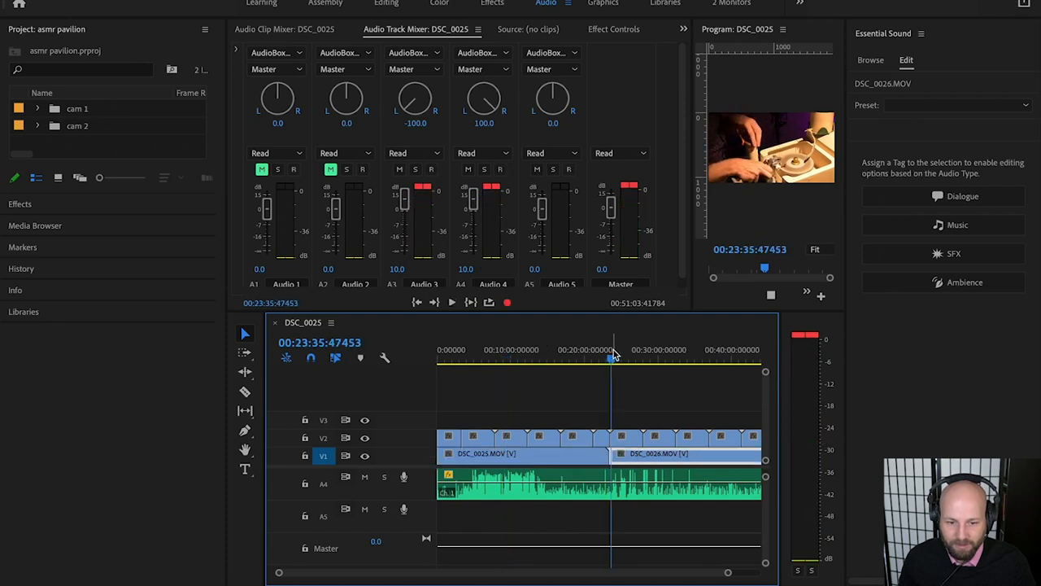
left_click(452, 302)
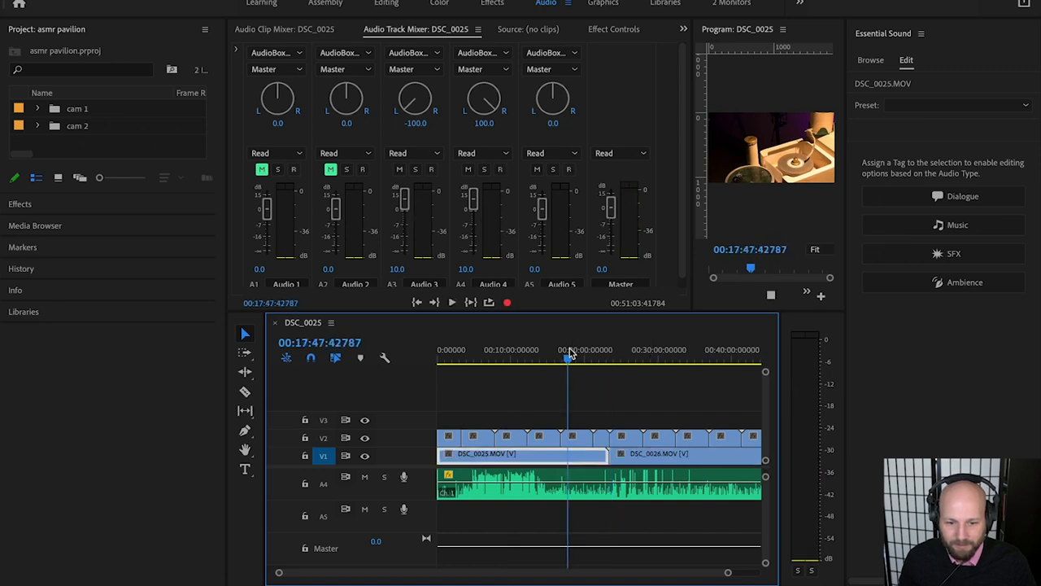
left_click(451, 302)
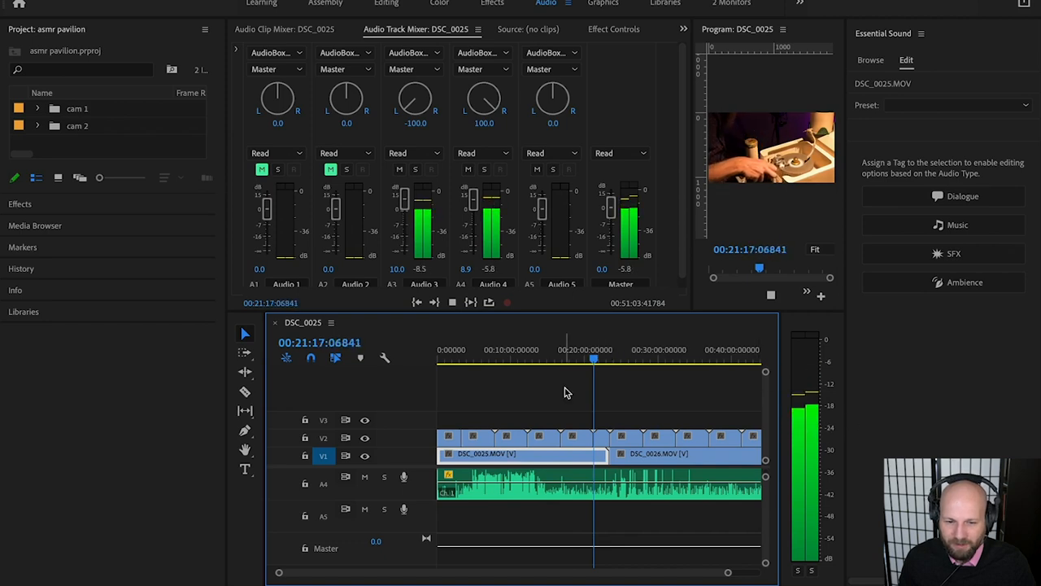
left_click(563, 358)
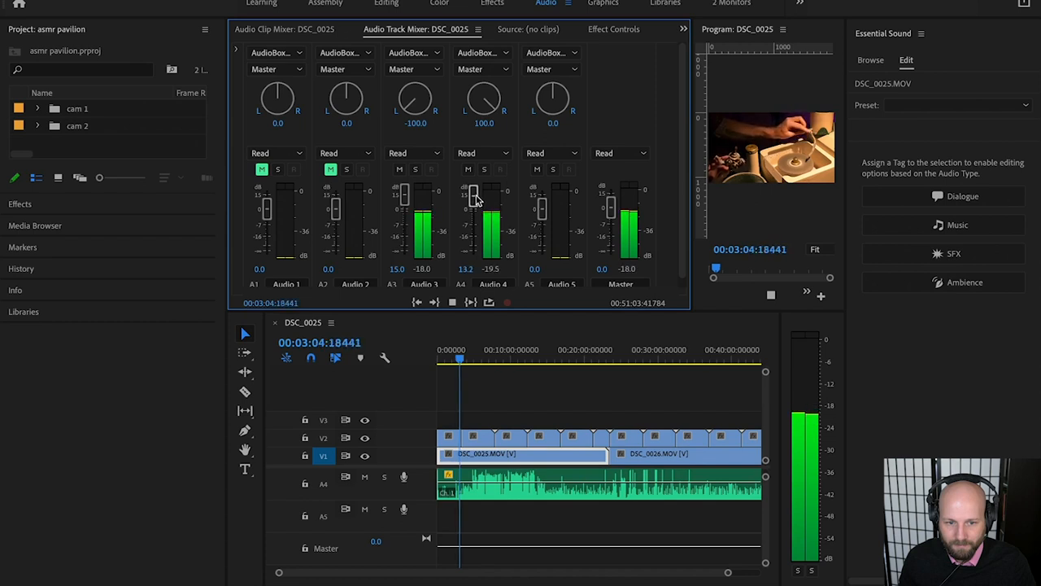
mouse_move(621, 131)
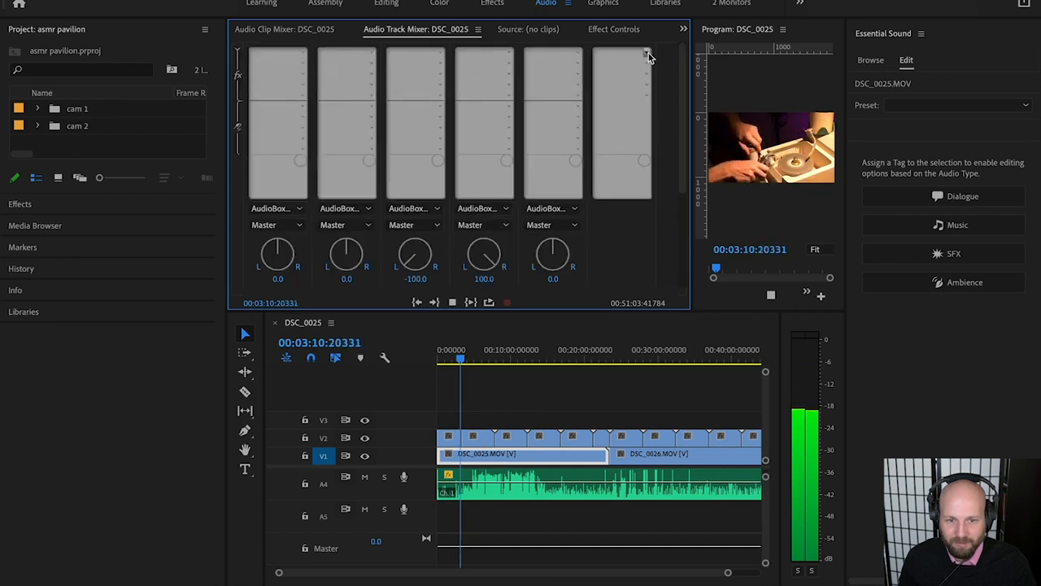
- Insert Ozone 6 on the Master track, load Balanced > CD Master, and close its windows
left_click(647, 53)
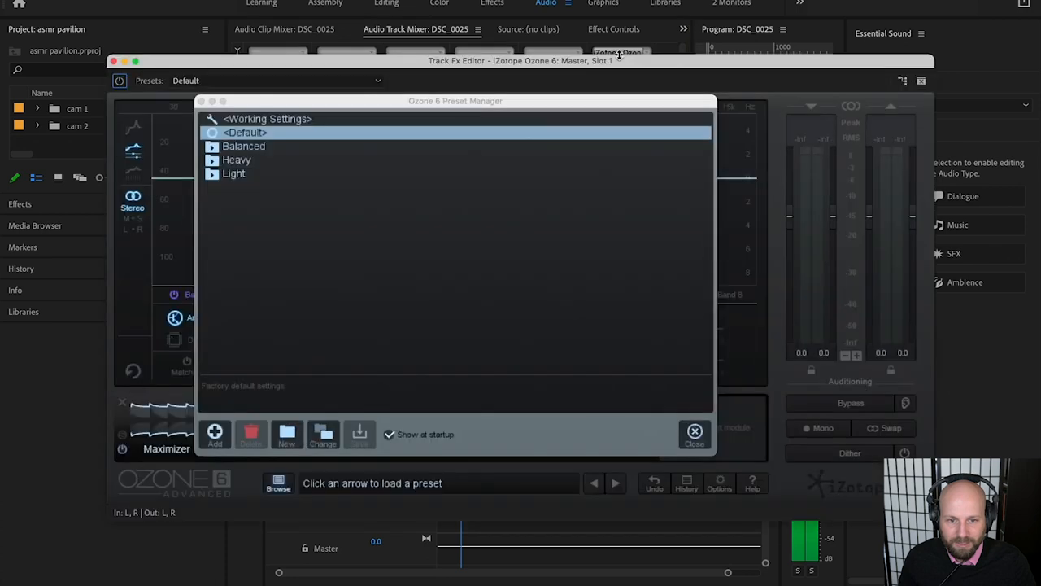
left_click(211, 146)
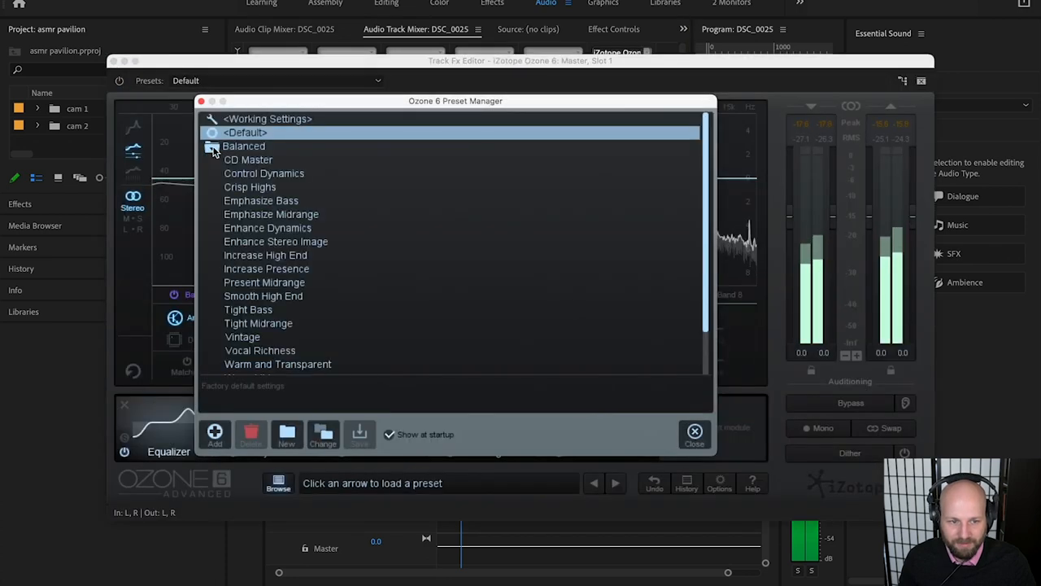
left_click(248, 159)
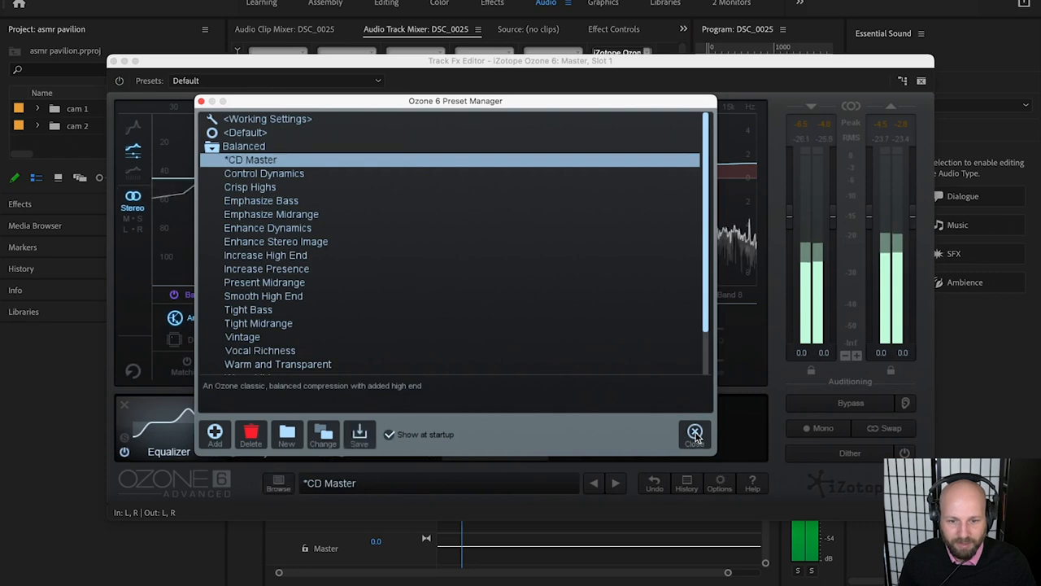
left_click(695, 431)
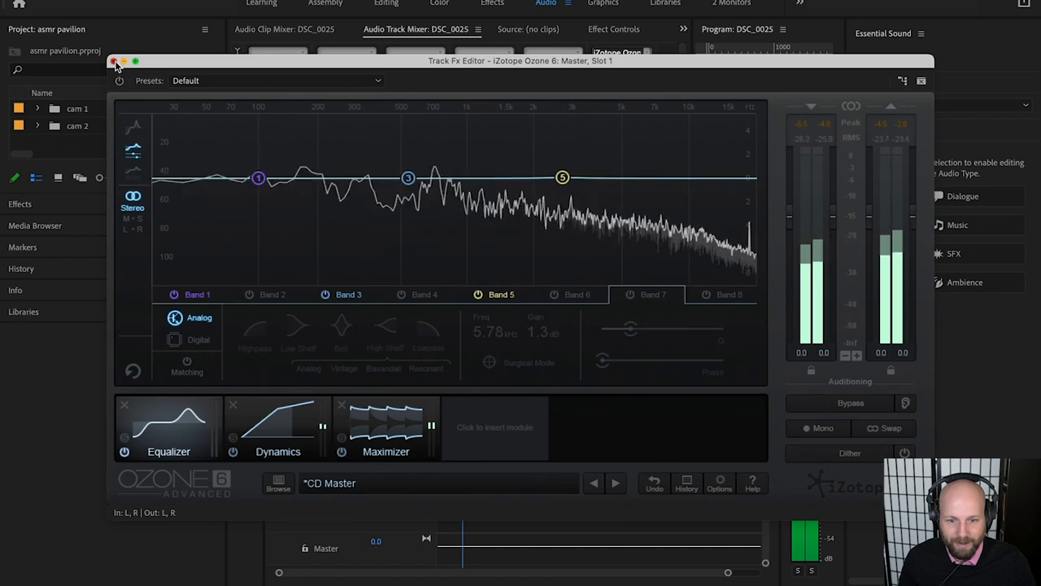
left_click(115, 61)
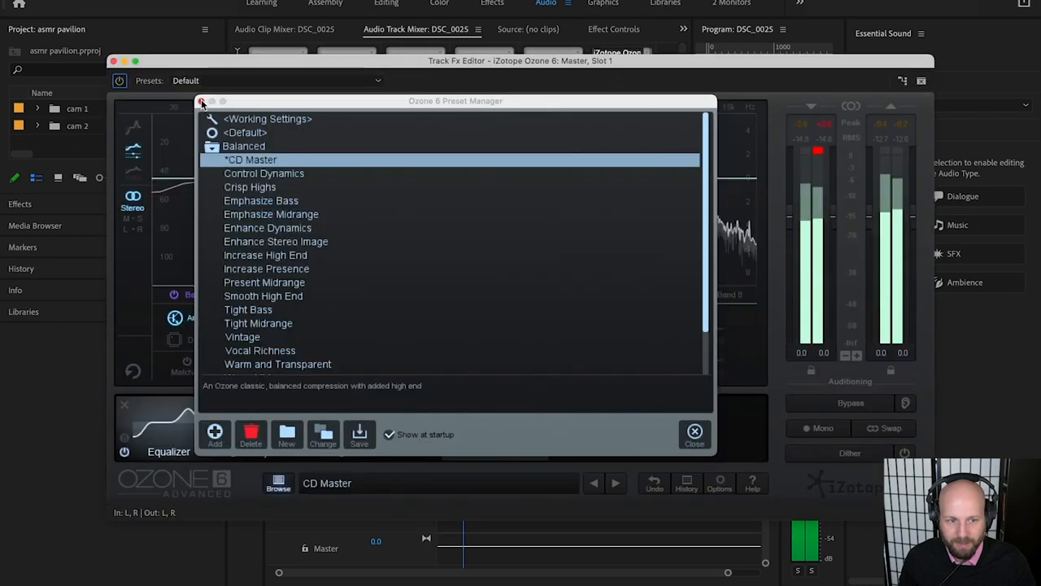
left_click(694, 431)
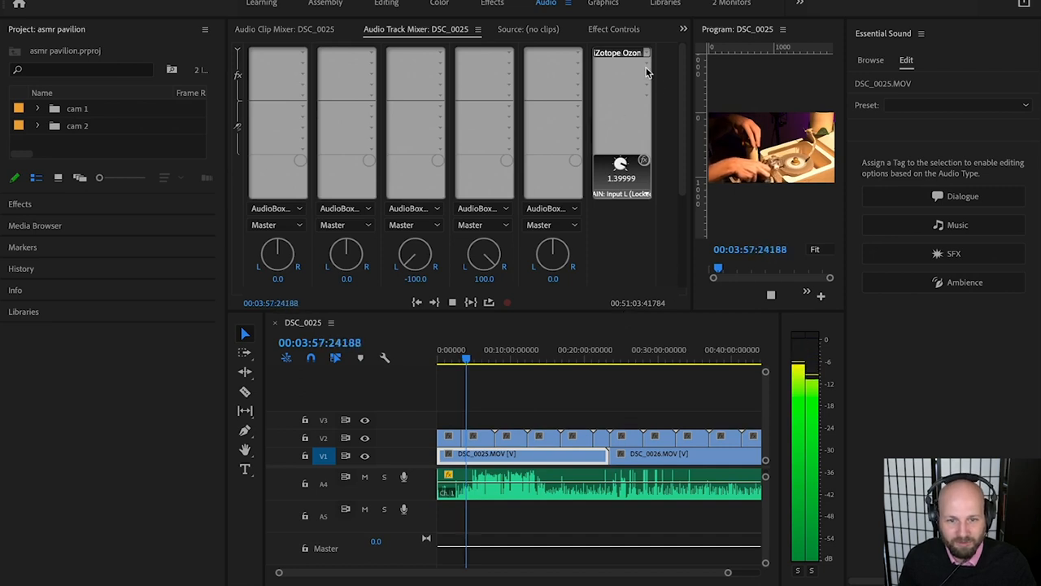
left_click(645, 69)
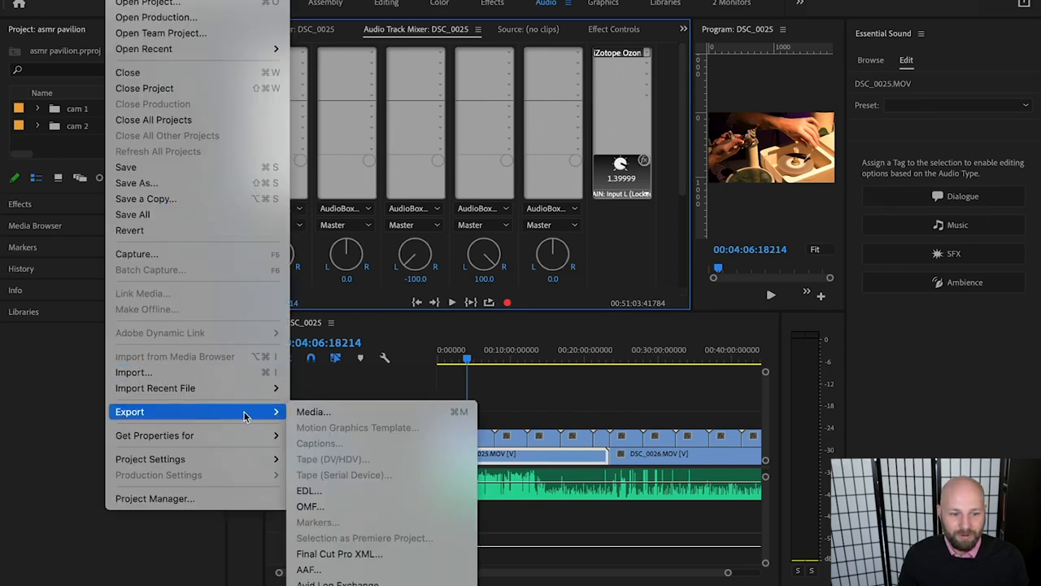
- Export DSC_0025.mp4 as H.264 using the YouTube 1080p Full HD preset with Maximum Render Quality on
left_click(314, 411)
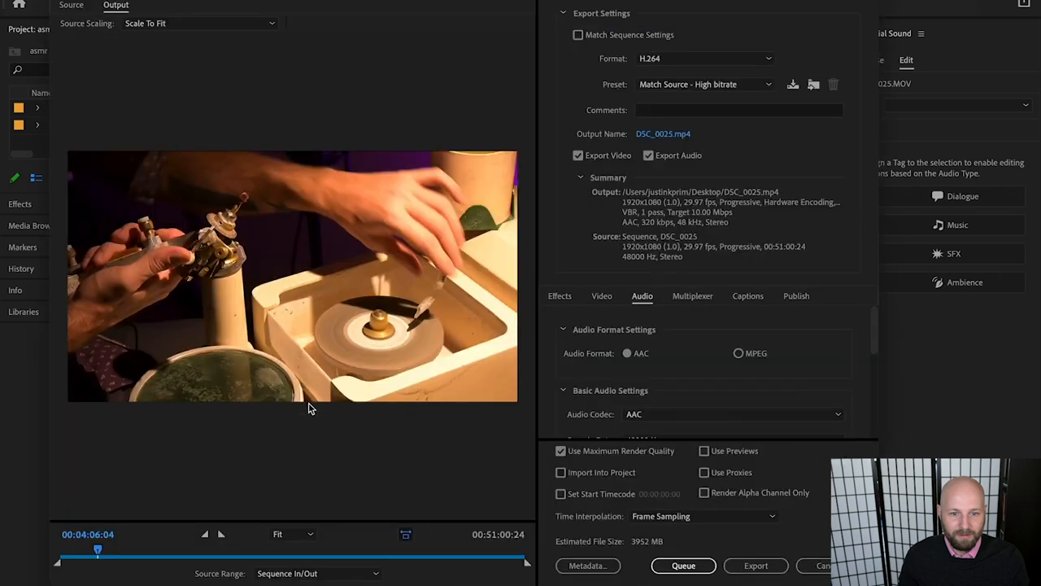
left_click(704, 84)
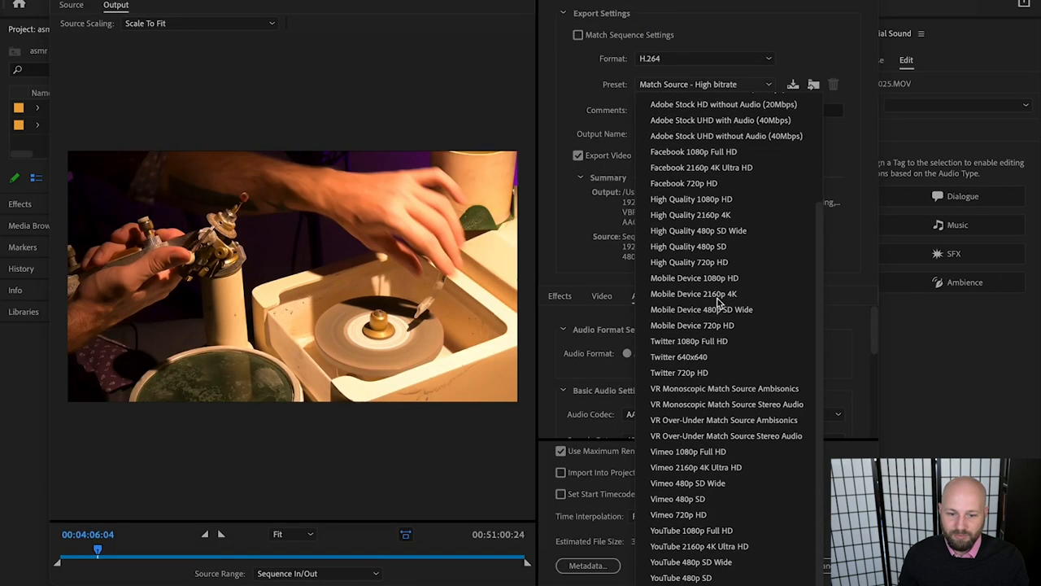
left_click(690, 529)
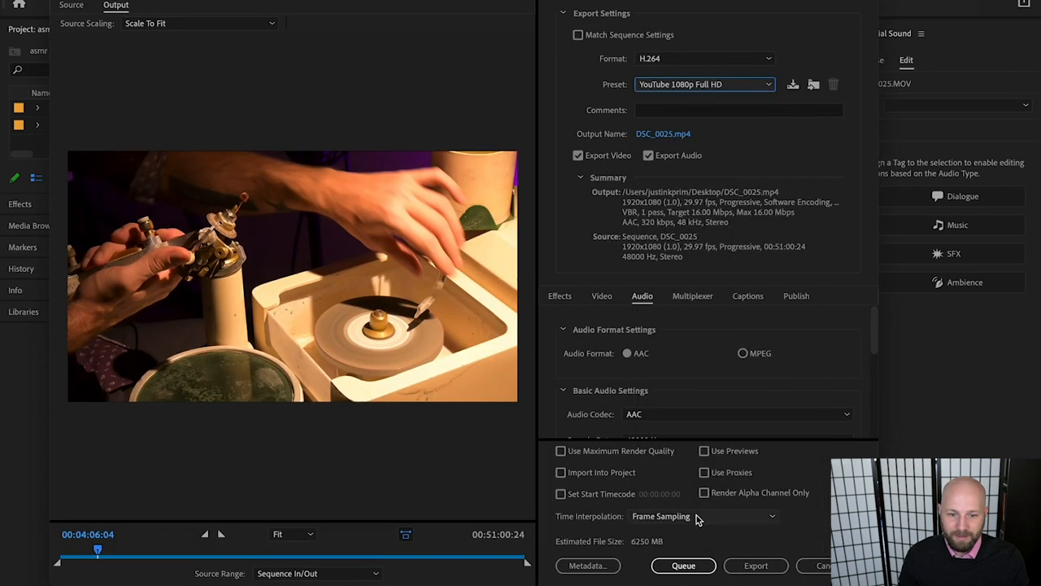
left_click(561, 451)
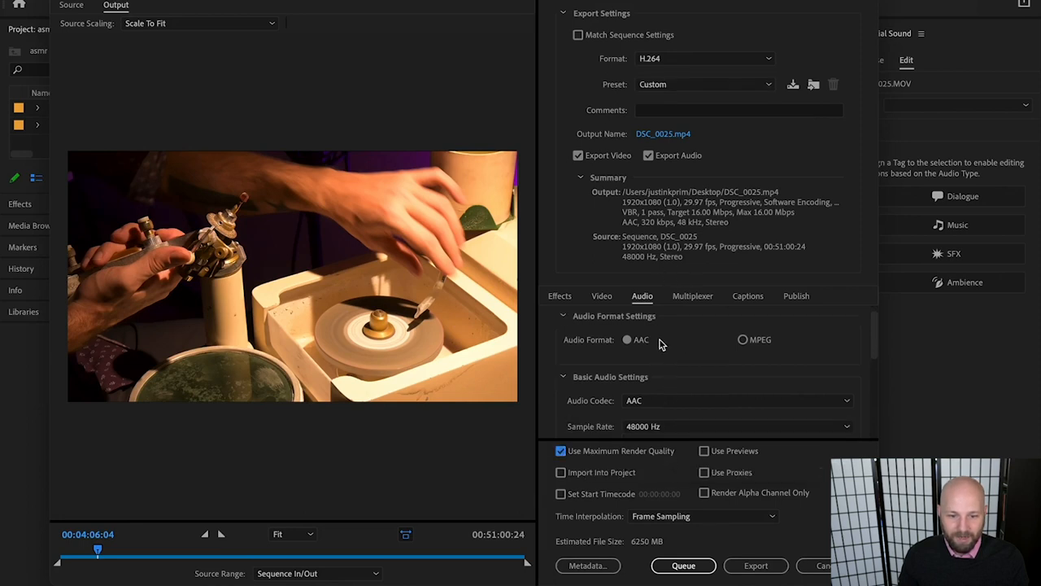
scroll("down", 3)
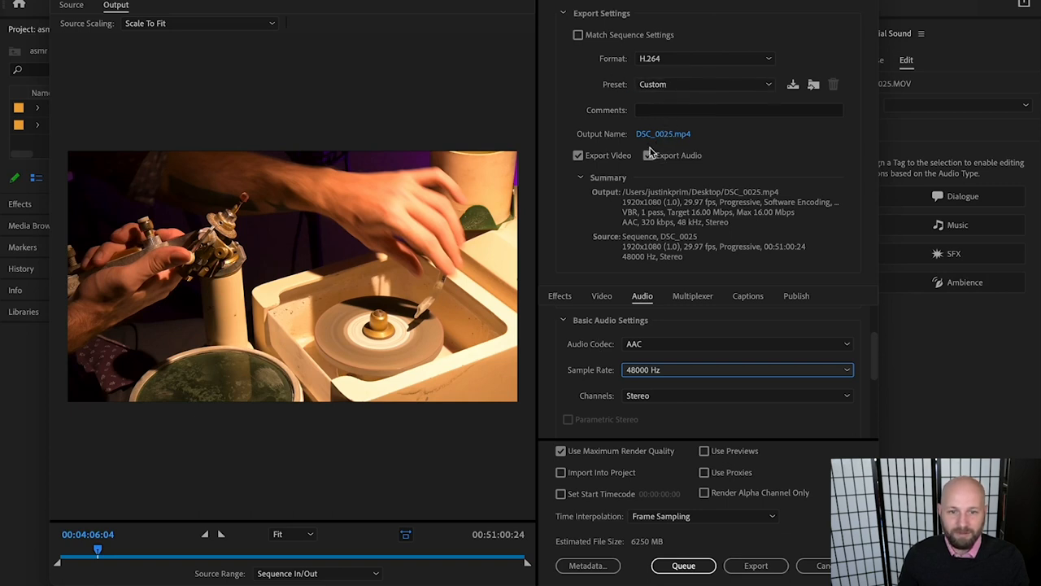
left_click(648, 155)
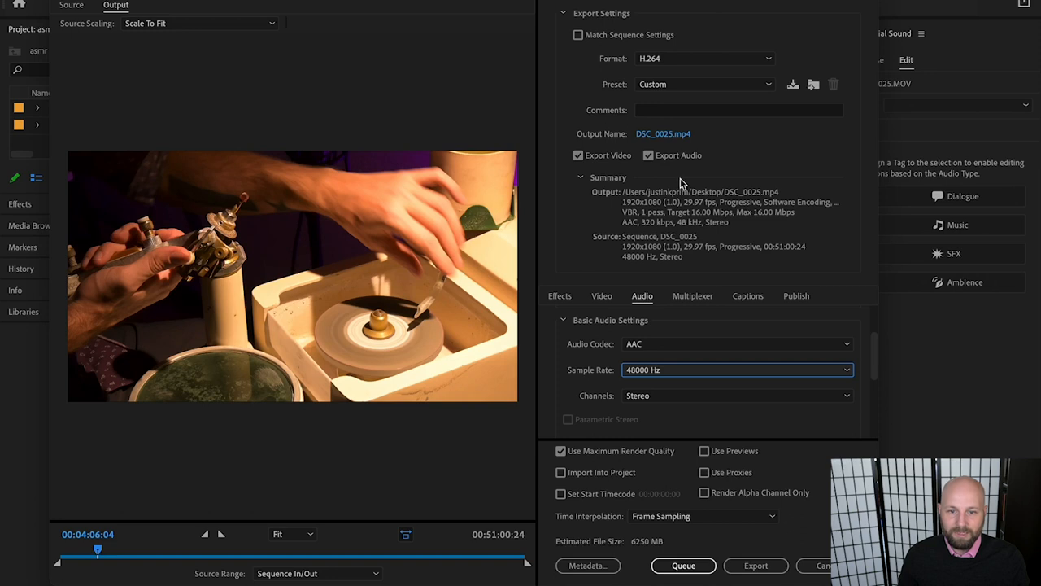